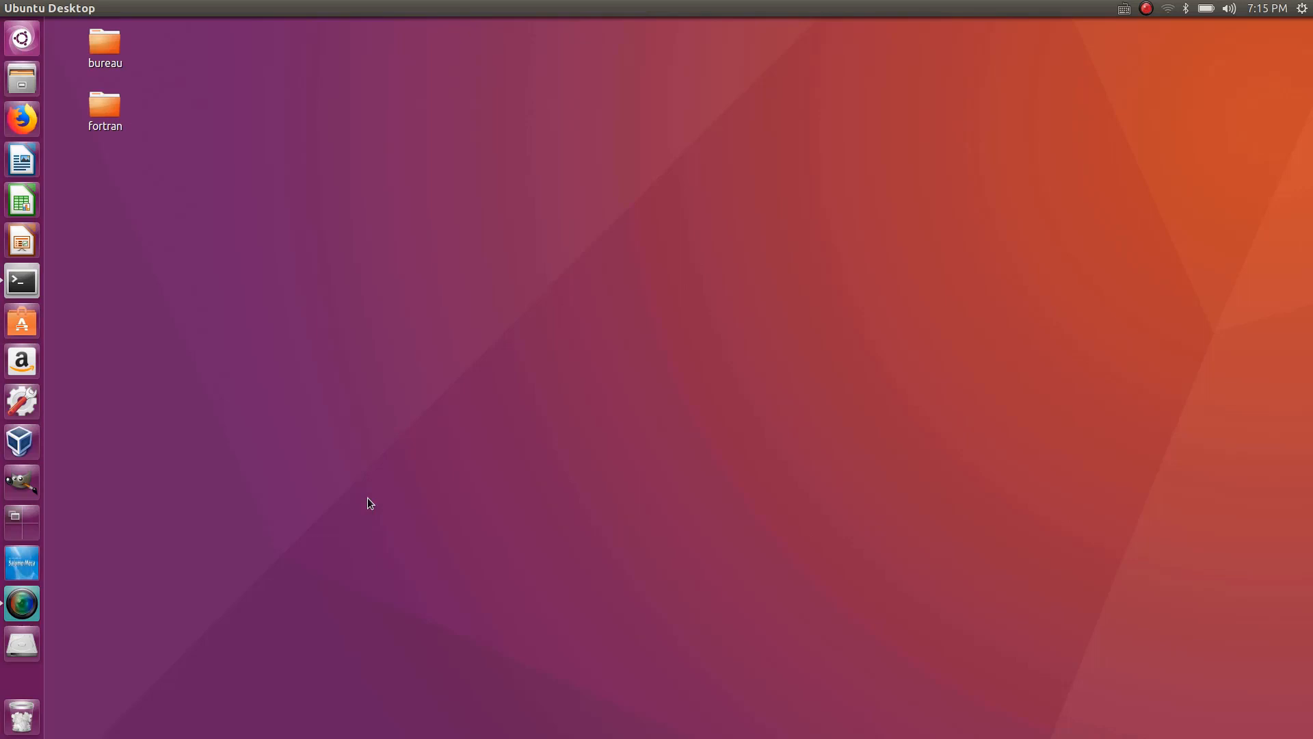
# - Show the Terminal launcher's quicklist with the New Terminal option
pyautogui.rightClick(21, 279)
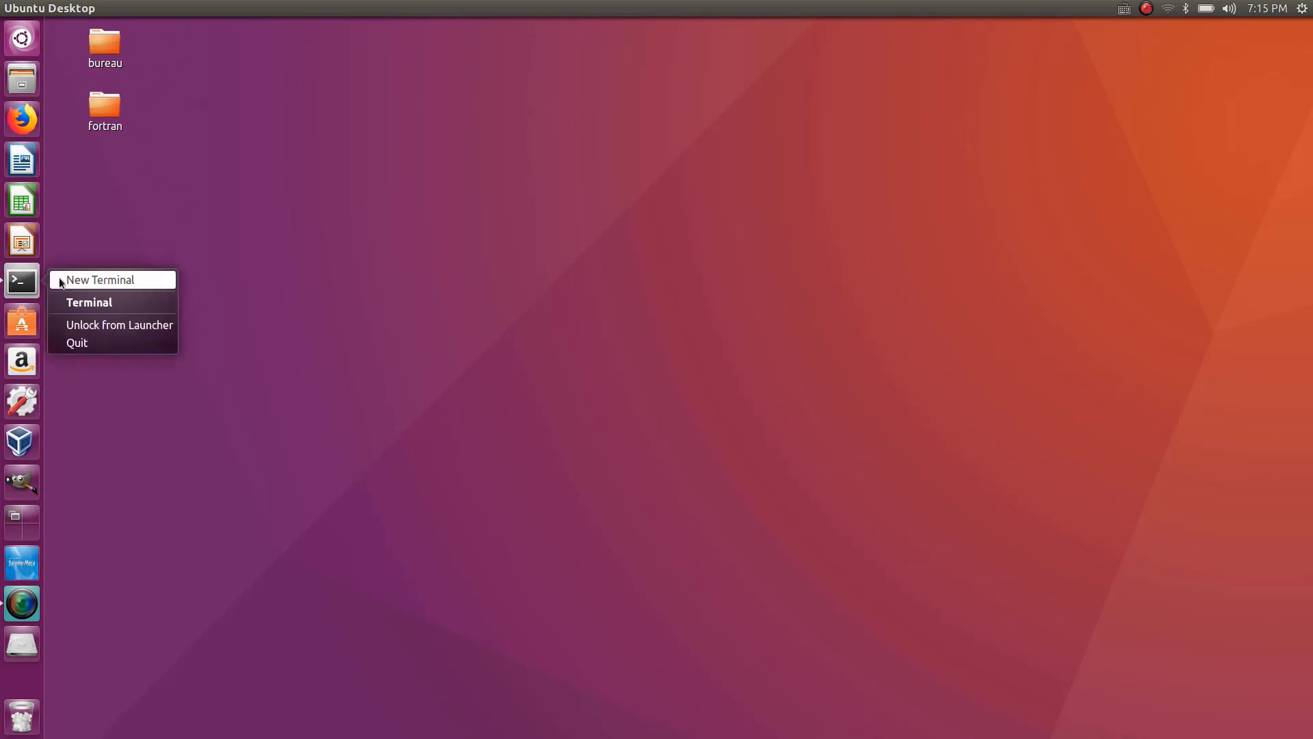
# - In a new terminal, cd into Desktop/fortran and list helloworld and helloworld.f95
pyautogui.click(100, 279)
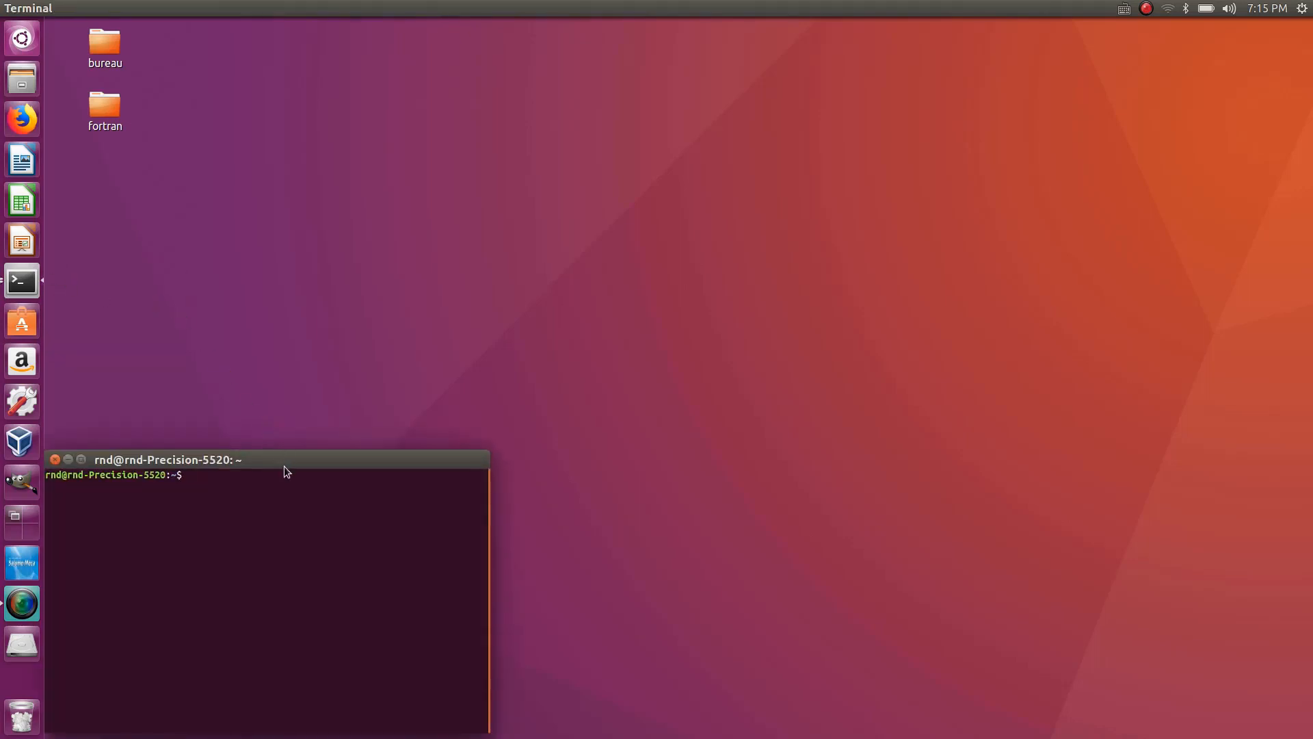
pyautogui.moveTo(167, 459); pyautogui.dragTo(450, 179)
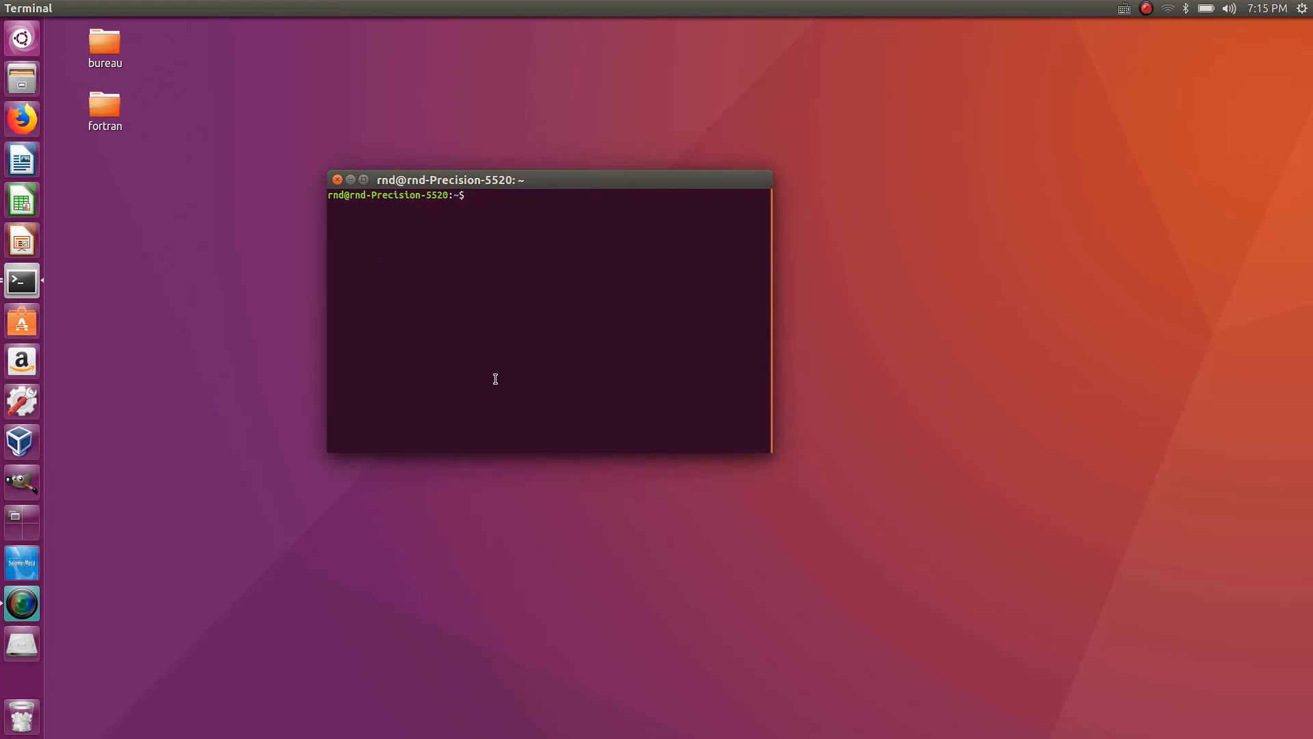
pyautogui.write('cd De')
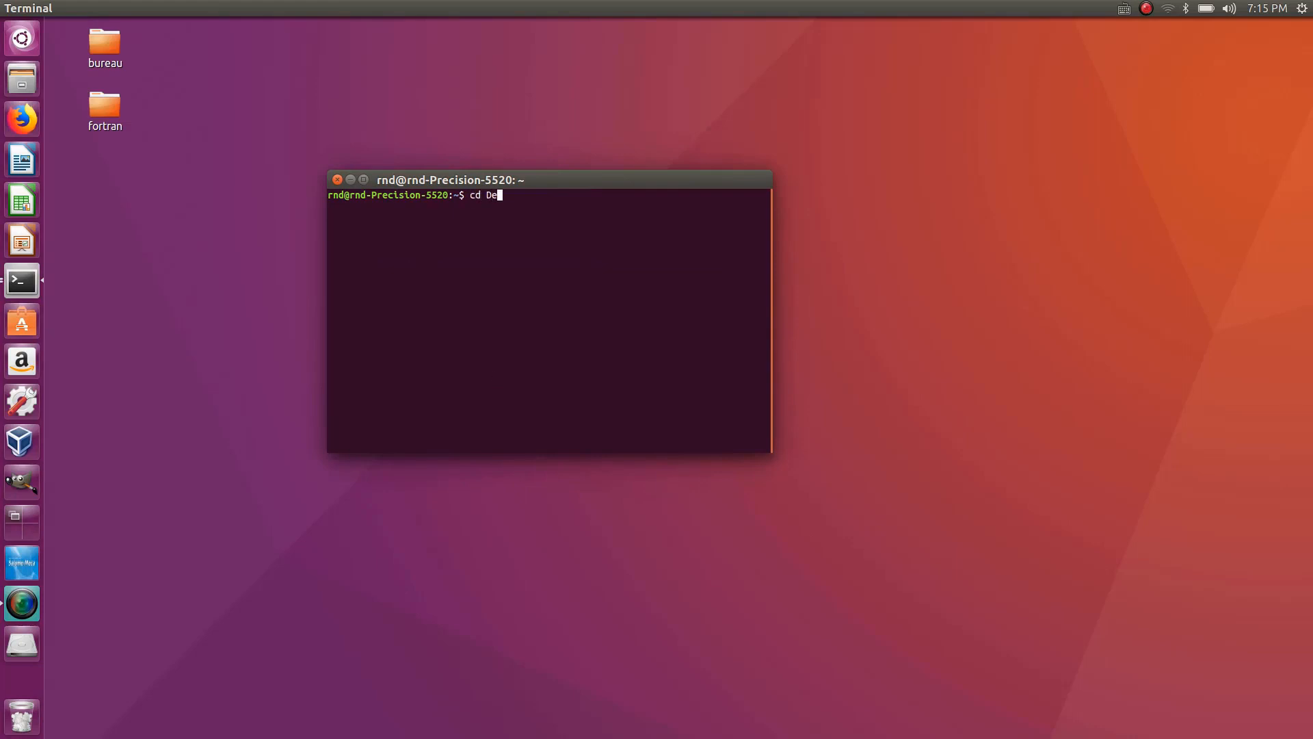
pyautogui.press('Tab')
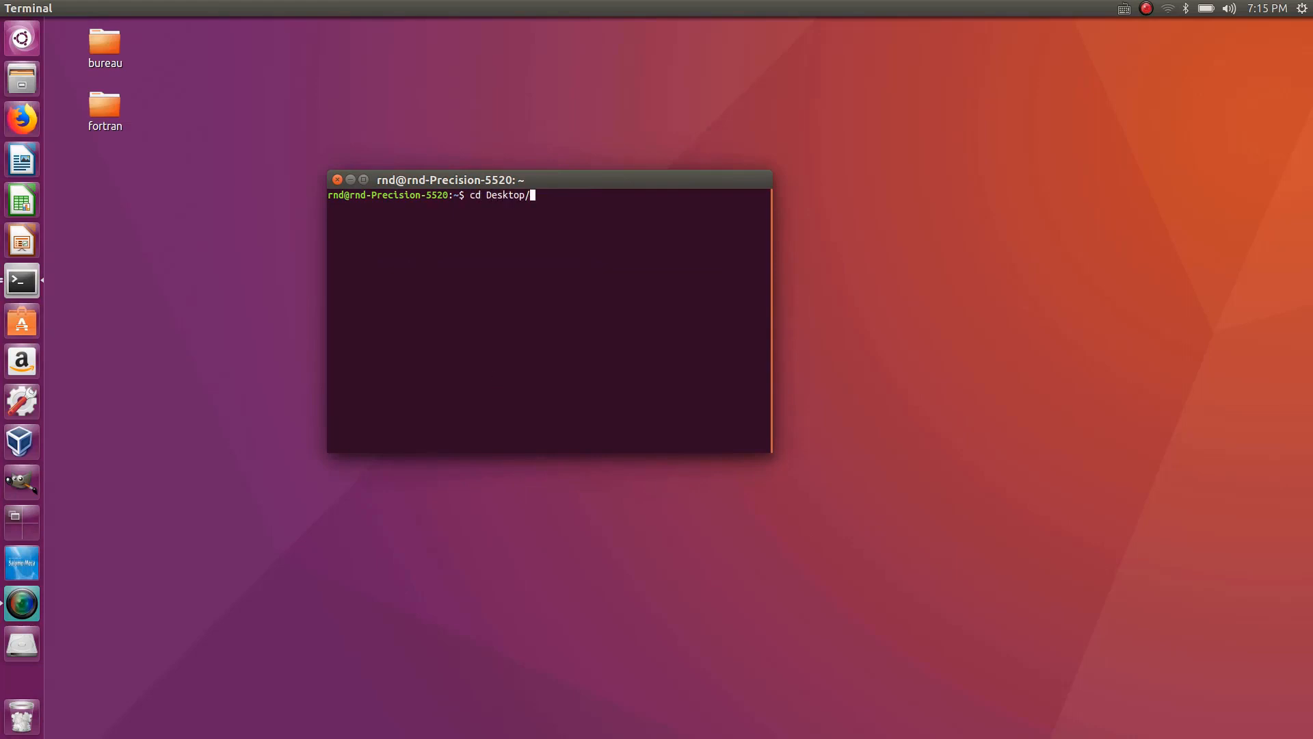
pyautogui.write('fortran/')
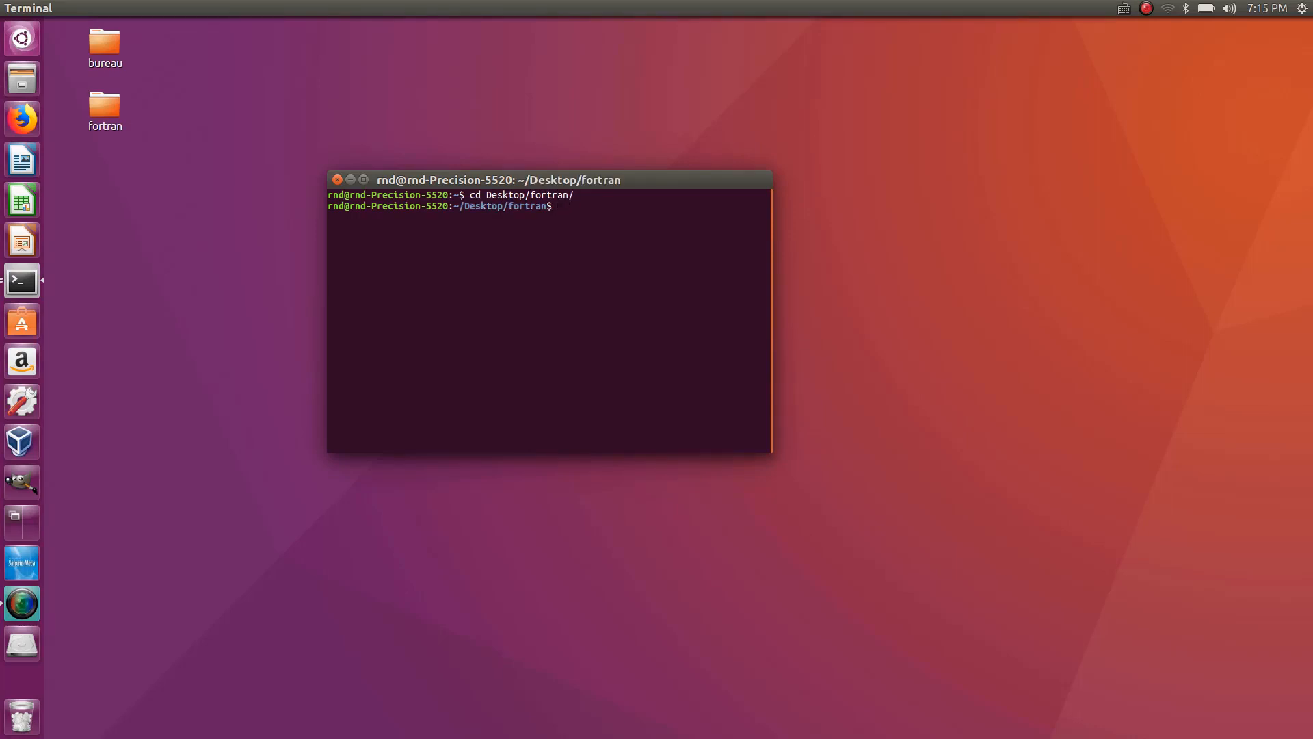
pyautogui.write('ls')
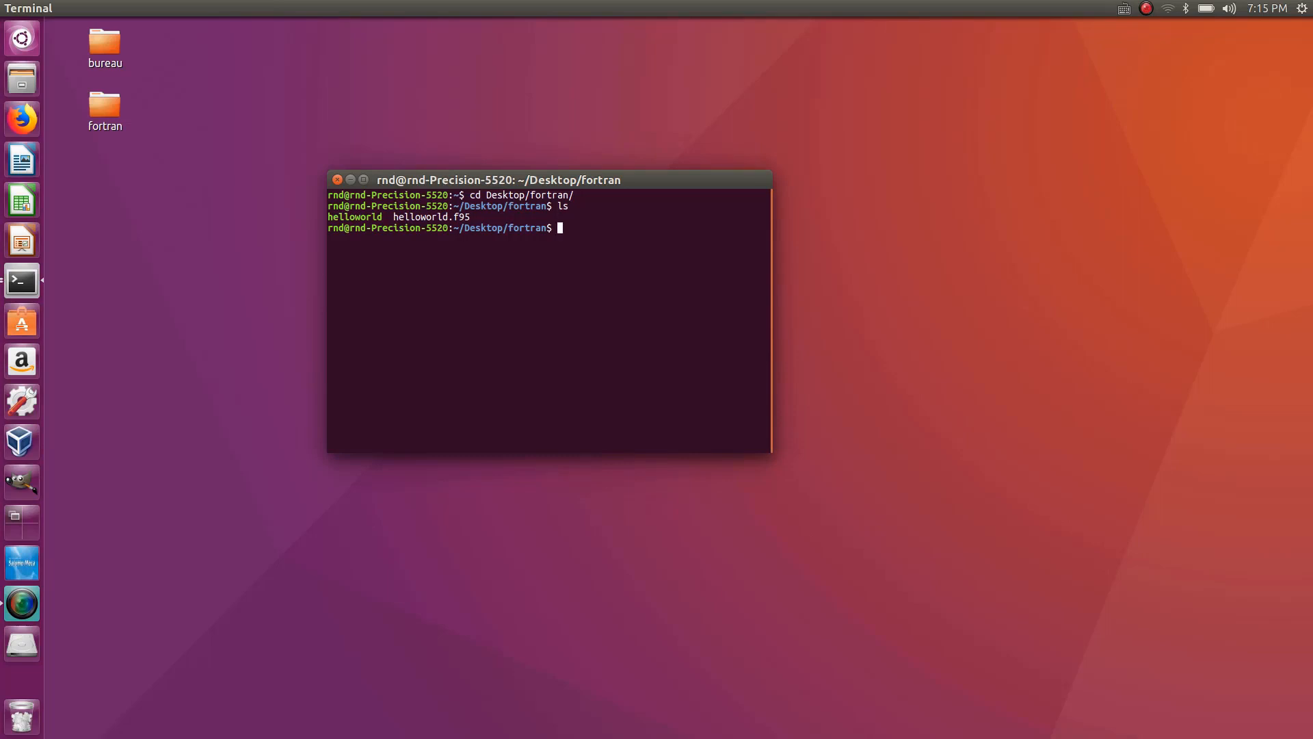
# - Launch Emacs on a new empty file namer.f95
pyautogui.write('em')
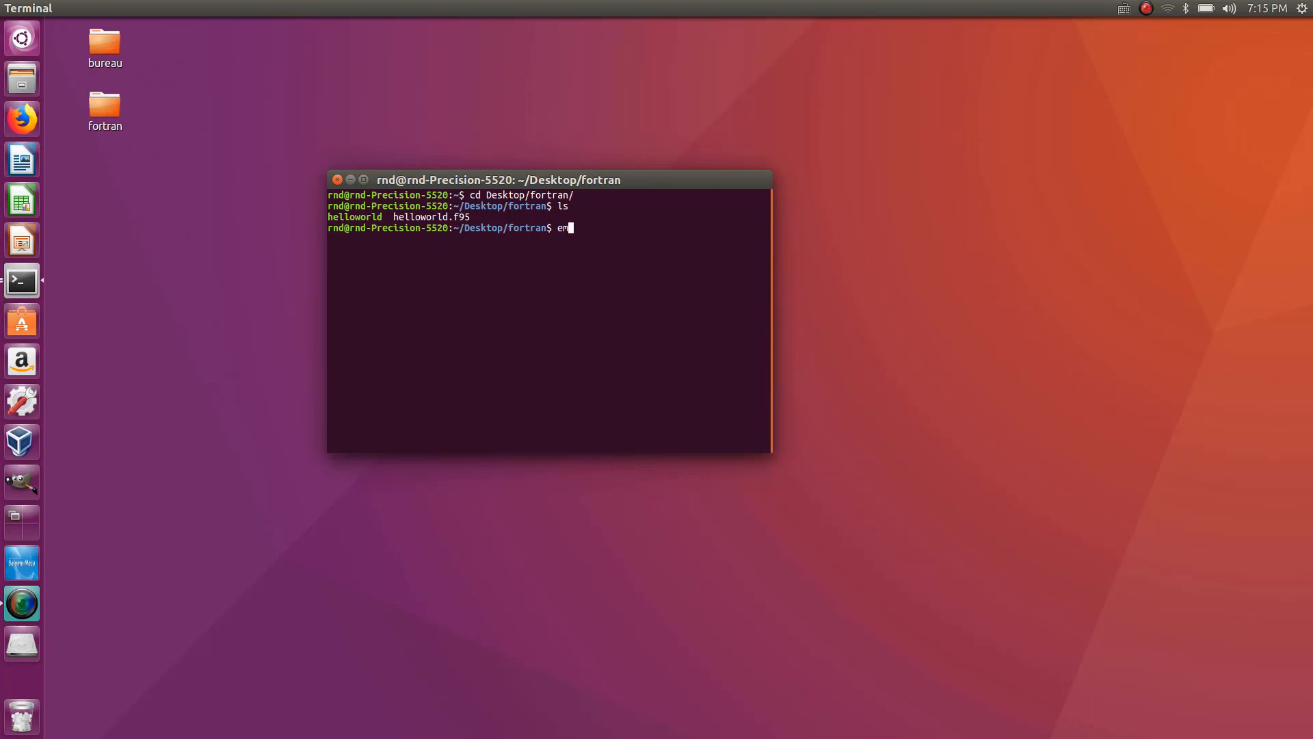
pyautogui.write('acs')
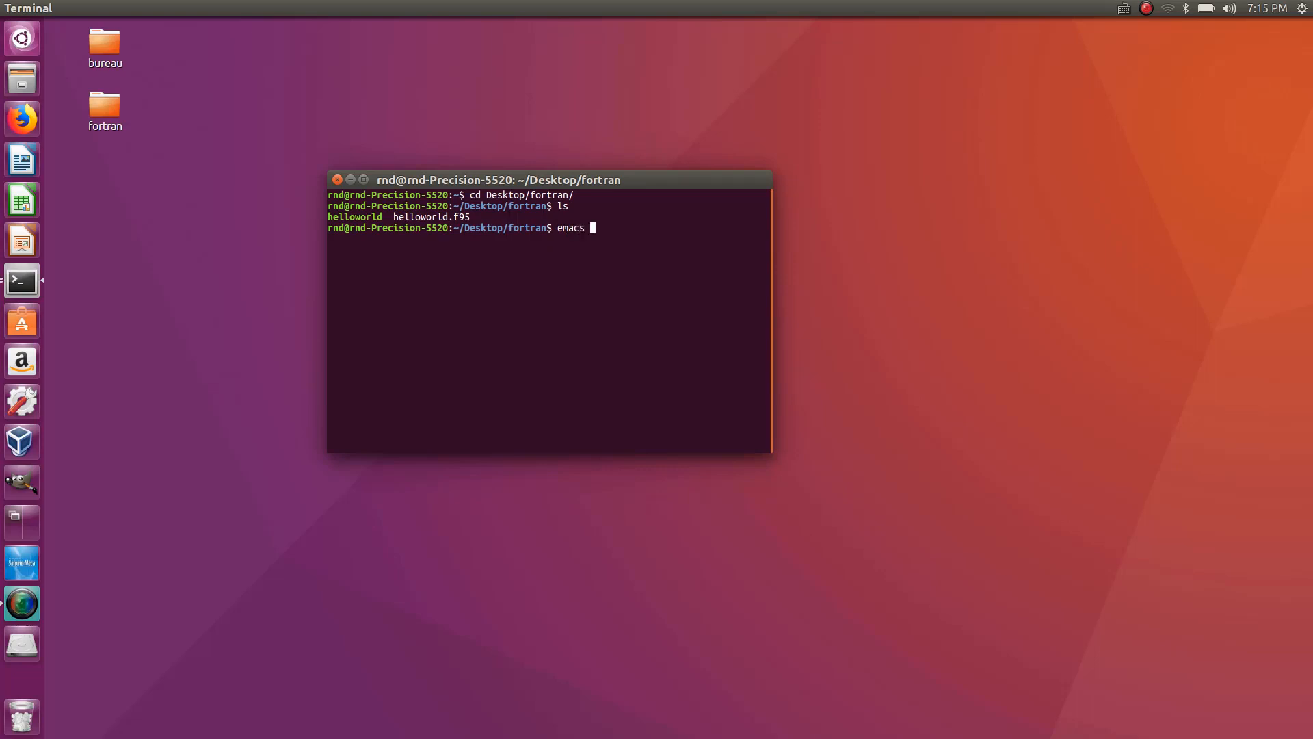
pyautogui.write('name')
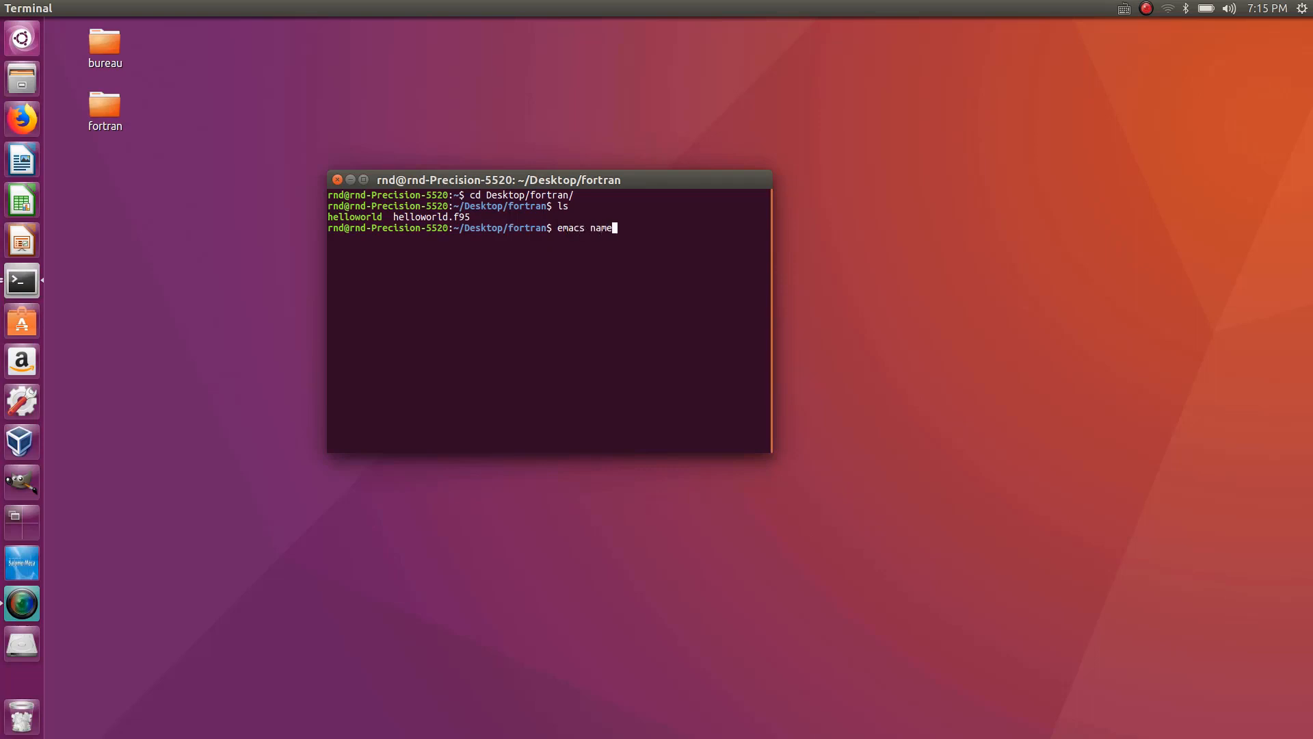
pyautogui.write('r.f')
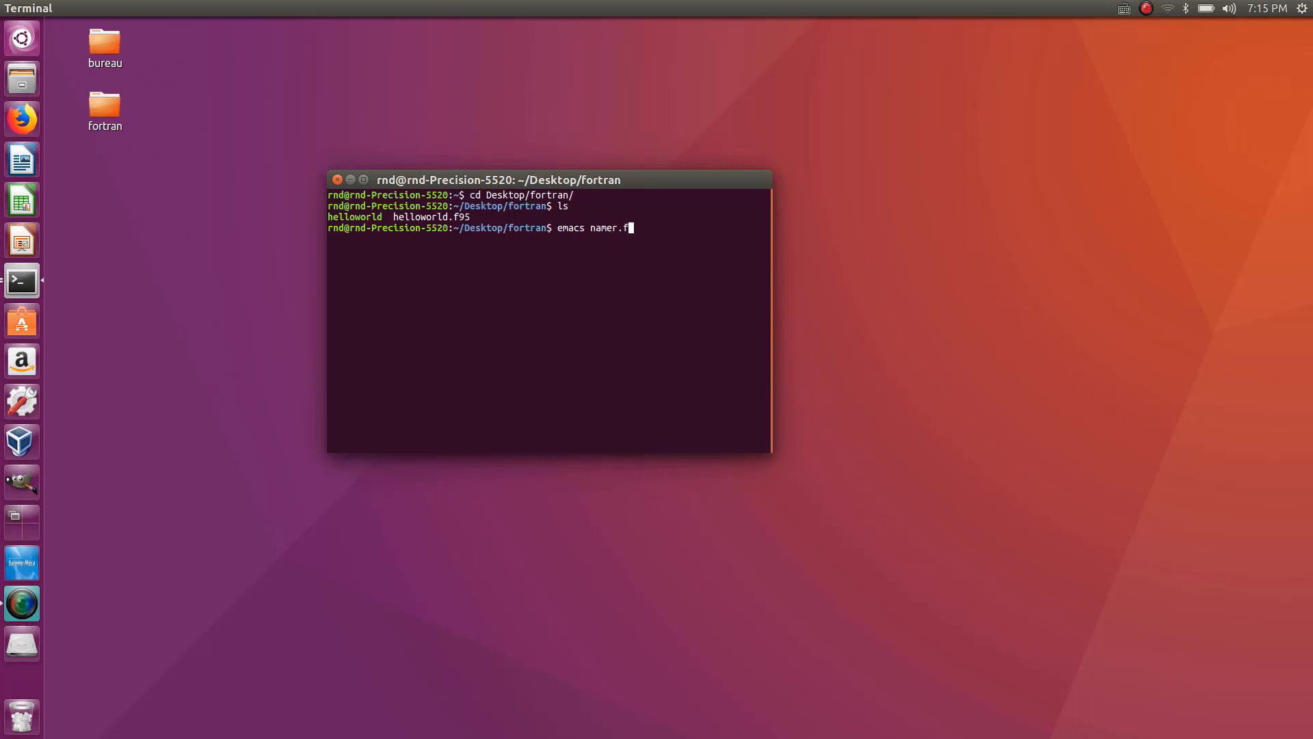
pyautogui.write('95')
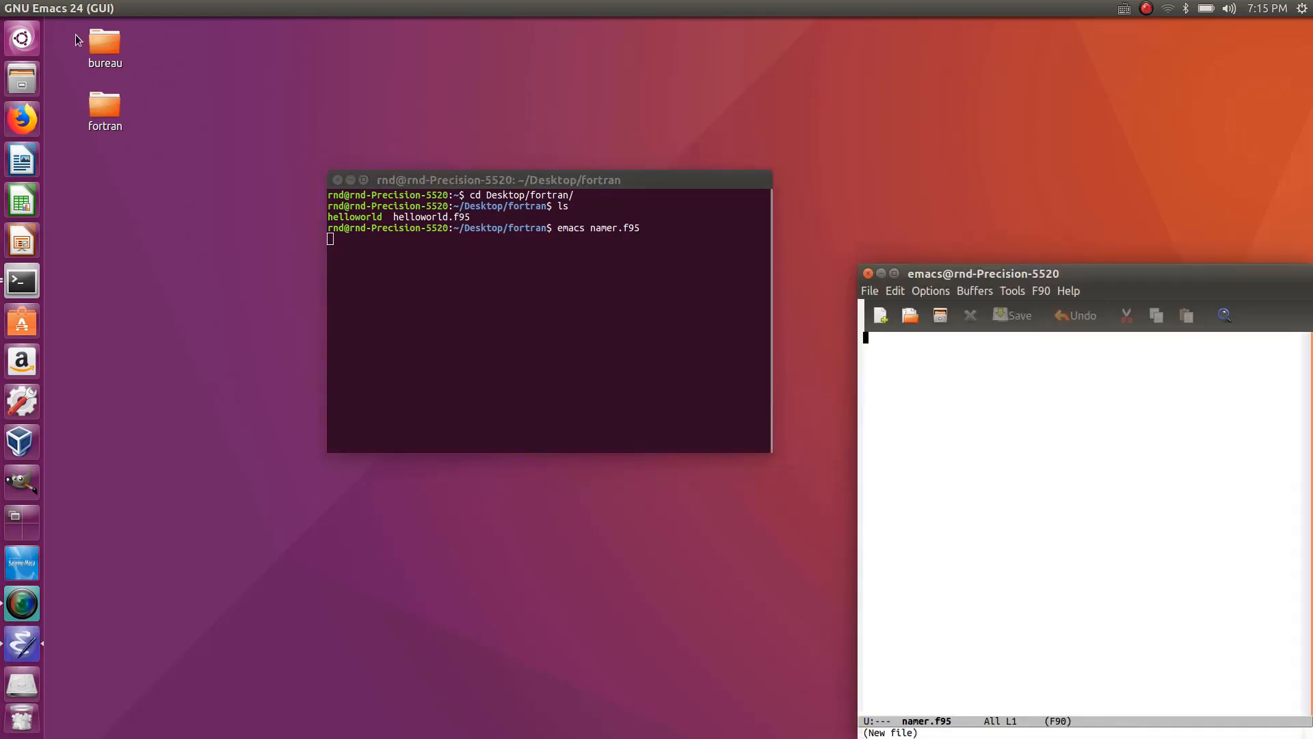
# - Maximize Emacs and write the skeleton 'program namer' … 'end program namer' with a blank line between
pyautogui.moveTo(983, 274); pyautogui.dragTo(727, 212)
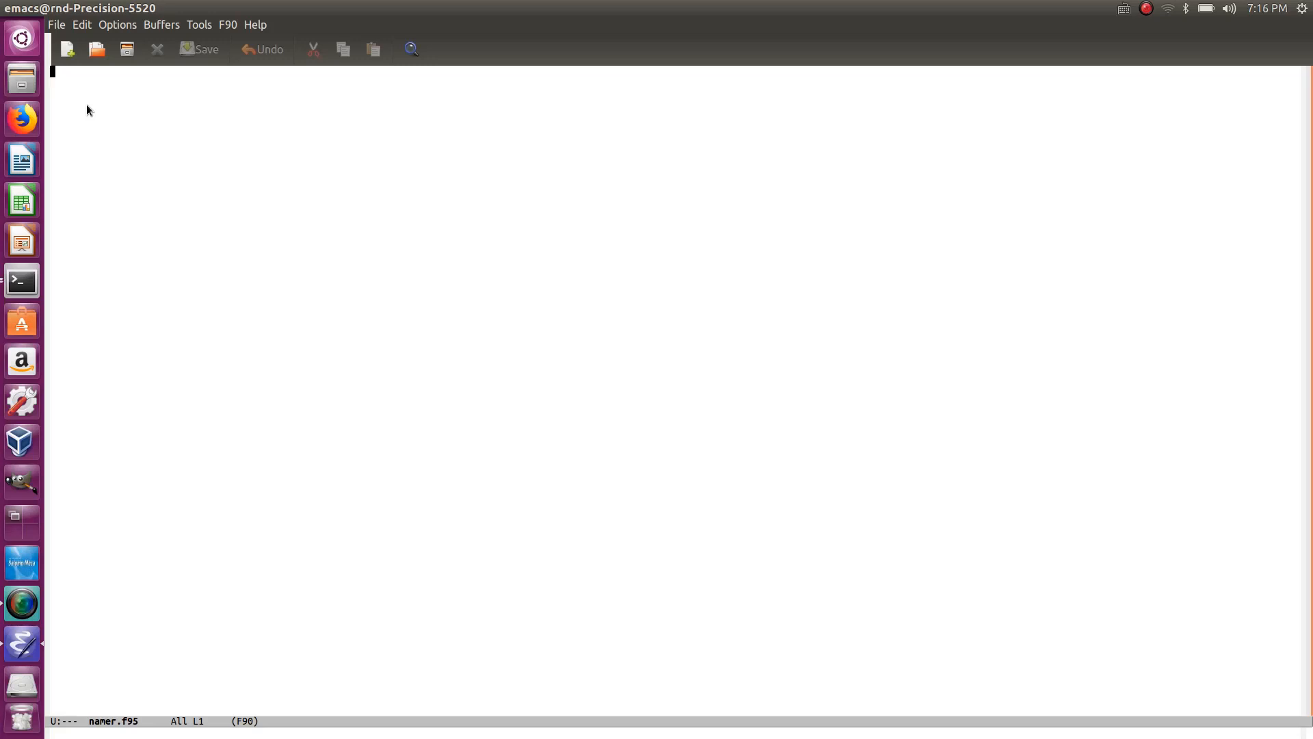
pyautogui.write('pro')
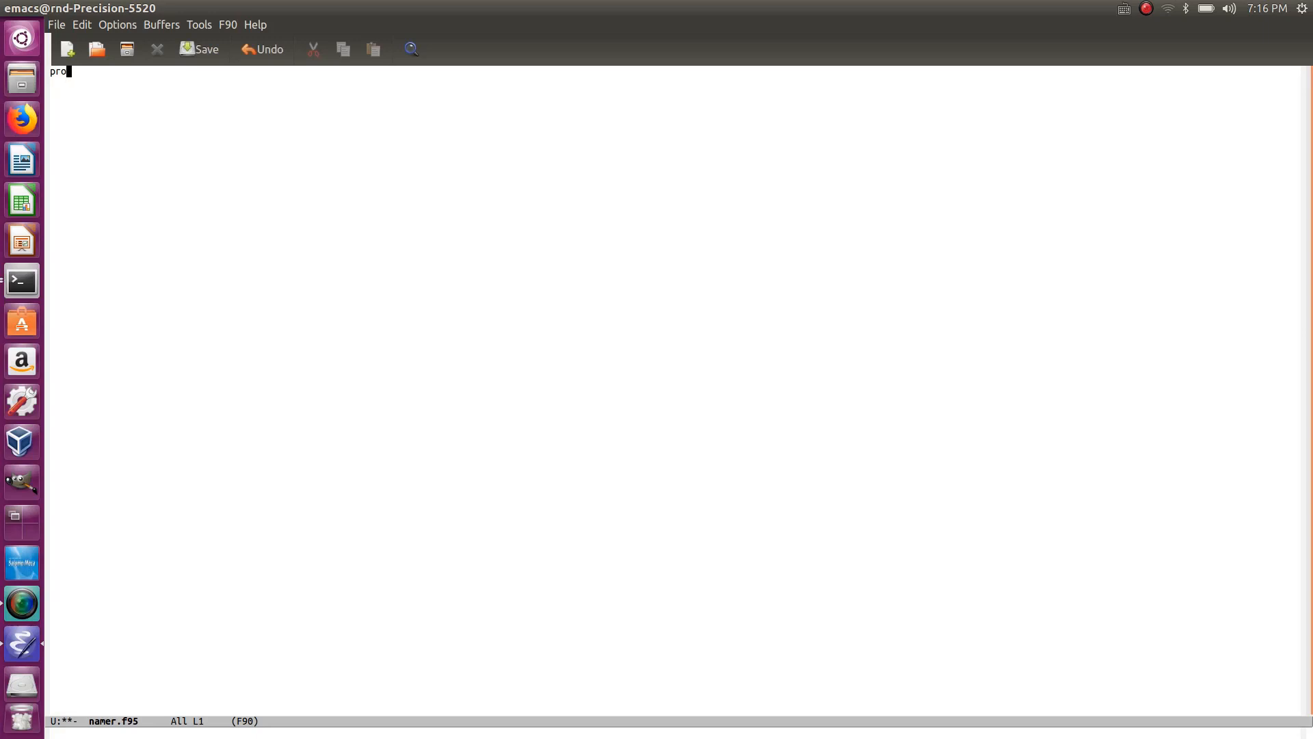
pyautogui.write('gram')
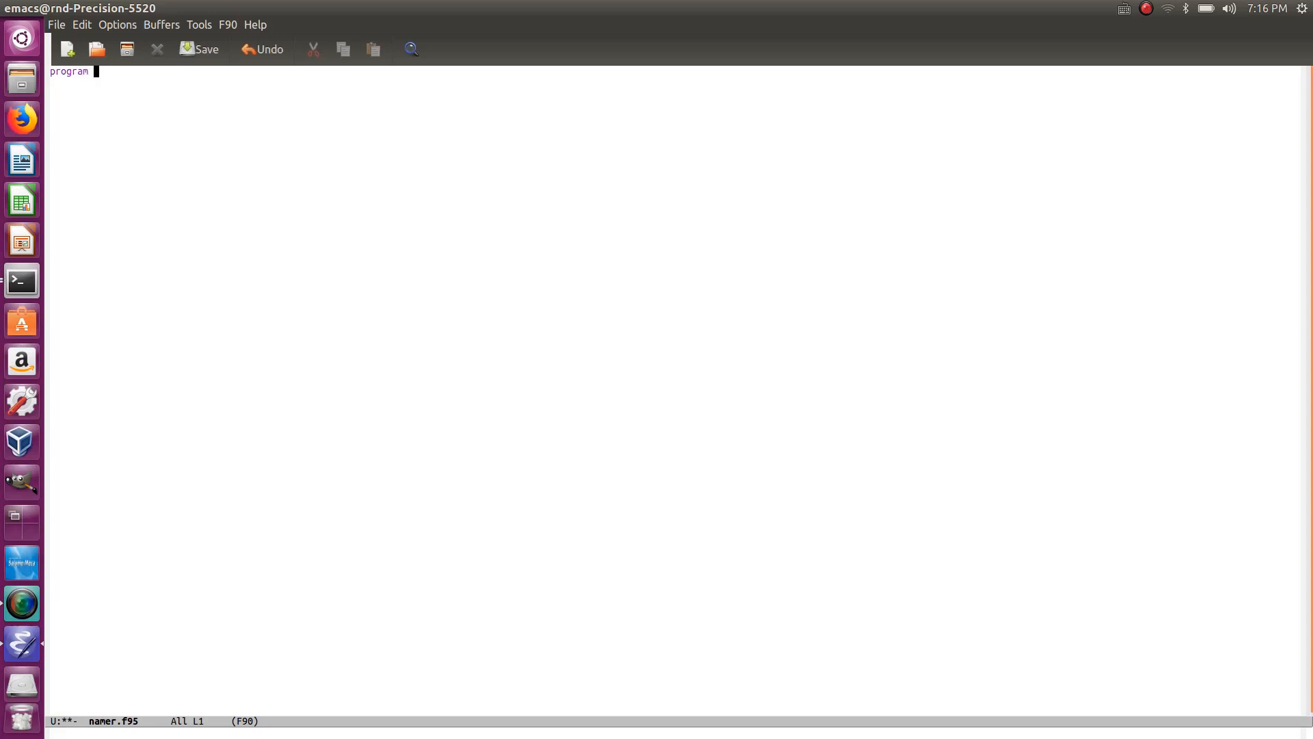
pyautogui.write('namer')
pyautogui.write('end progra')
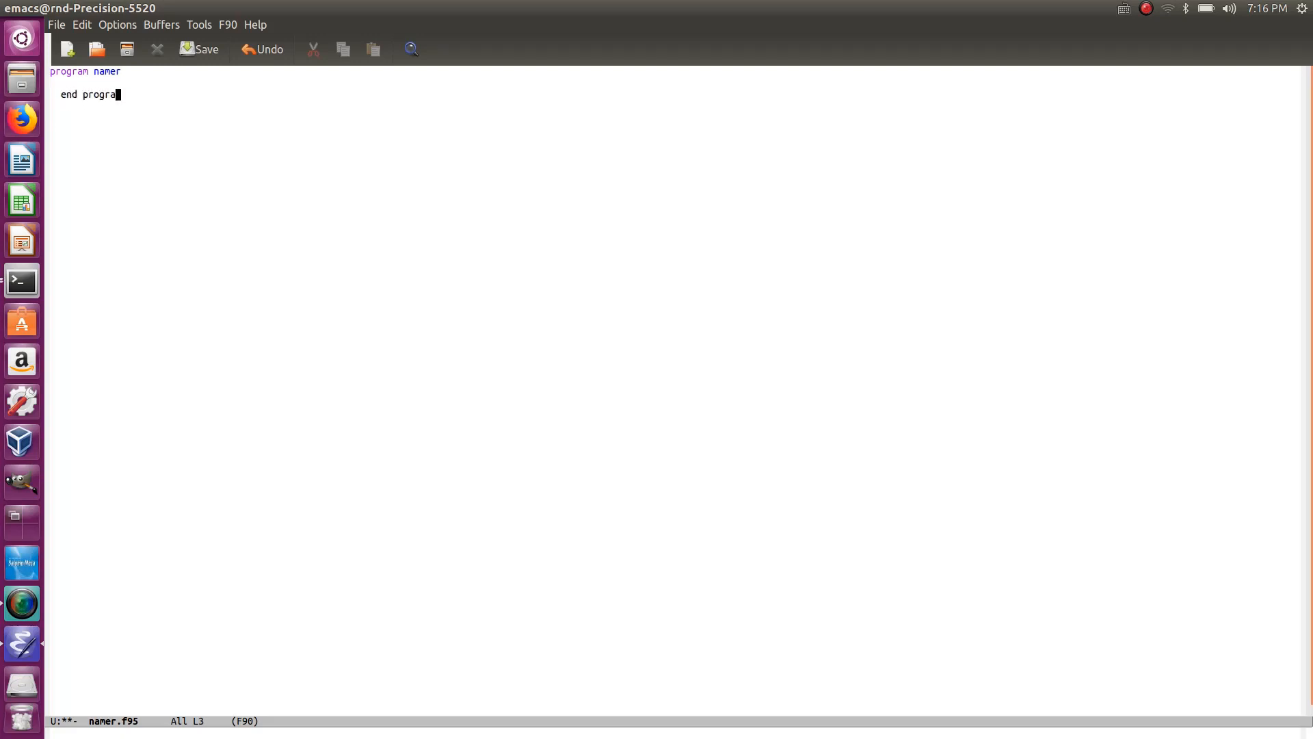
pyautogui.write('m namer')
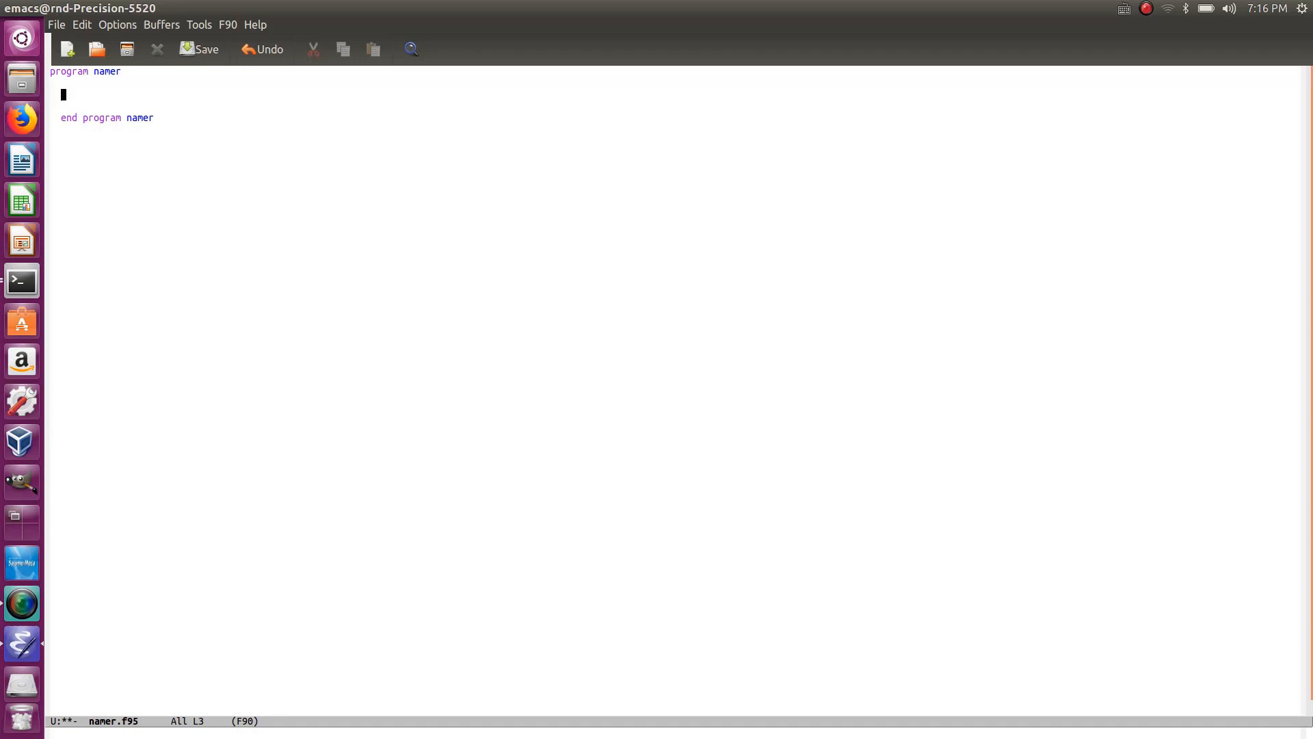
# - Write the comments '!Ask me to write my name' and '!recognize the typing from terminal'
pyautogui.write('!')
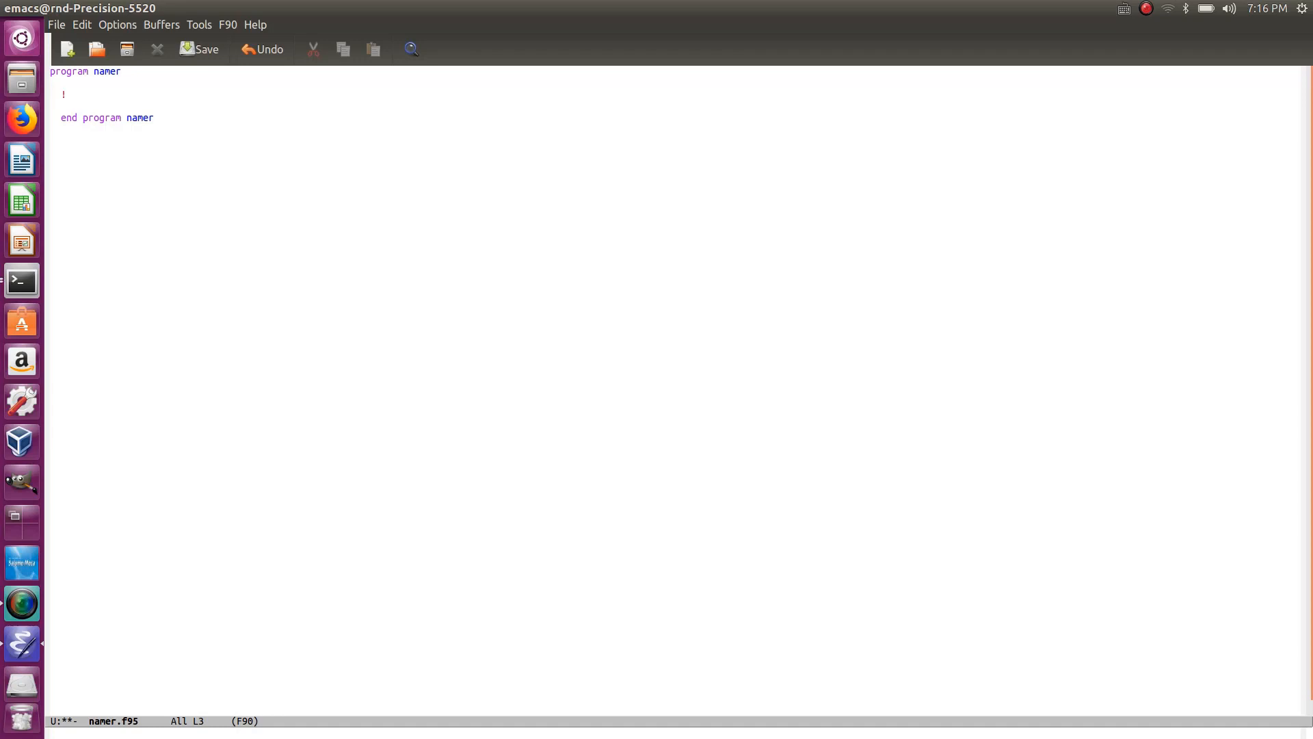
pyautogui.write('Tell')
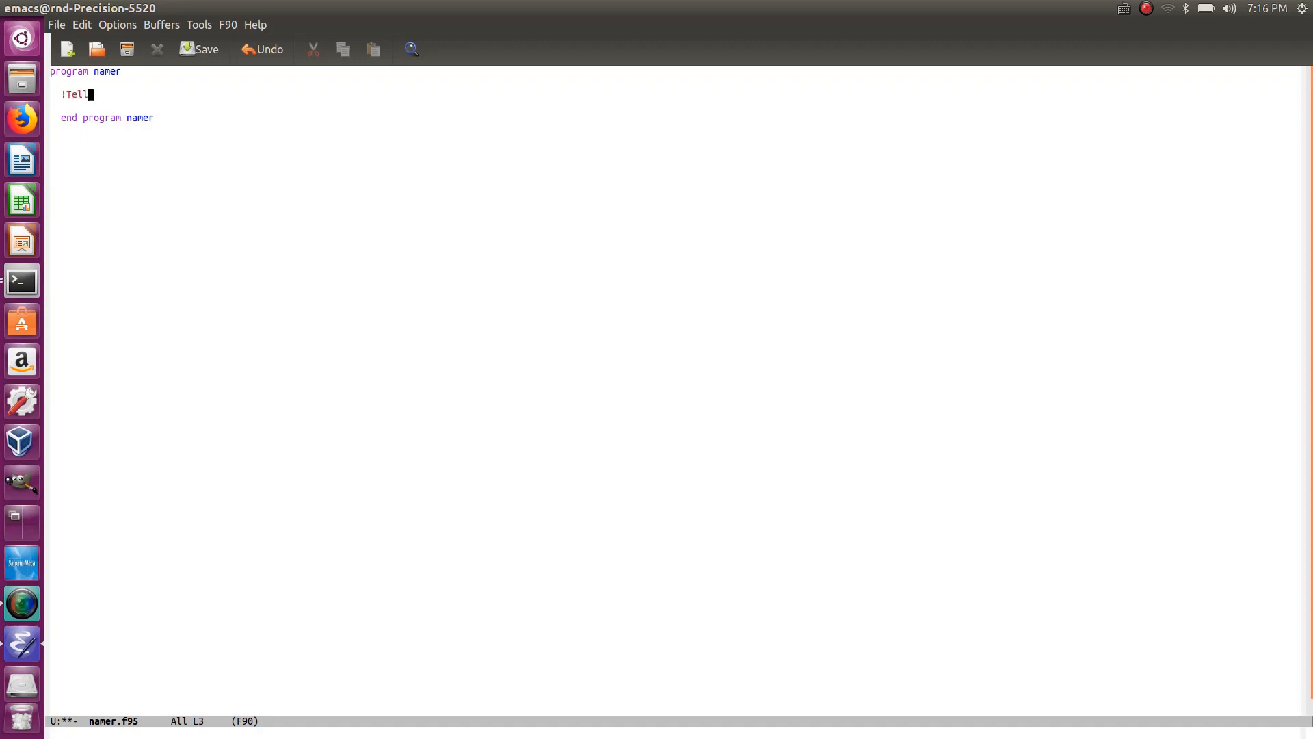
pyautogui.press('BackSpace')
pyautogui.write('!Ask me to write')
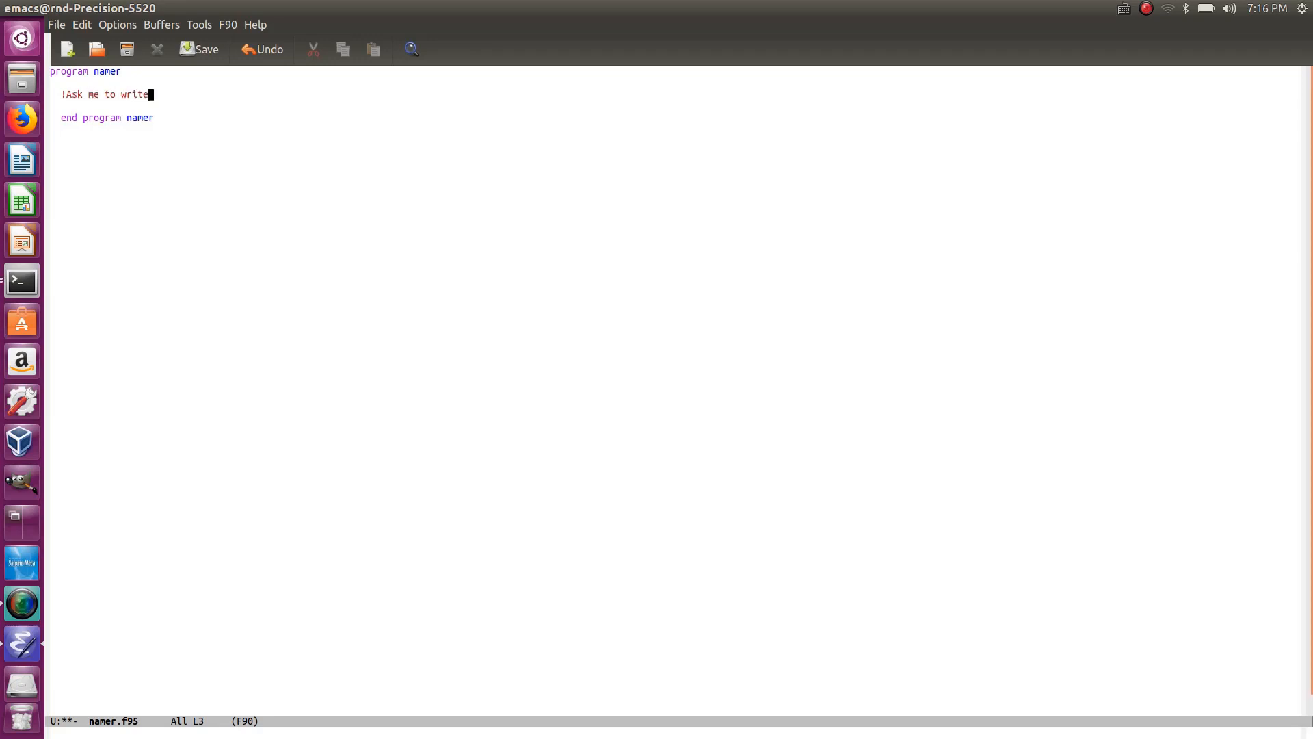
pyautogui.write('my name')
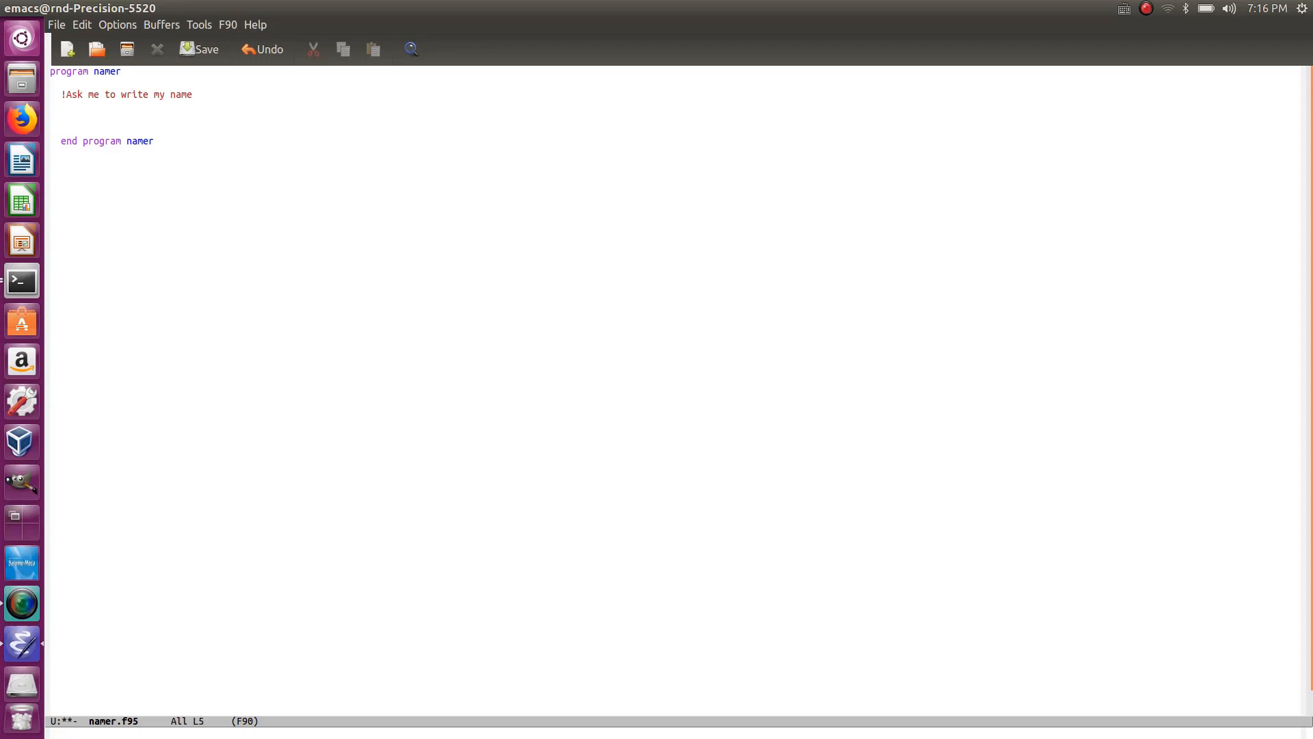
pyautogui.write('!p')
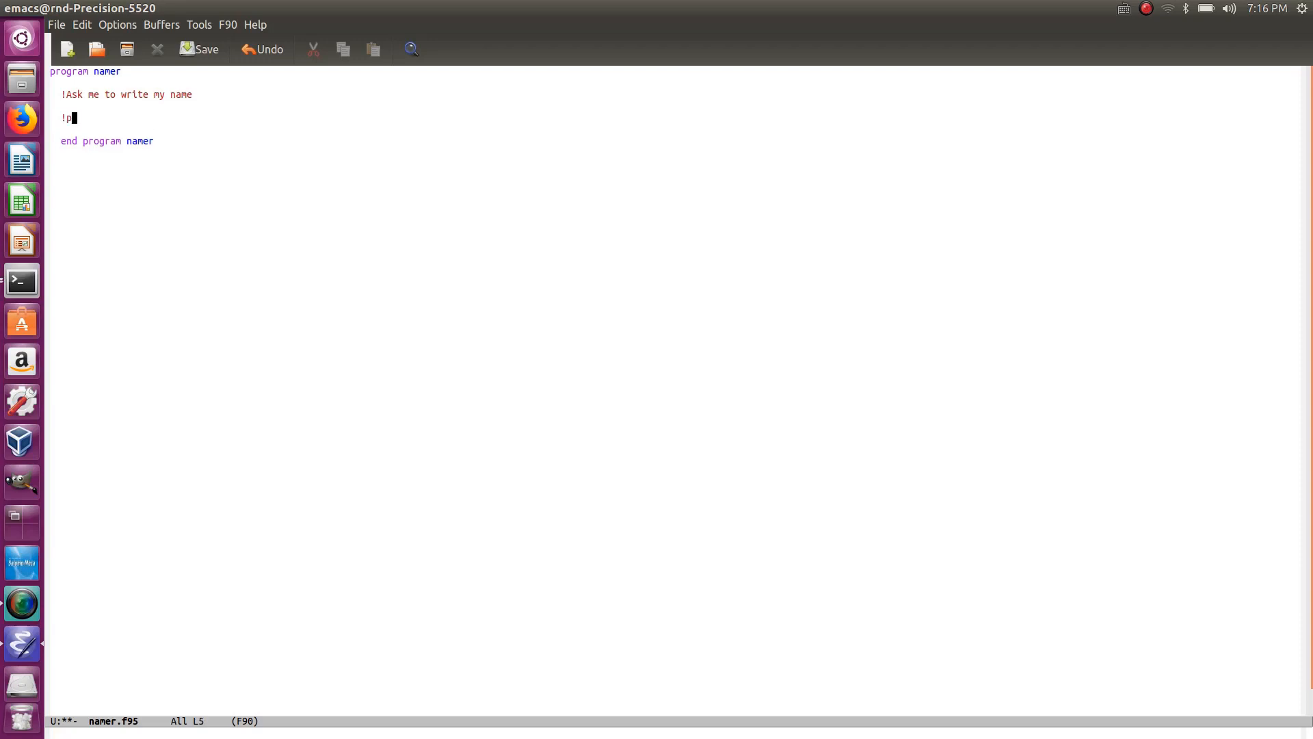
pyautogui.press('BackSpace')
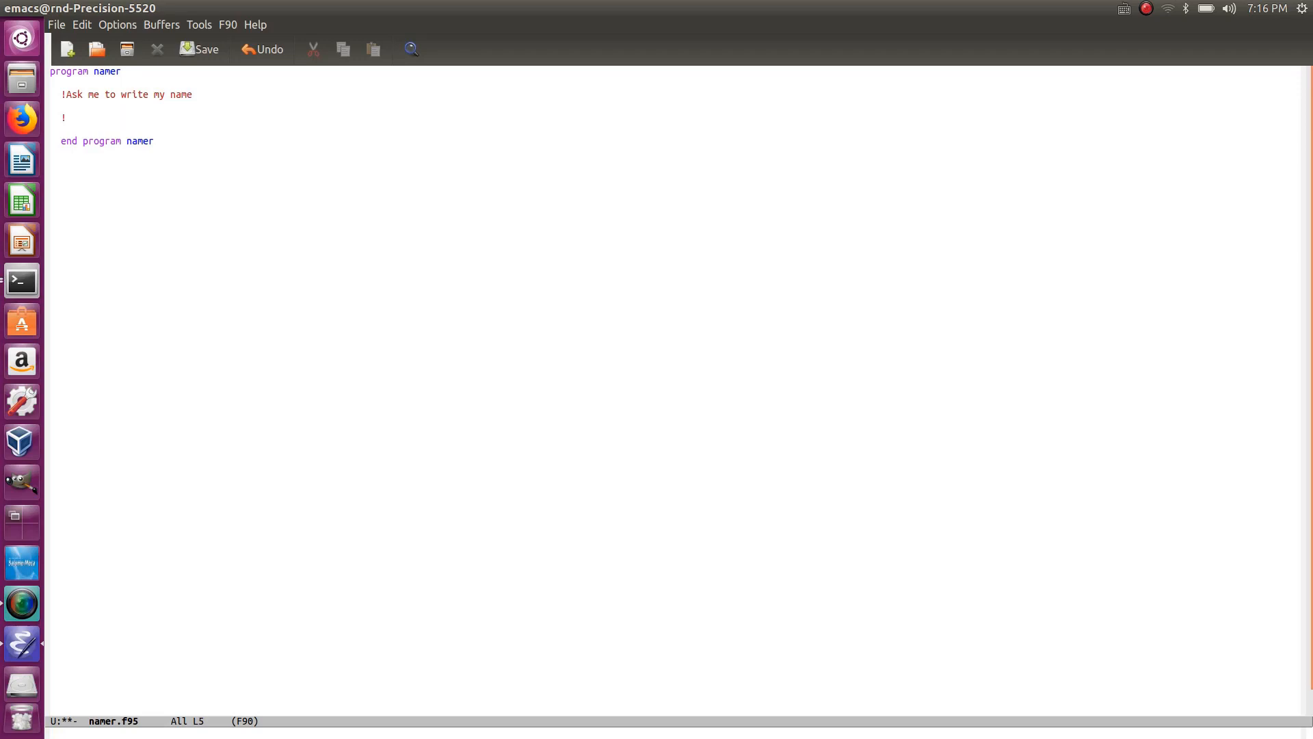
pyautogui.write('recognize t')
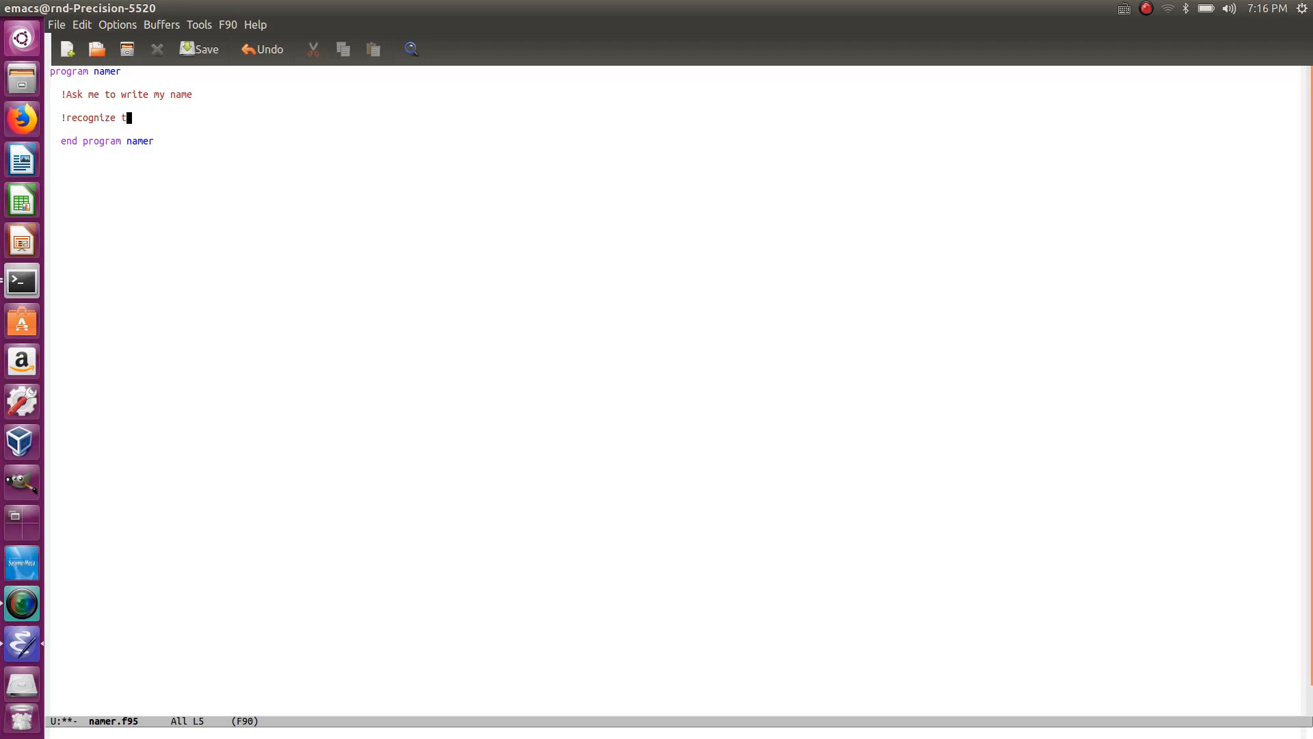
pyautogui.write('he typing')
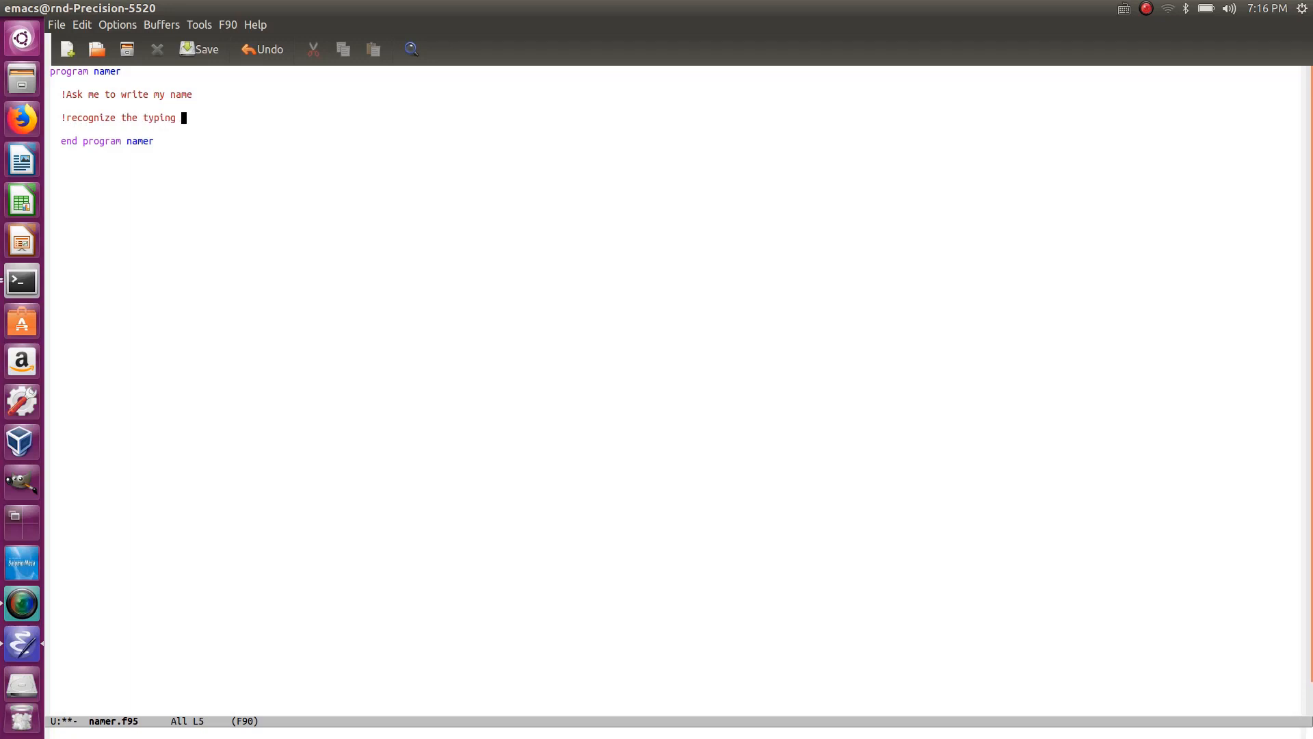
pyautogui.write('from')
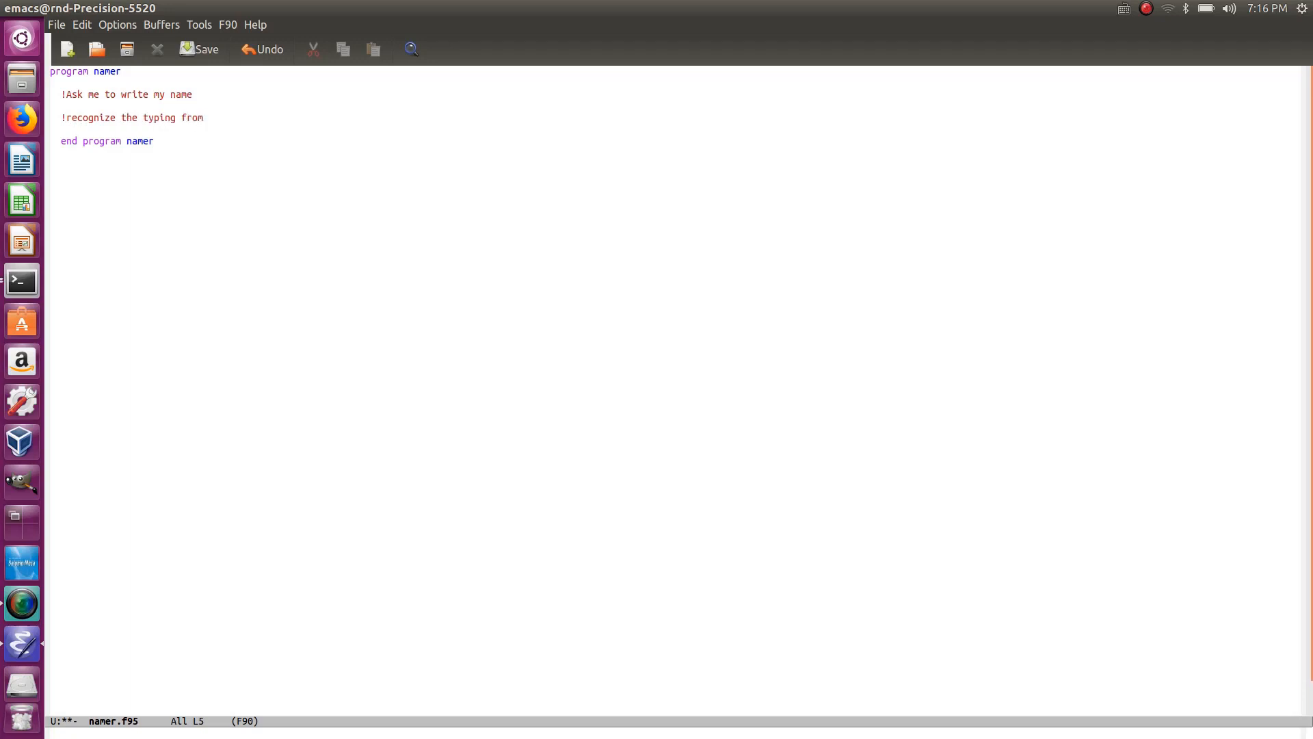
pyautogui.write('terminal')
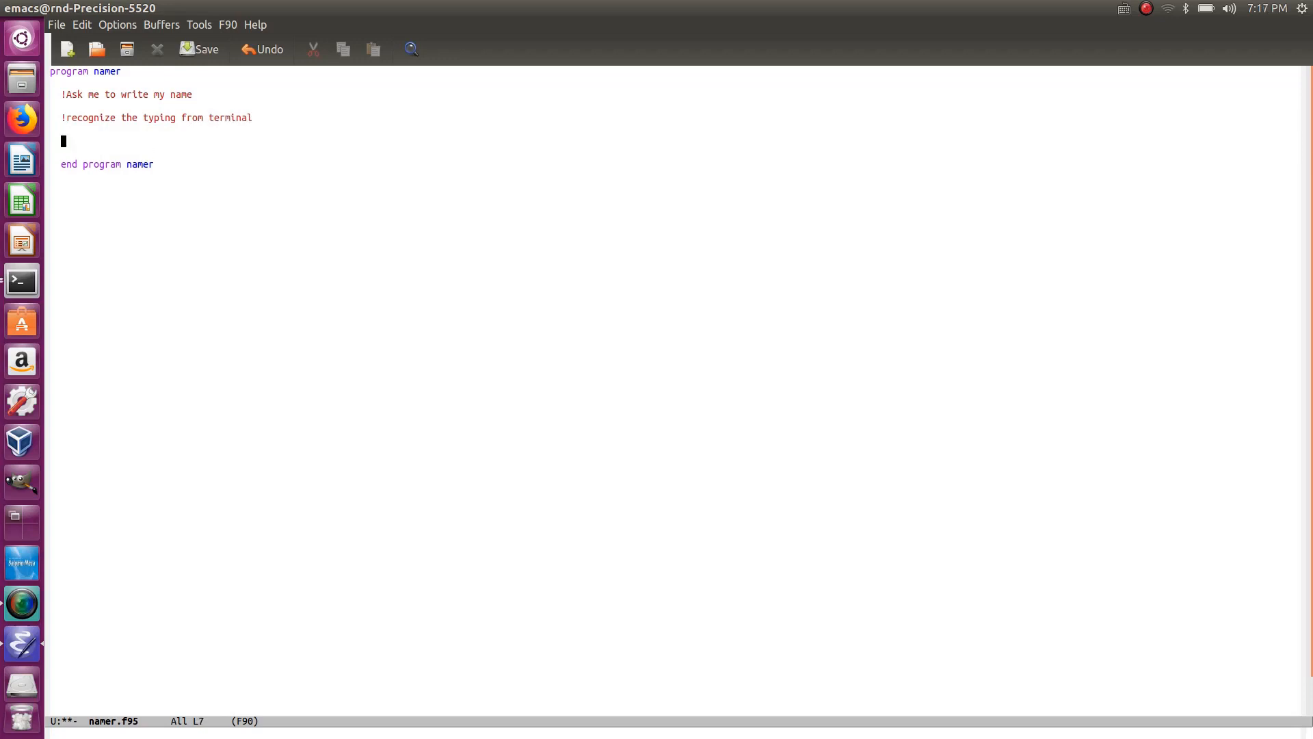
# - Add the comment '!print out my name' above end program namer and return to the first comment
pyautogui.write('!print')
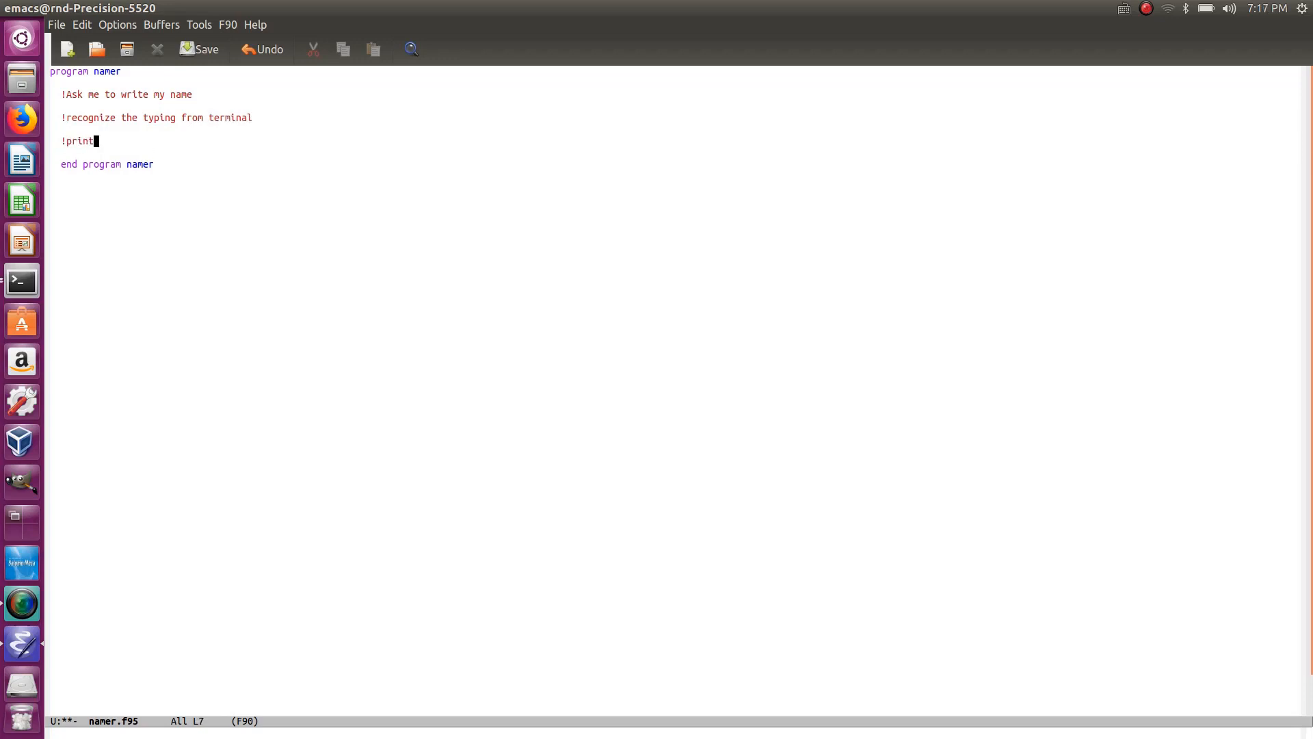
pyautogui.write('out')
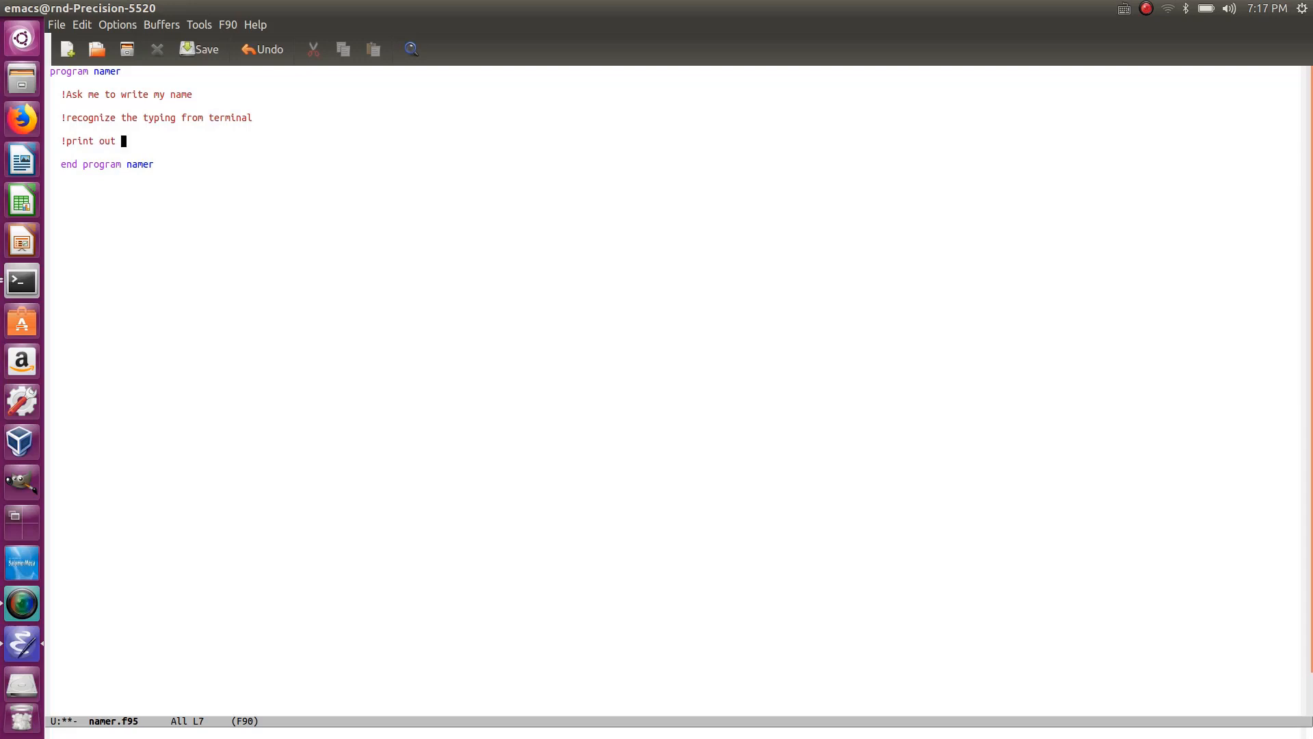
pyautogui.write('my name')
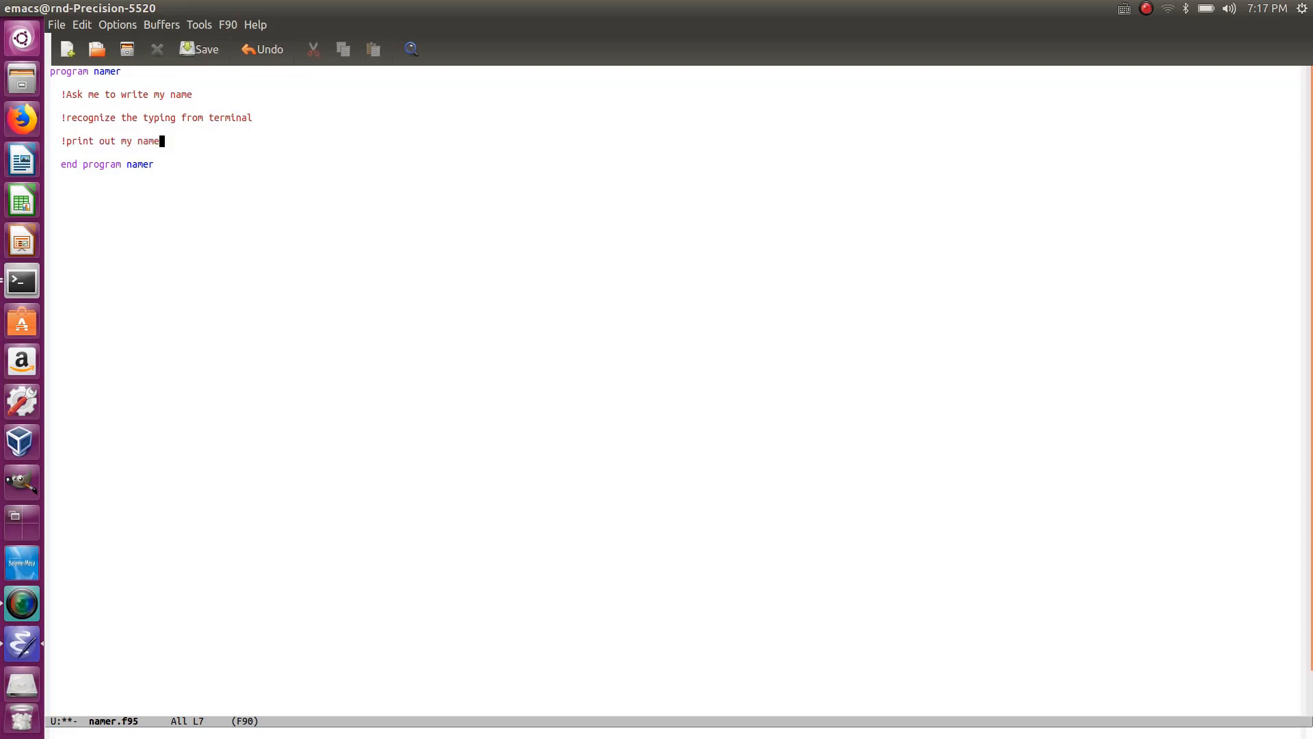
pyautogui.click(161, 94)
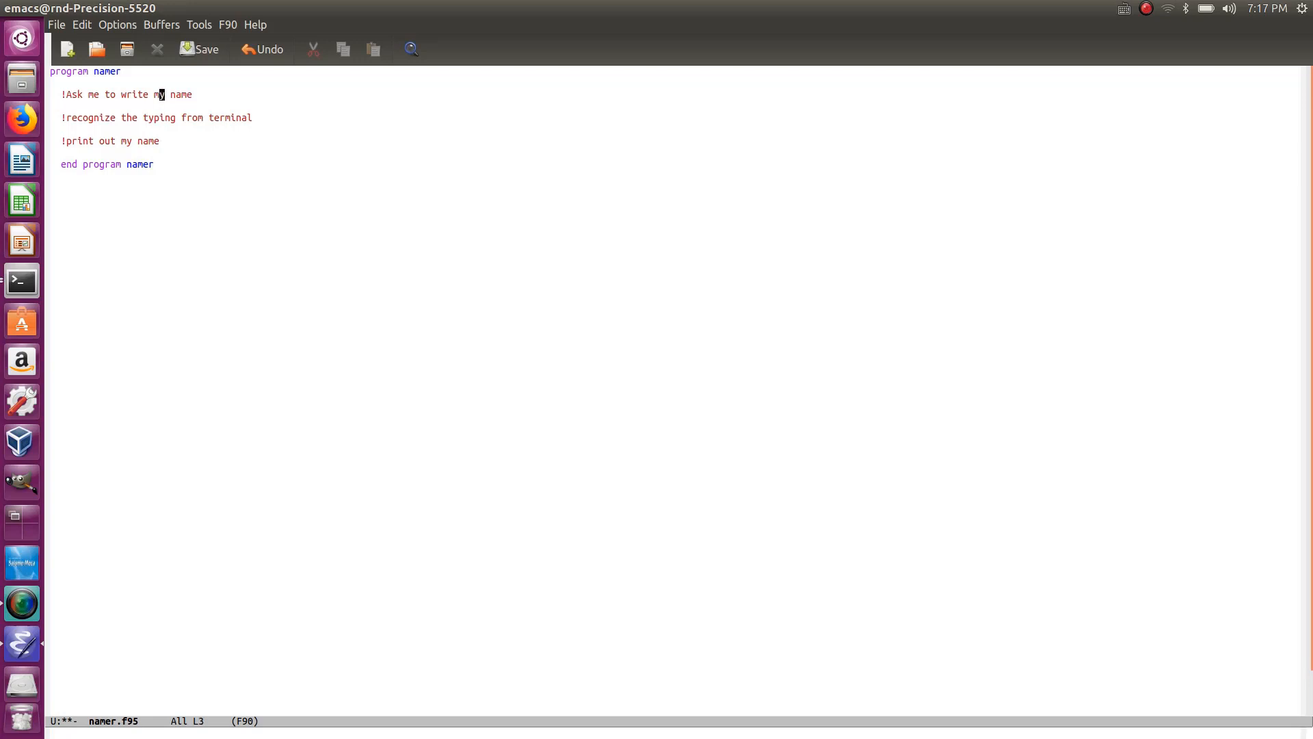
# - Insert '!Declare the variables' and the declaration 'character :: name' above the first comment
pyautogui.press('Return')
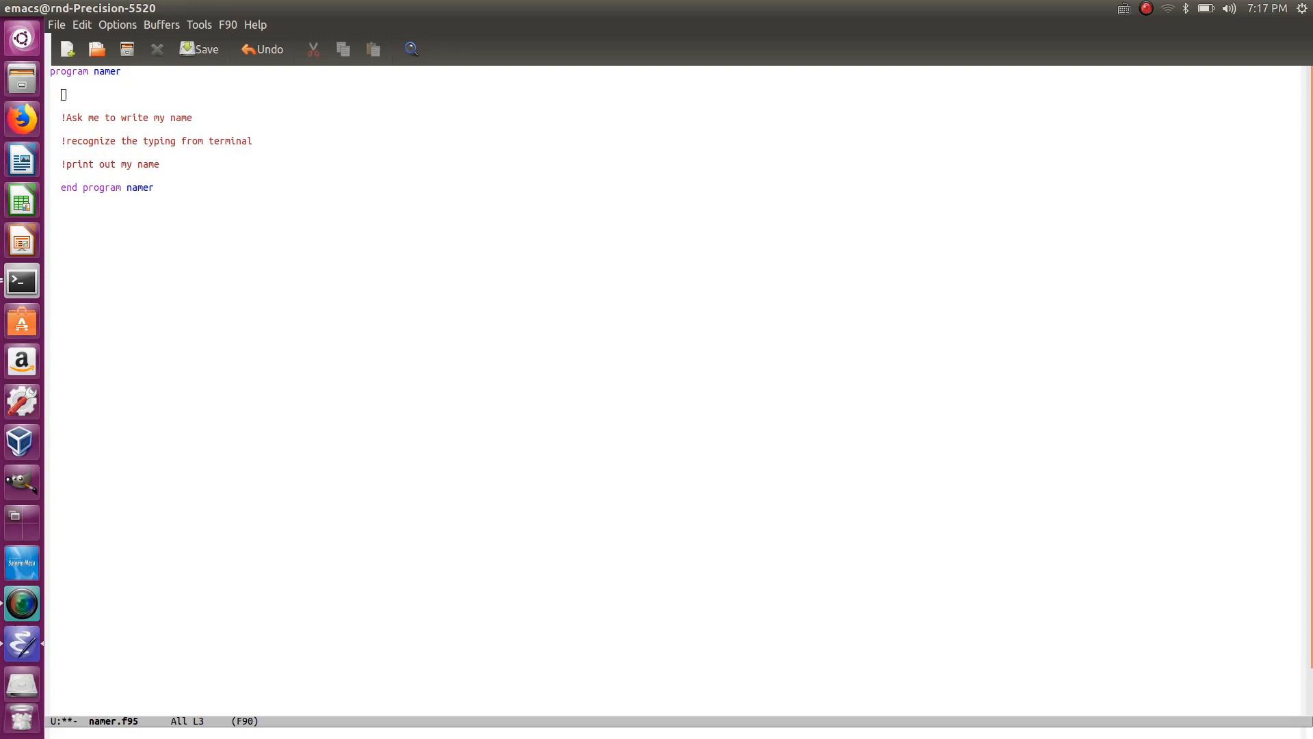
pyautogui.write('!Dec')
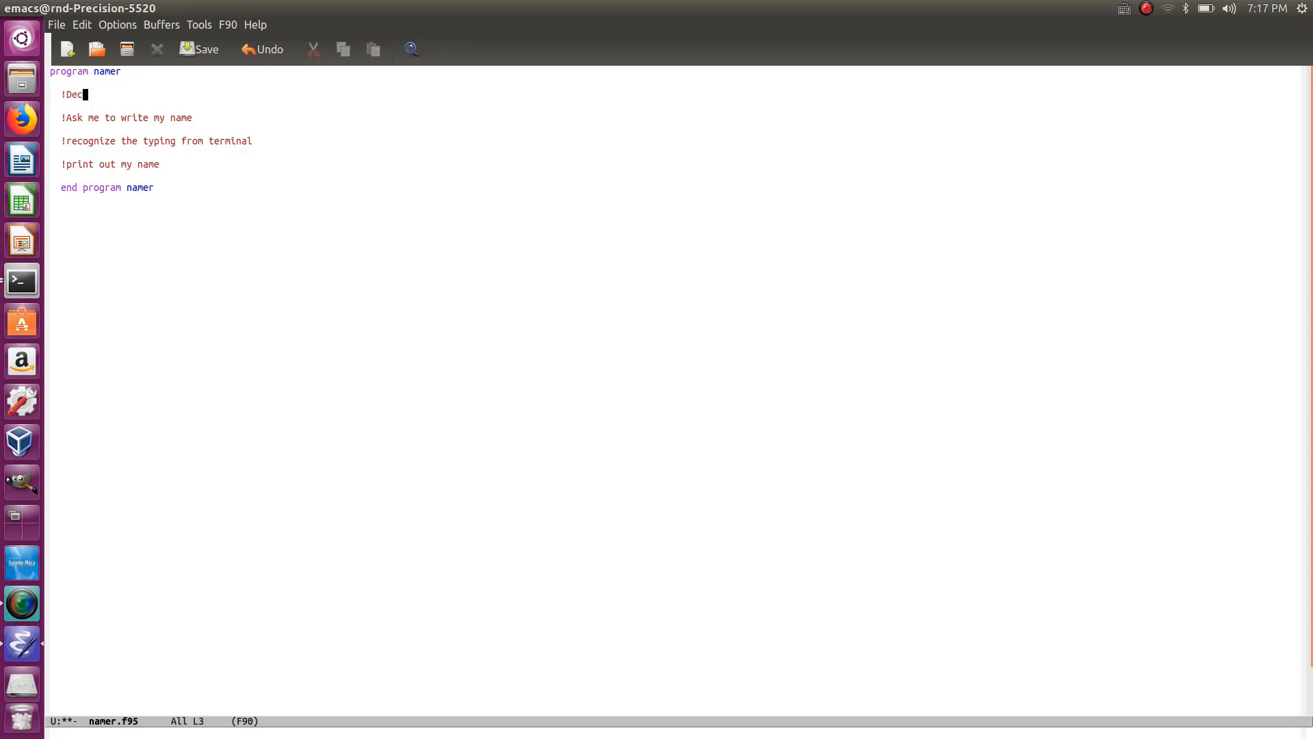
pyautogui.write('lare the variables')
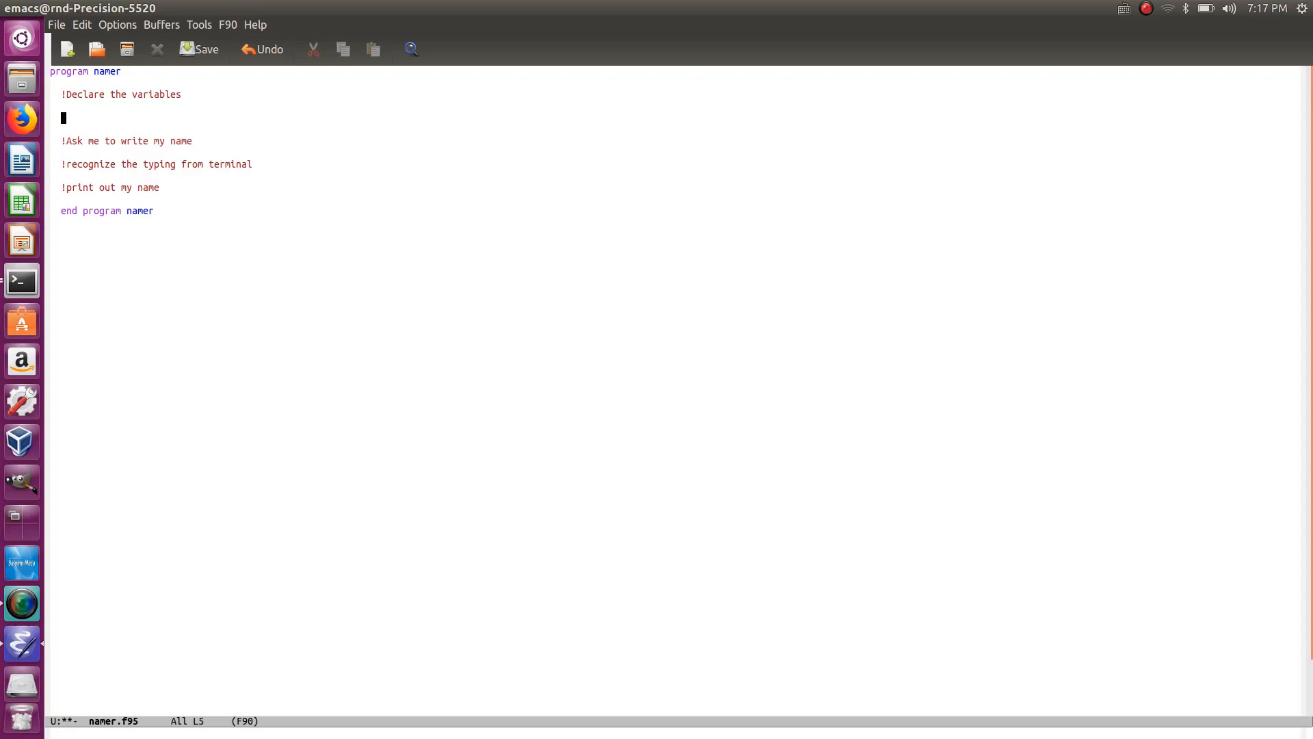
pyautogui.write('chara')
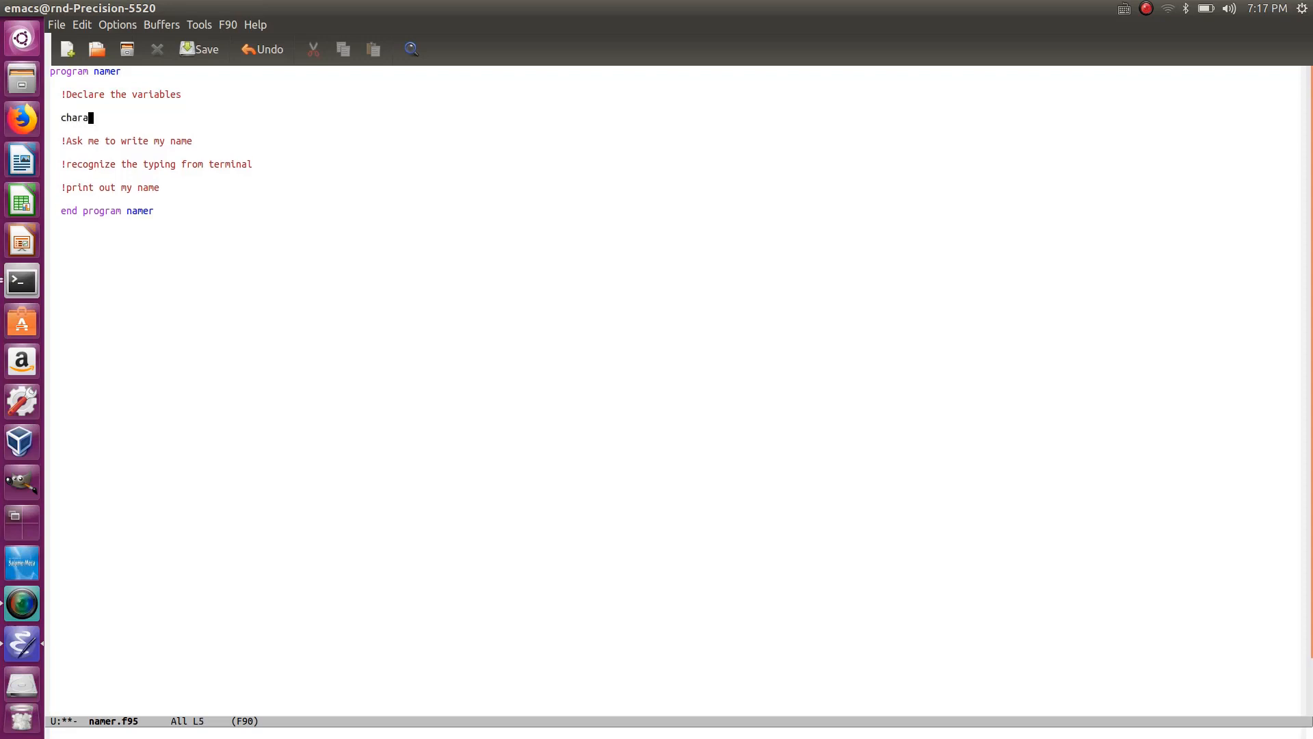
pyautogui.write('cter')
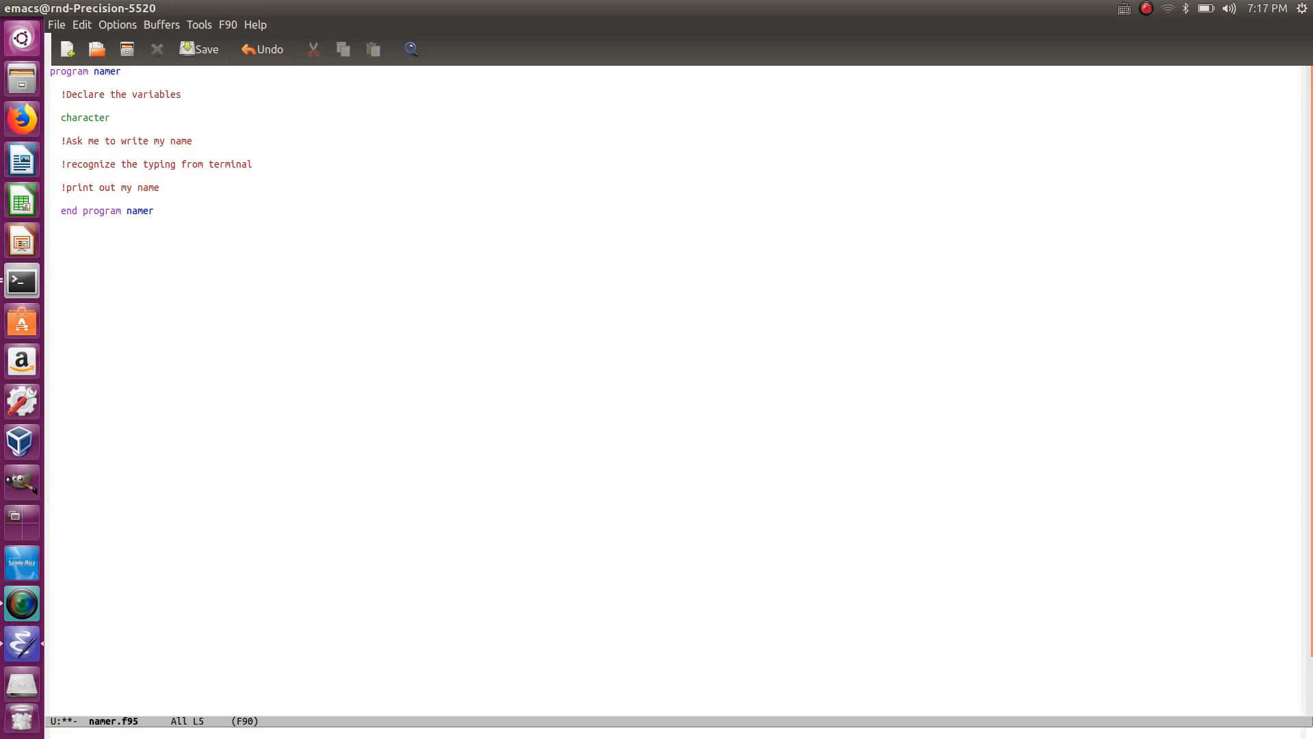
pyautogui.write('::')
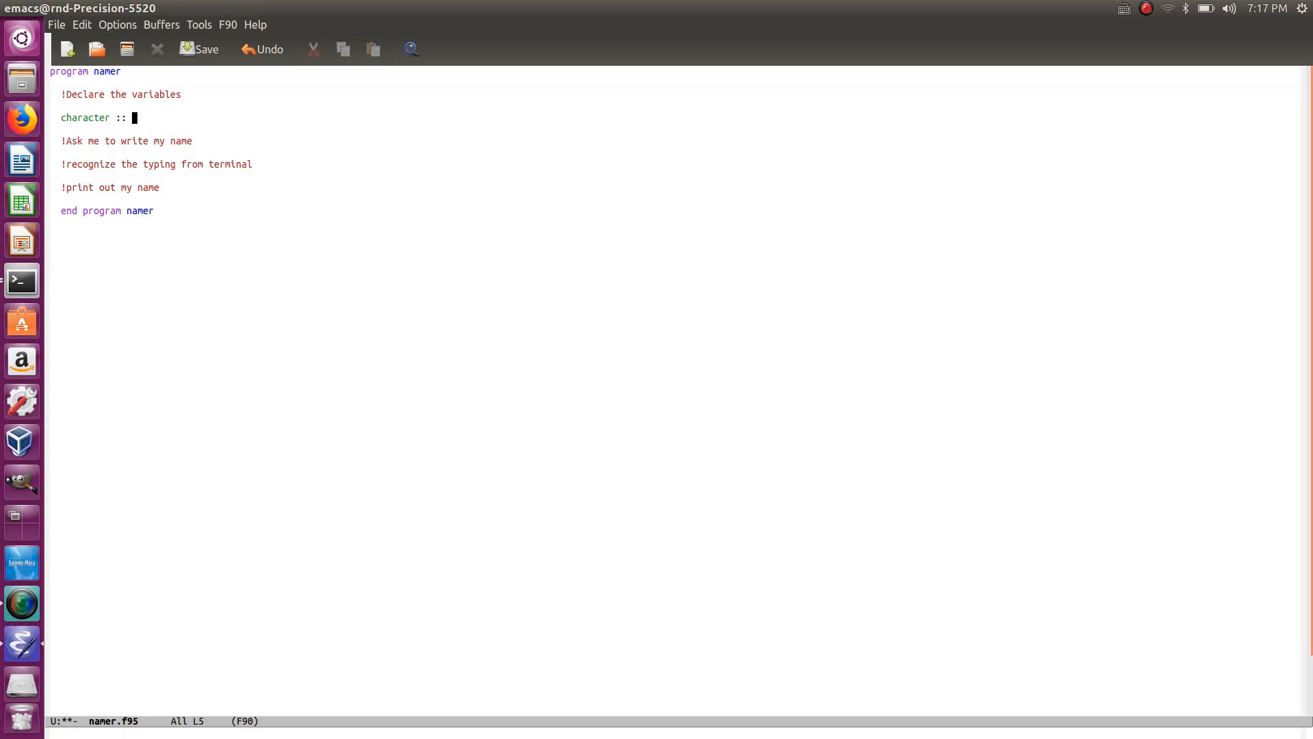
pyautogui.write('name')
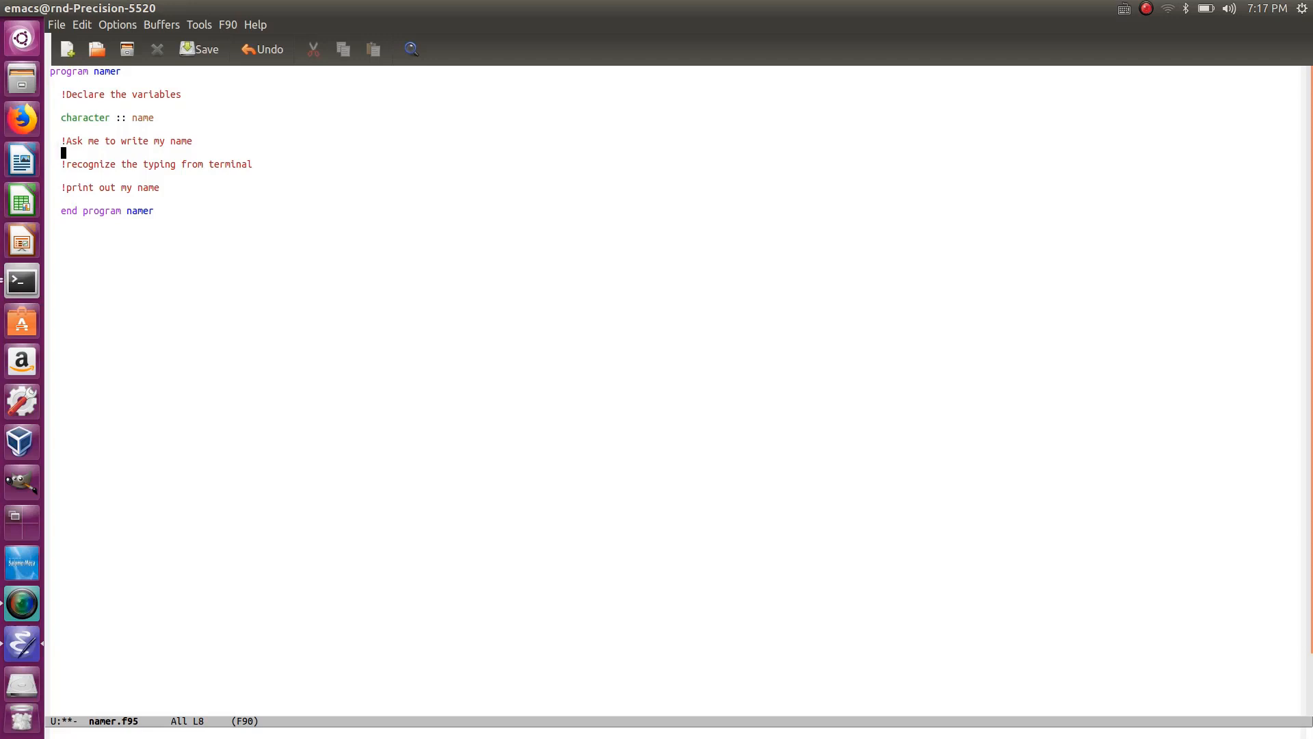
# - Write print *,'What is your name?' and read *,name under their comments
pyautogui.write('pr')
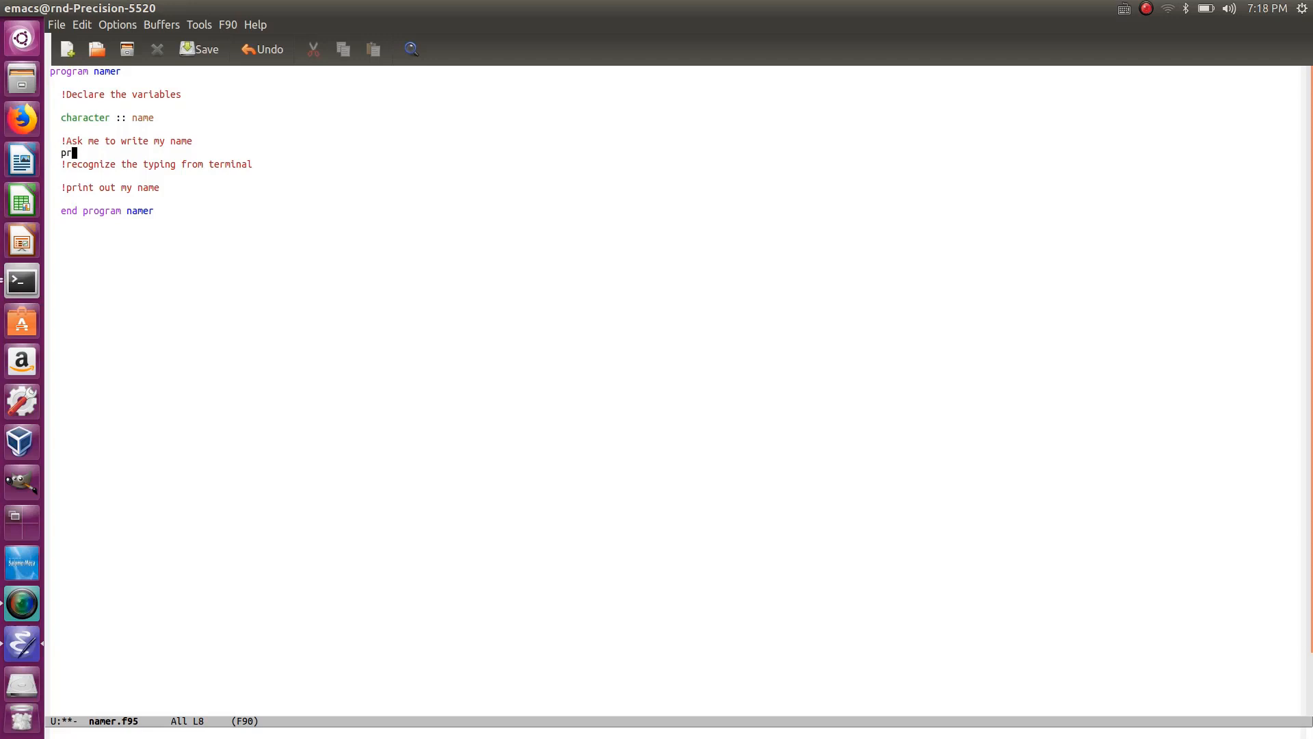
pyautogui.write('int *')
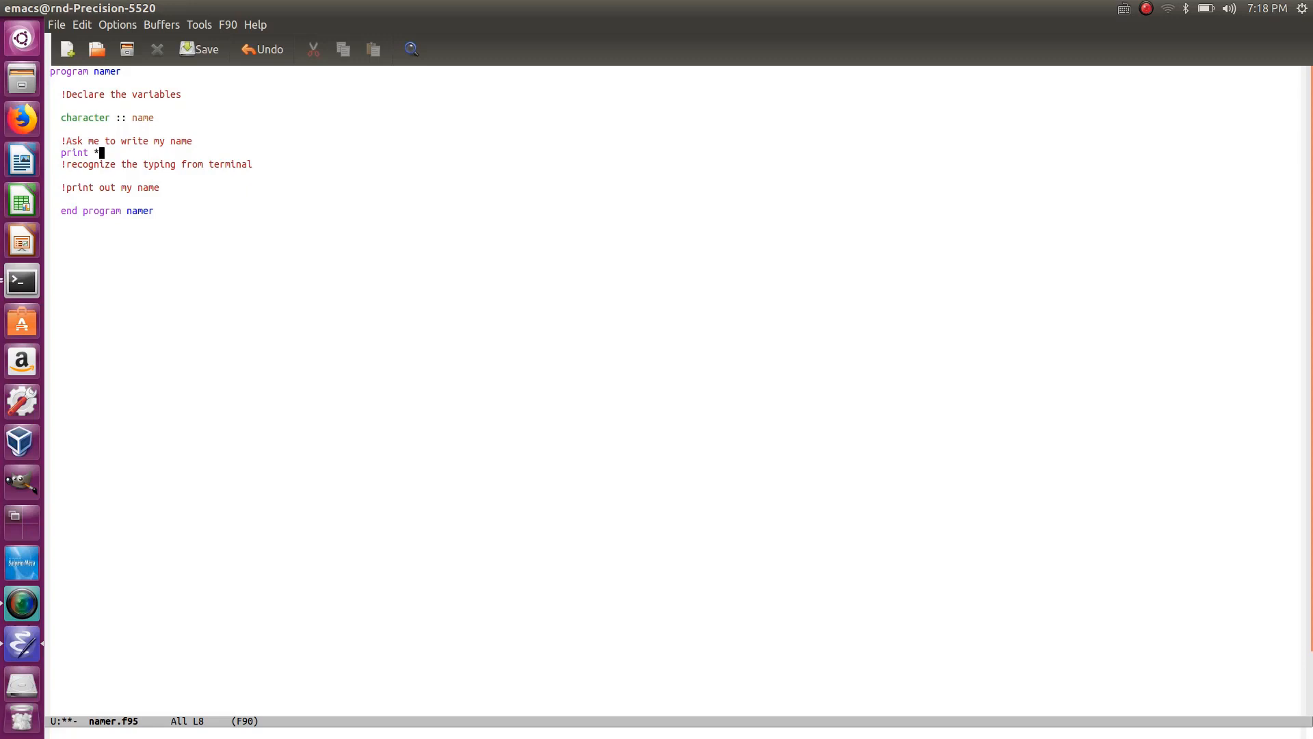
pyautogui.write(",'What is your")
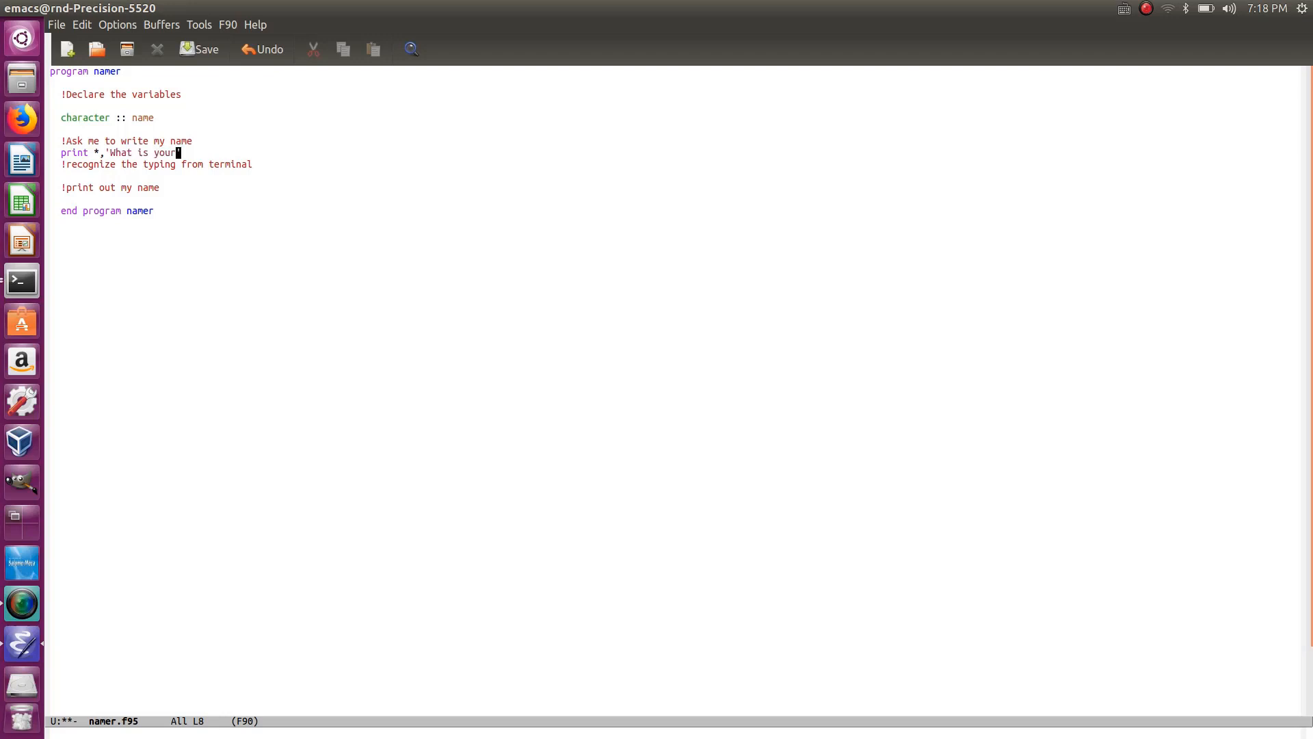
pyautogui.write("name?'")
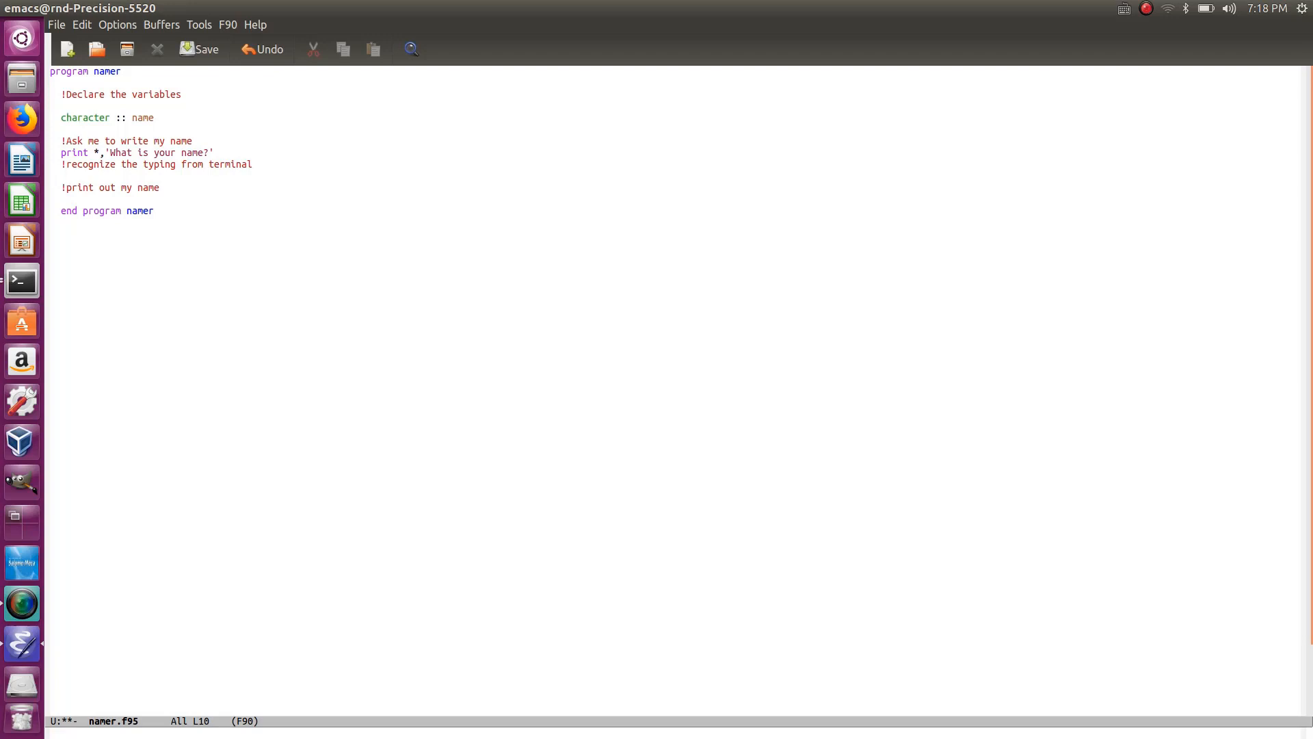
pyautogui.write('read *')
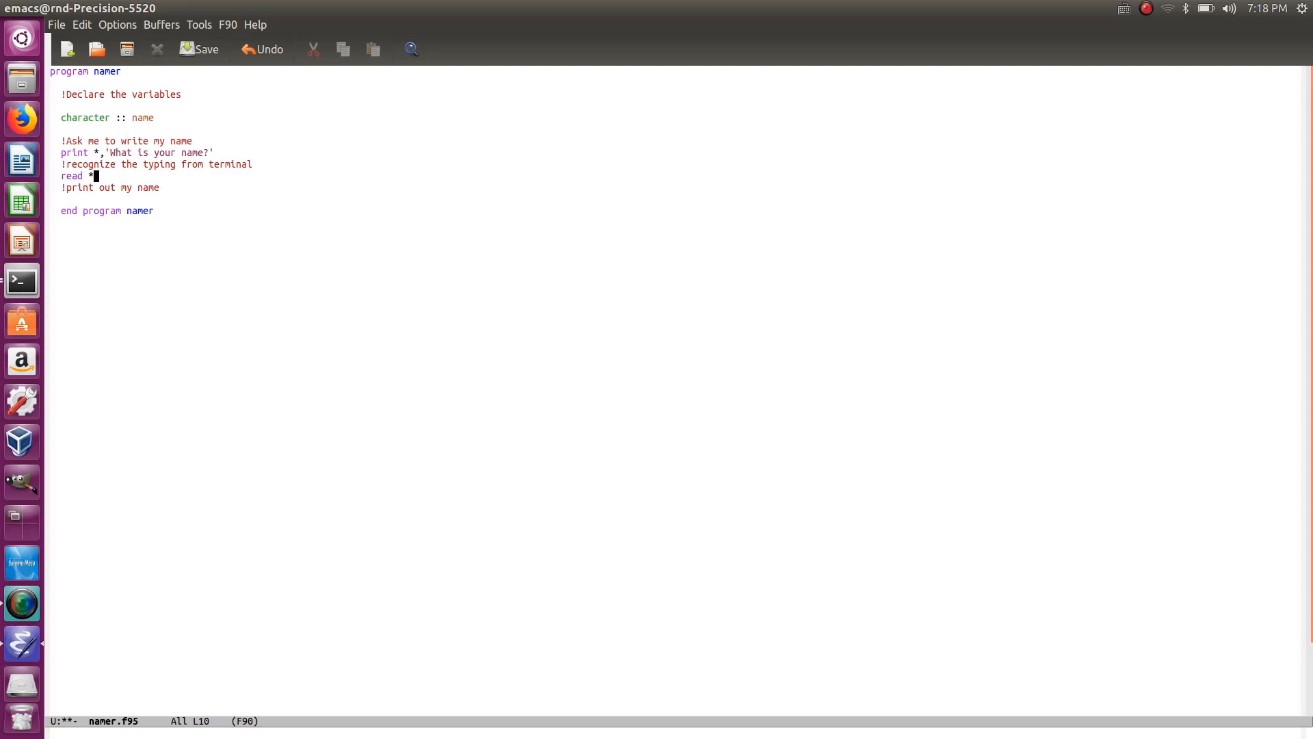
pyautogui.write(',')
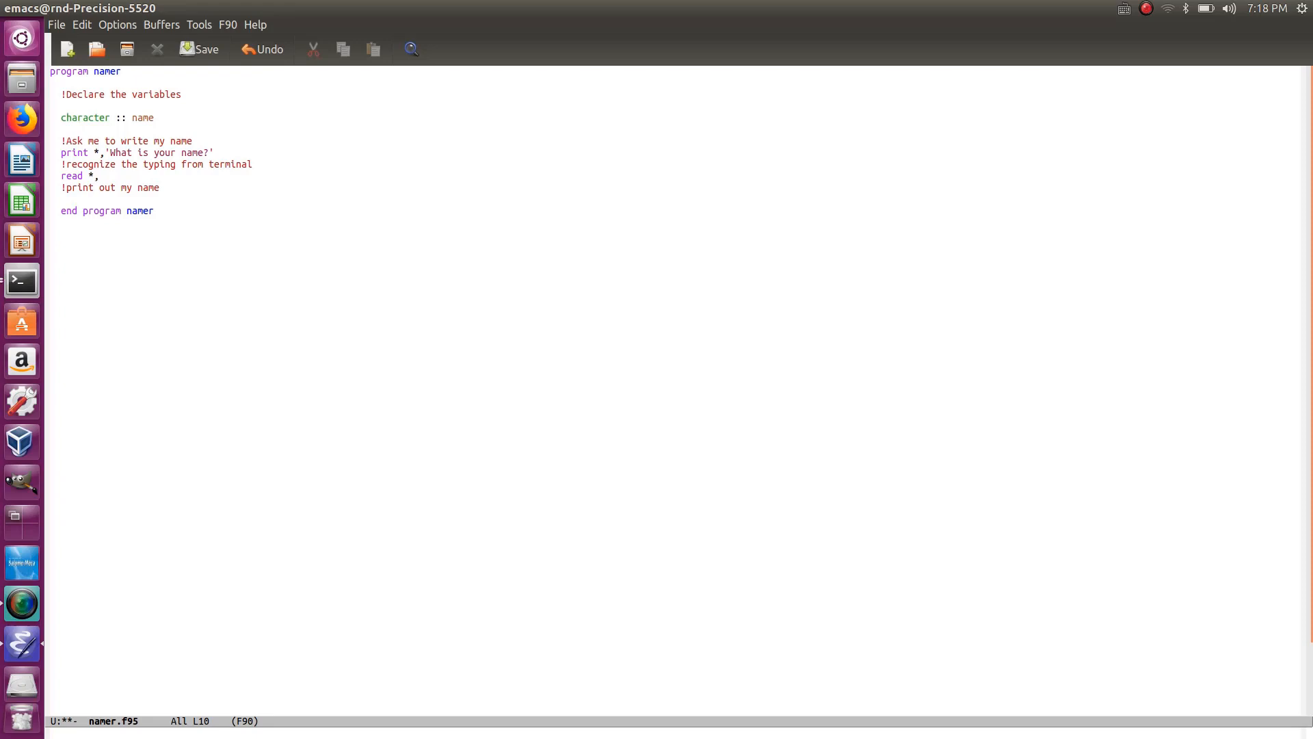
pyautogui.write('nam')
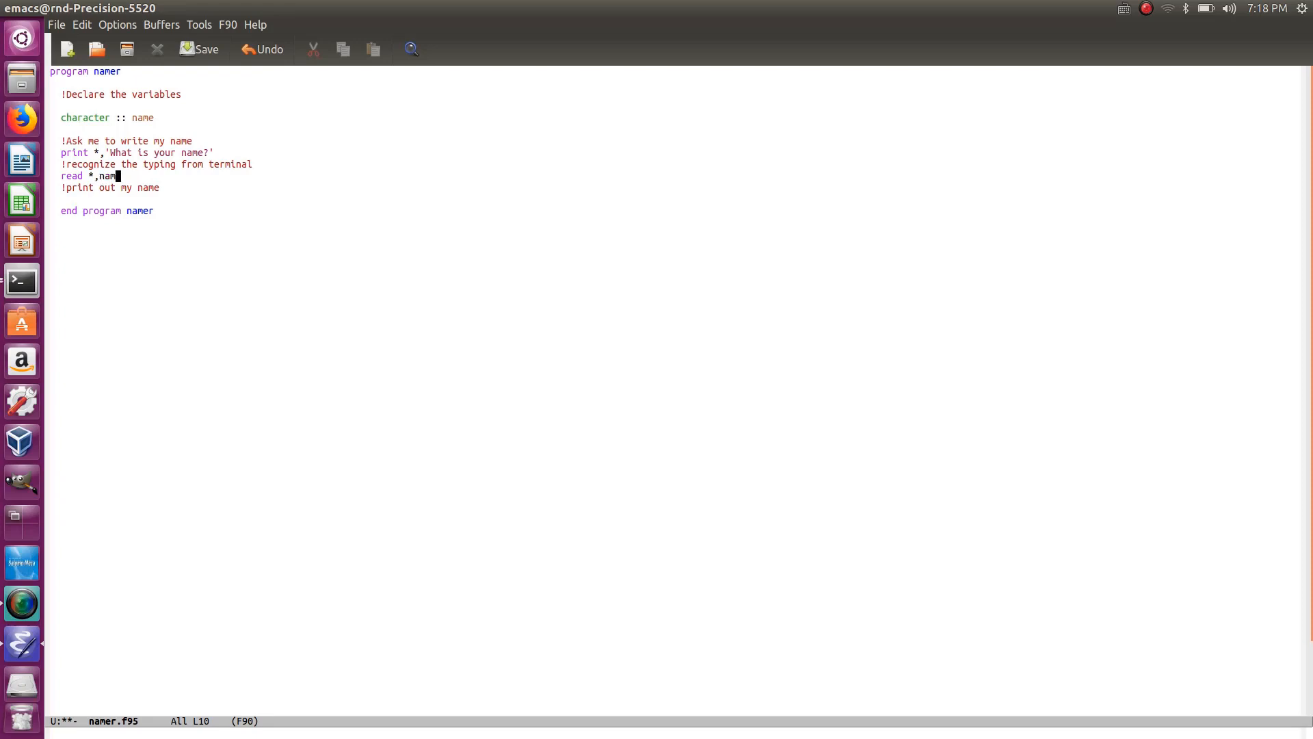
pyautogui.write('e')
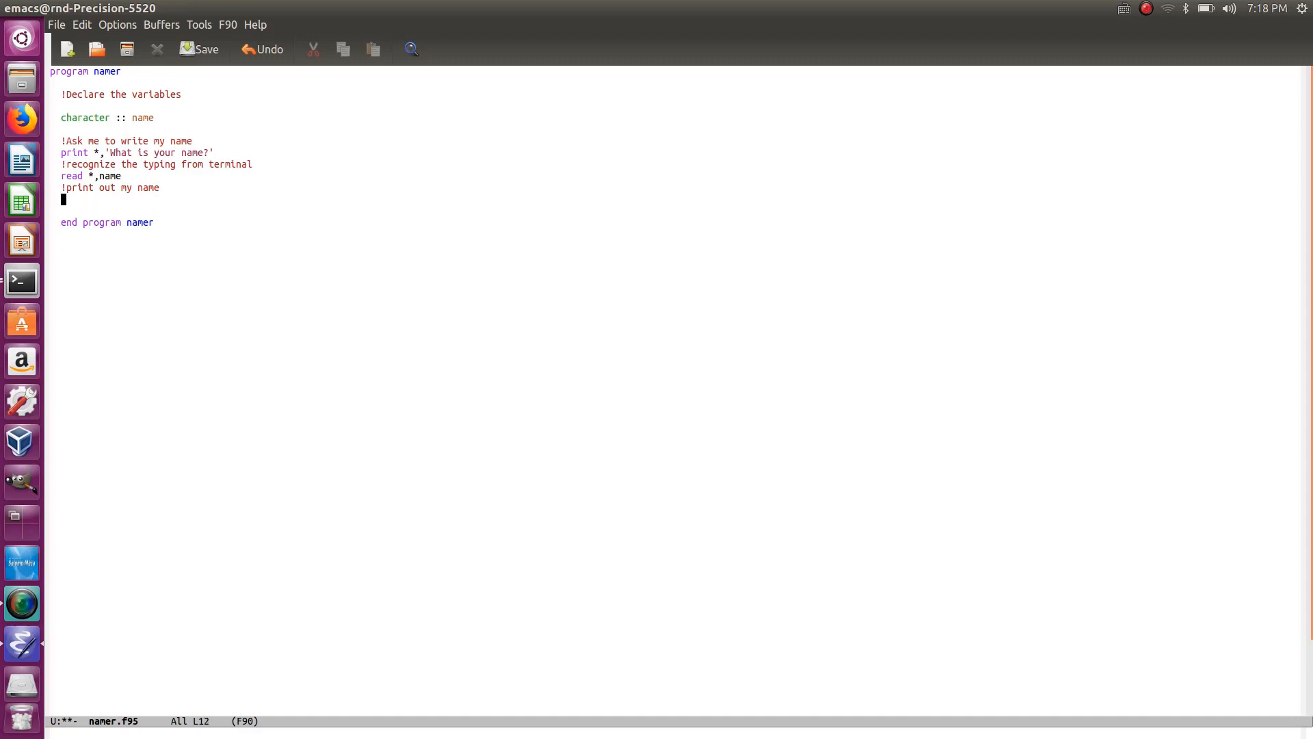
# - Write print *,'my name is ',name under the print-out comment
pyautogui.write('pri')
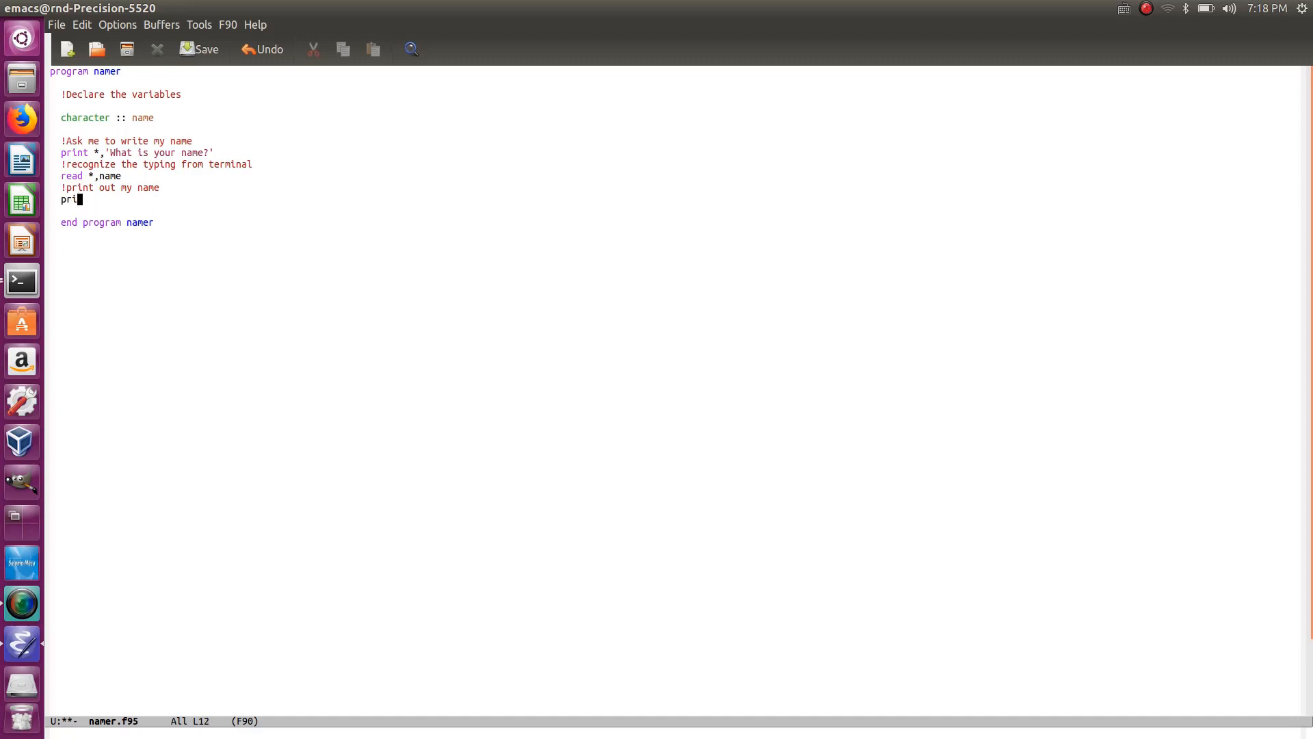
pyautogui.write('nt')
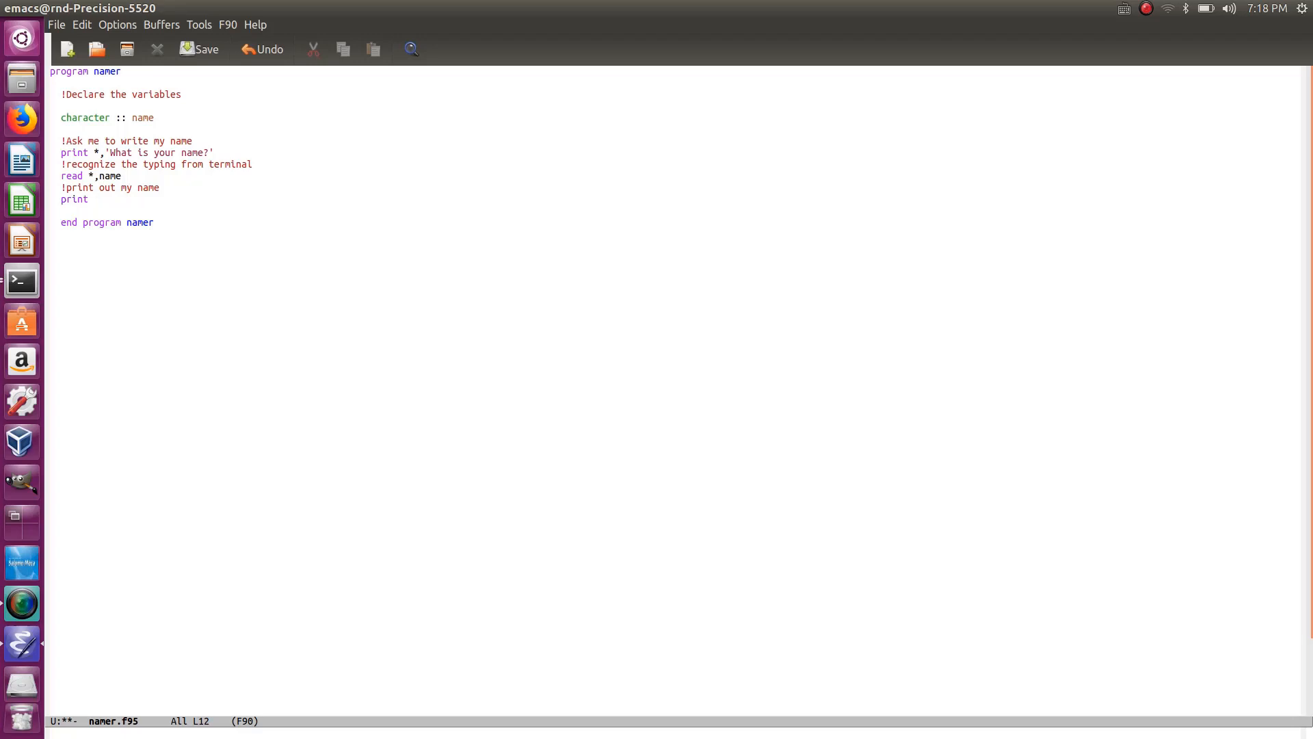
pyautogui.write('*,')
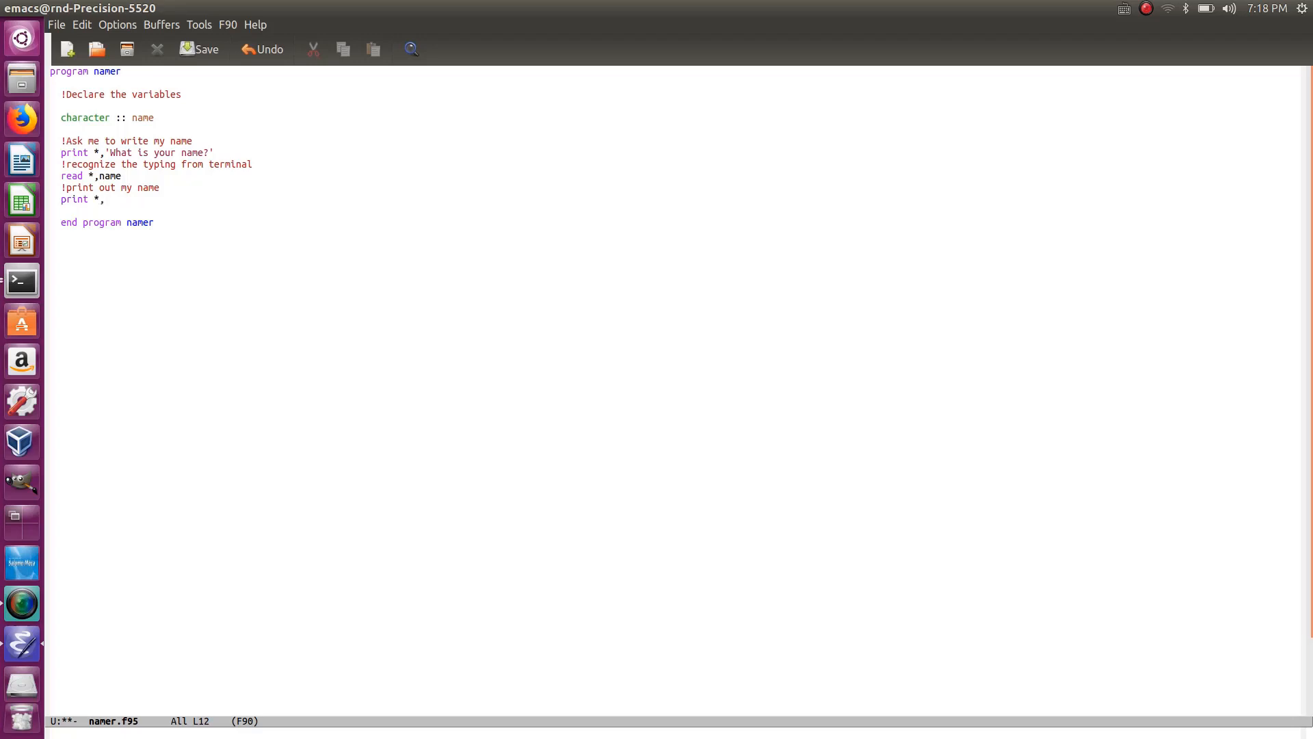
pyautogui.click(102, 199)
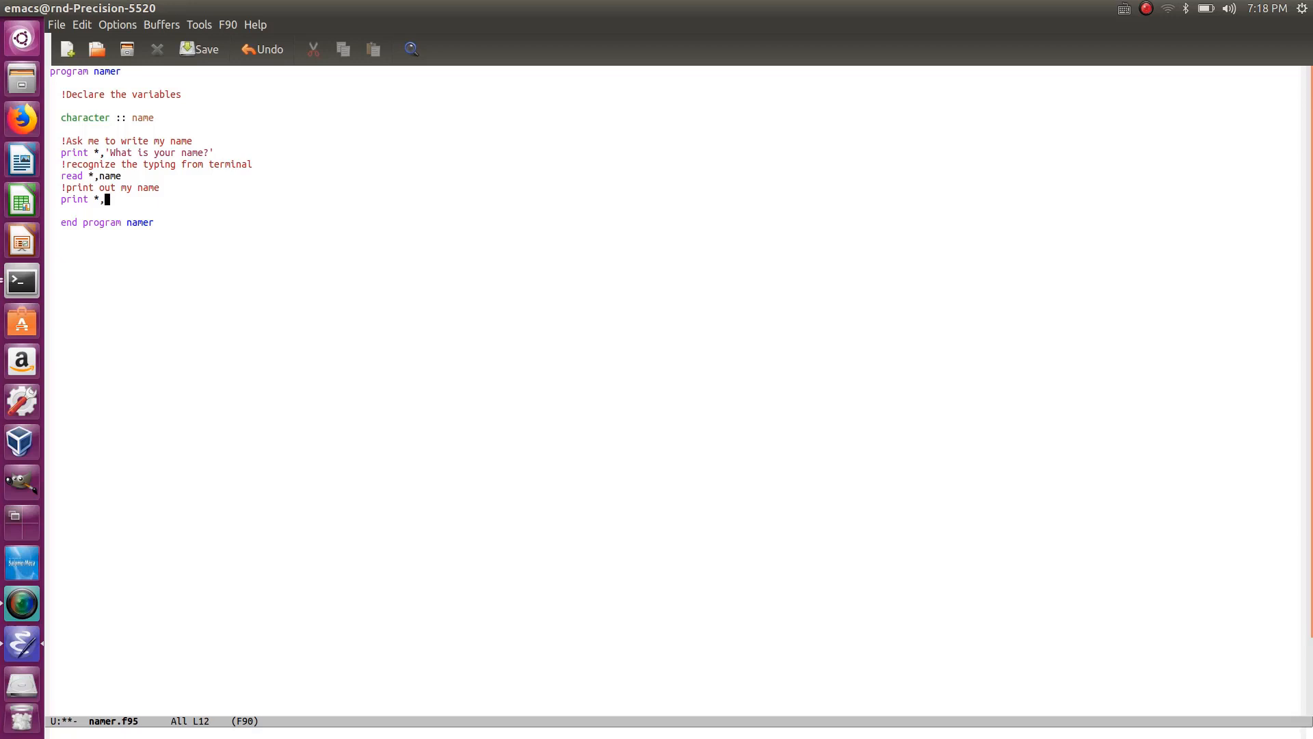
pyautogui.write("'")
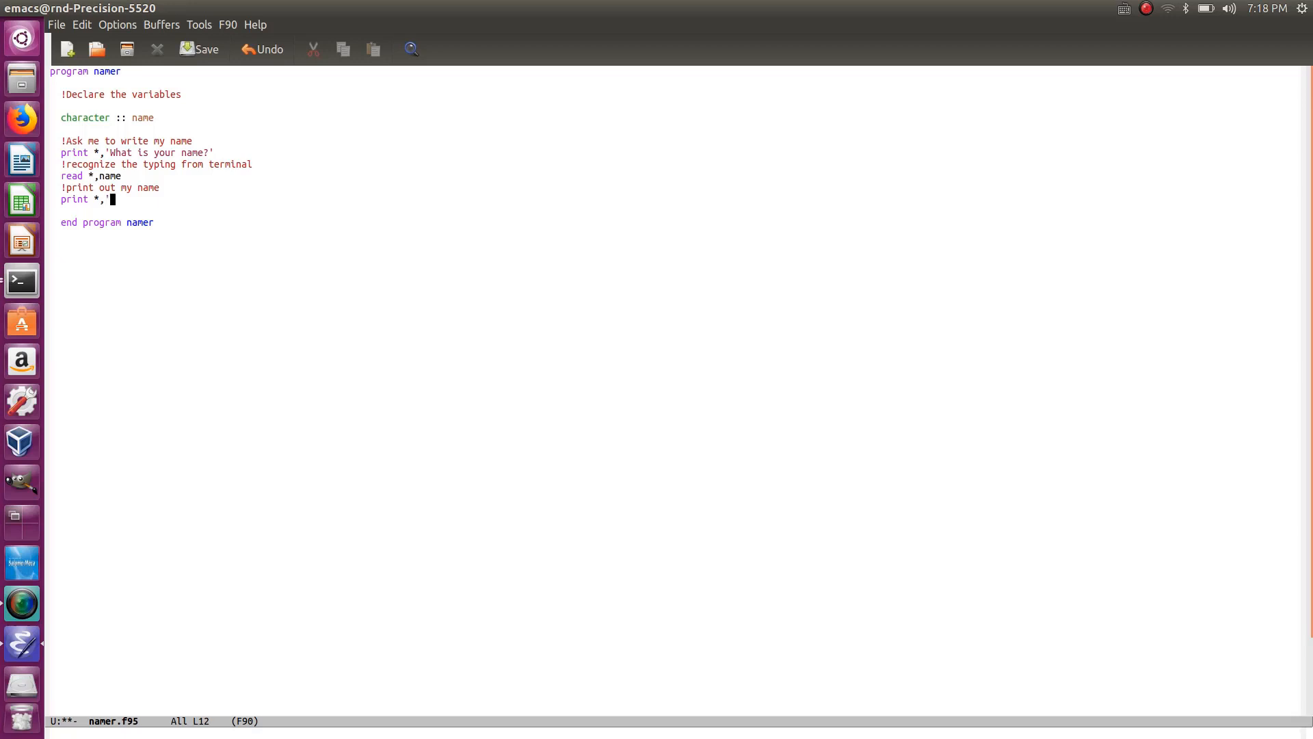
pyautogui.write('my name is')
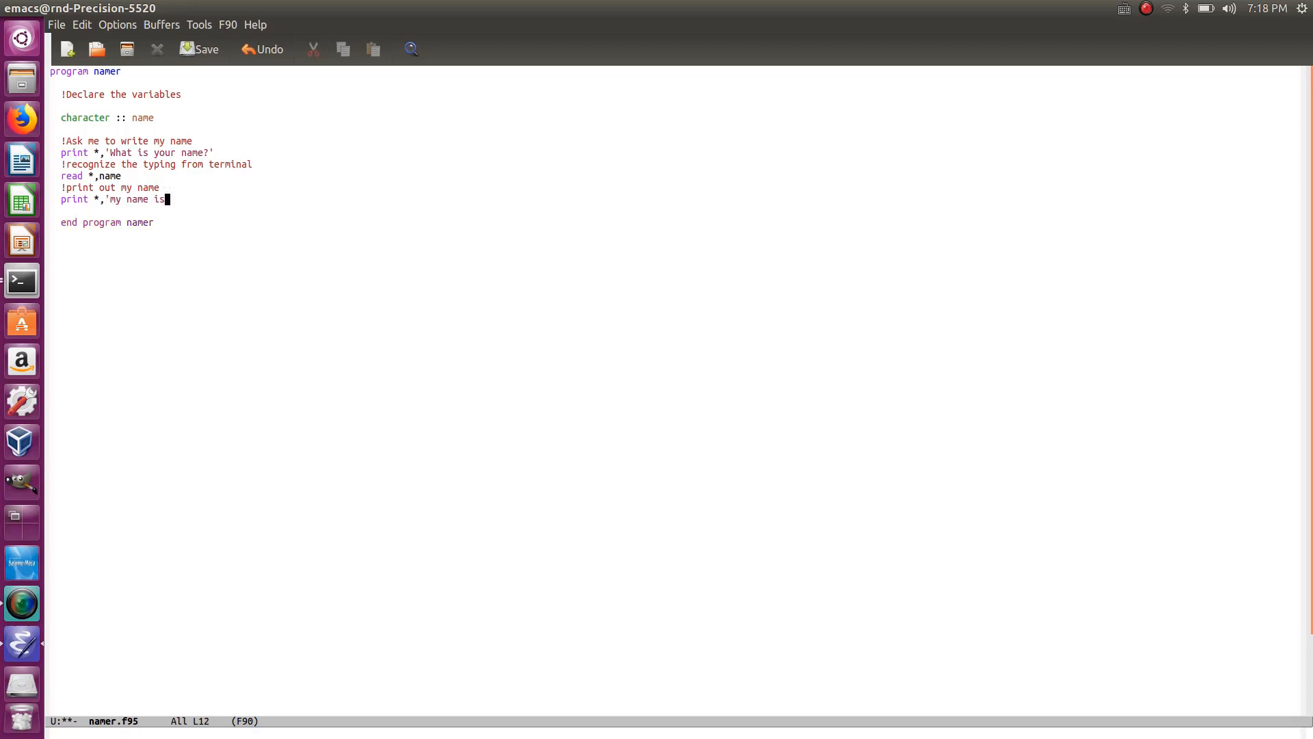
pyautogui.write("'")
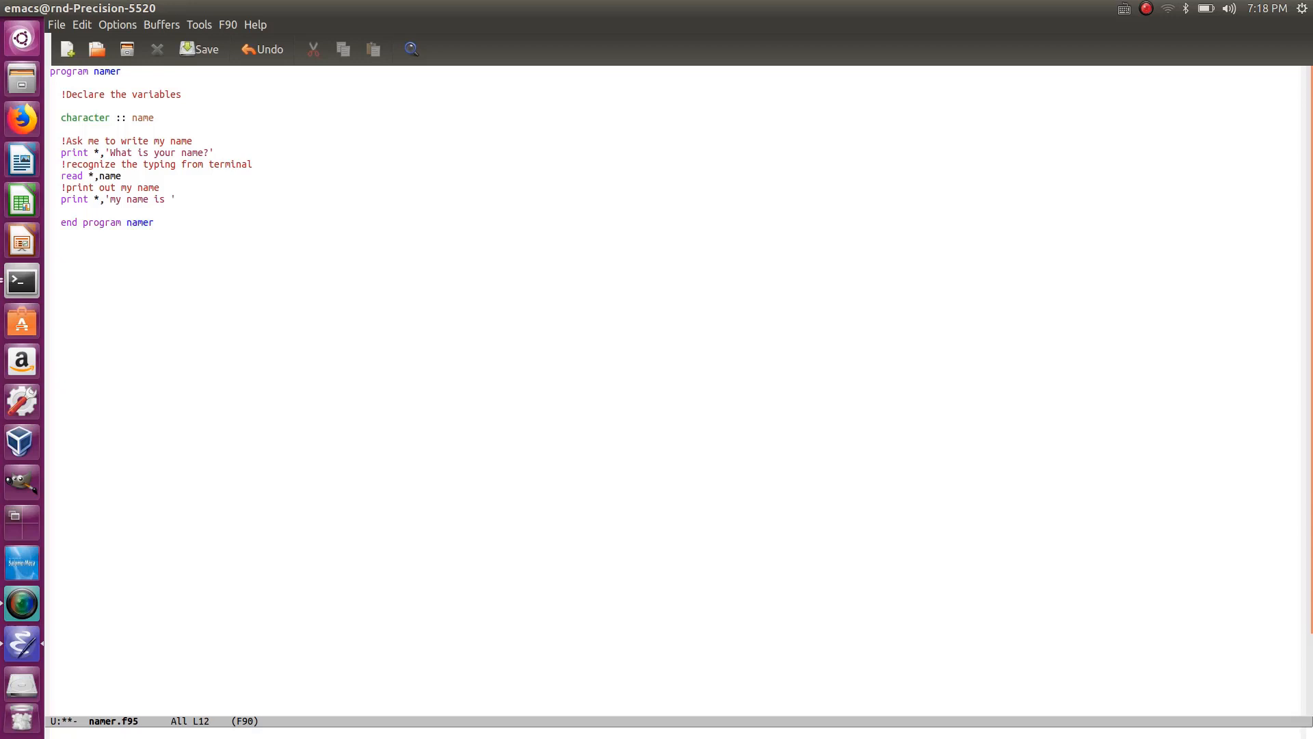
pyautogui.write(',nam')
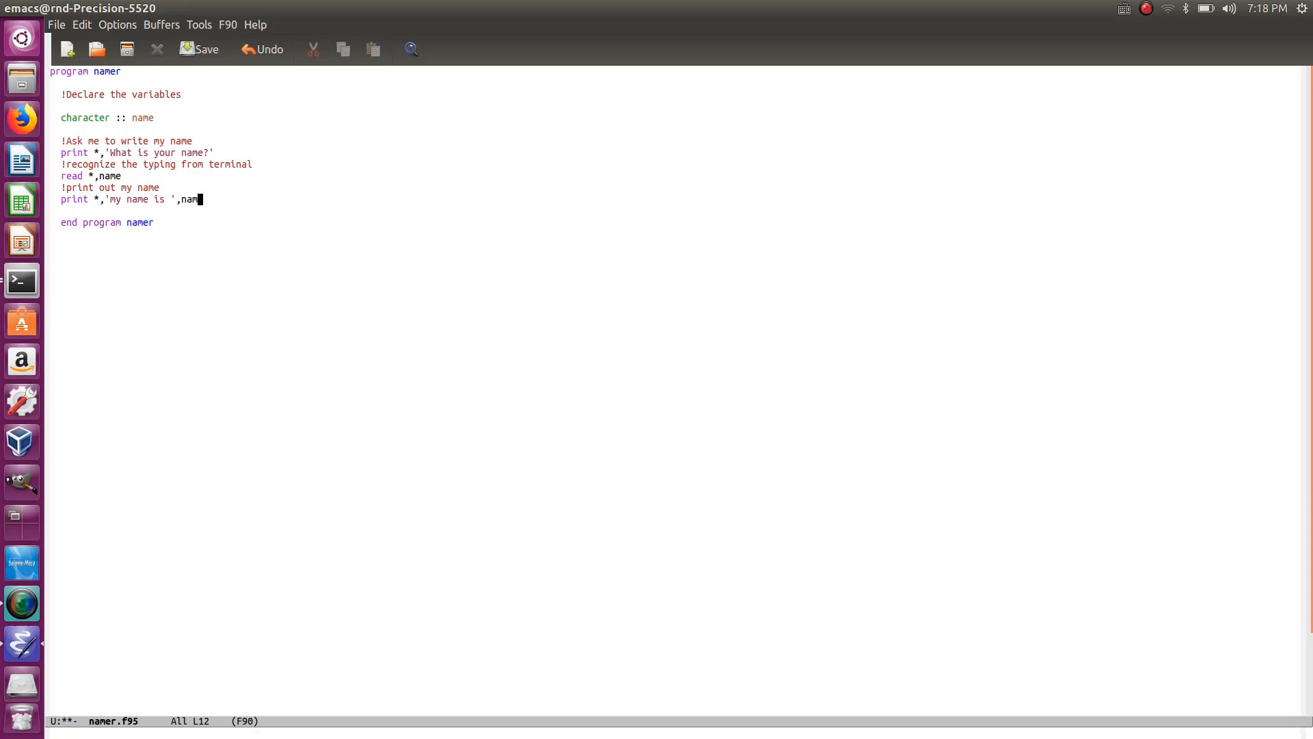
pyautogui.write('e')
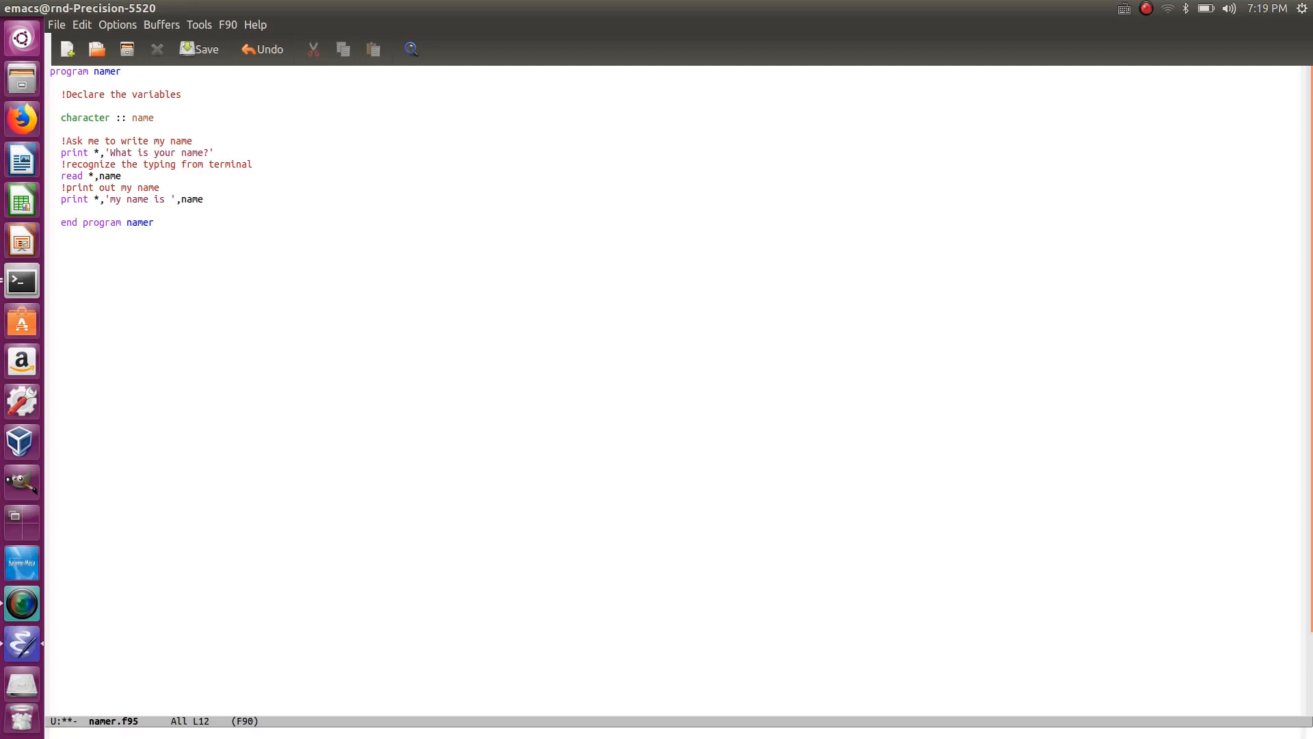
pyautogui.click(203, 200)
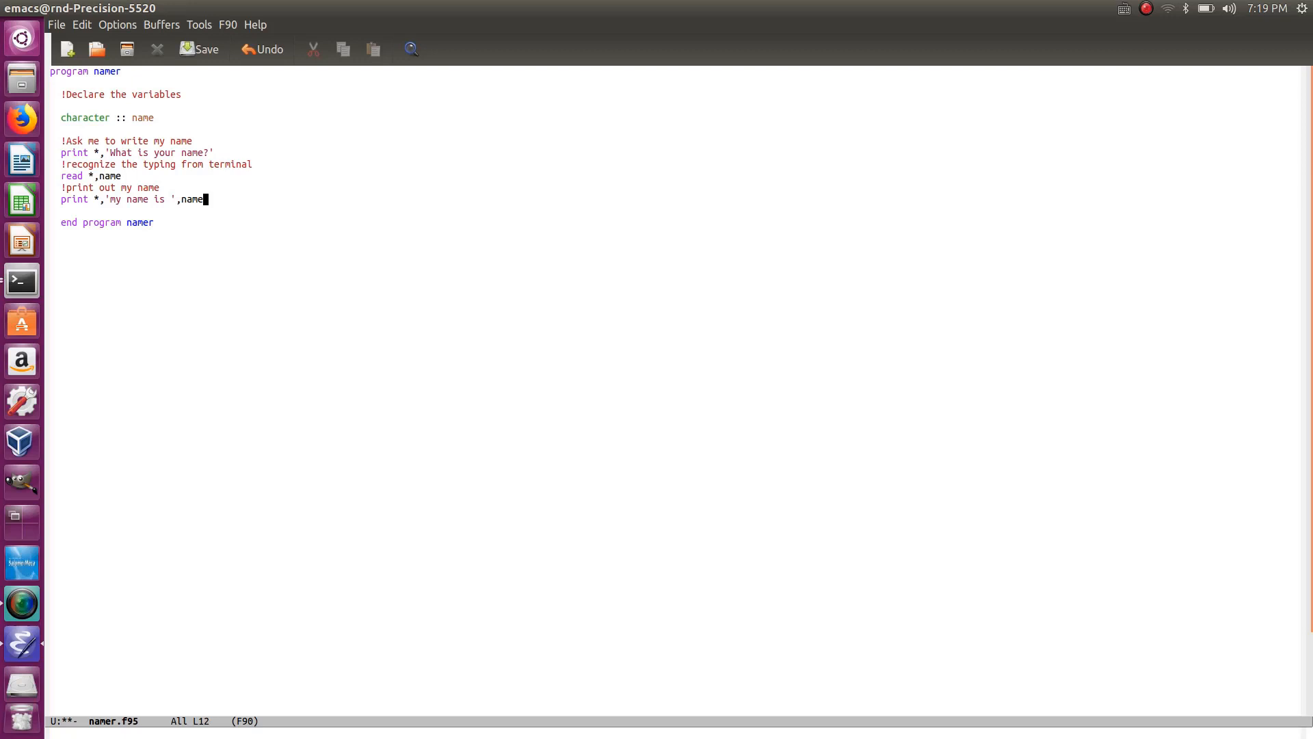
# - Save namer.f95, split the frame side by side and start a shell in the other pane
pyautogui.click(198, 49)
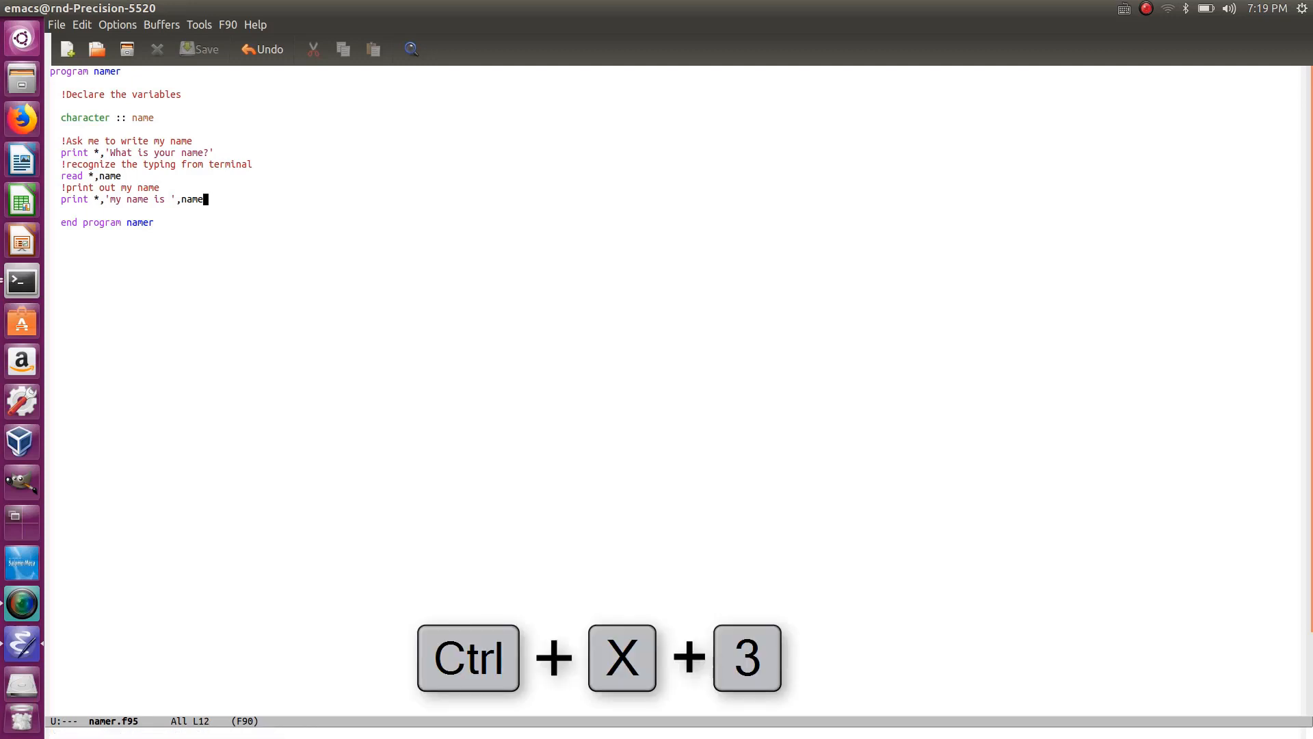
pyautogui.press('ctrl+x')
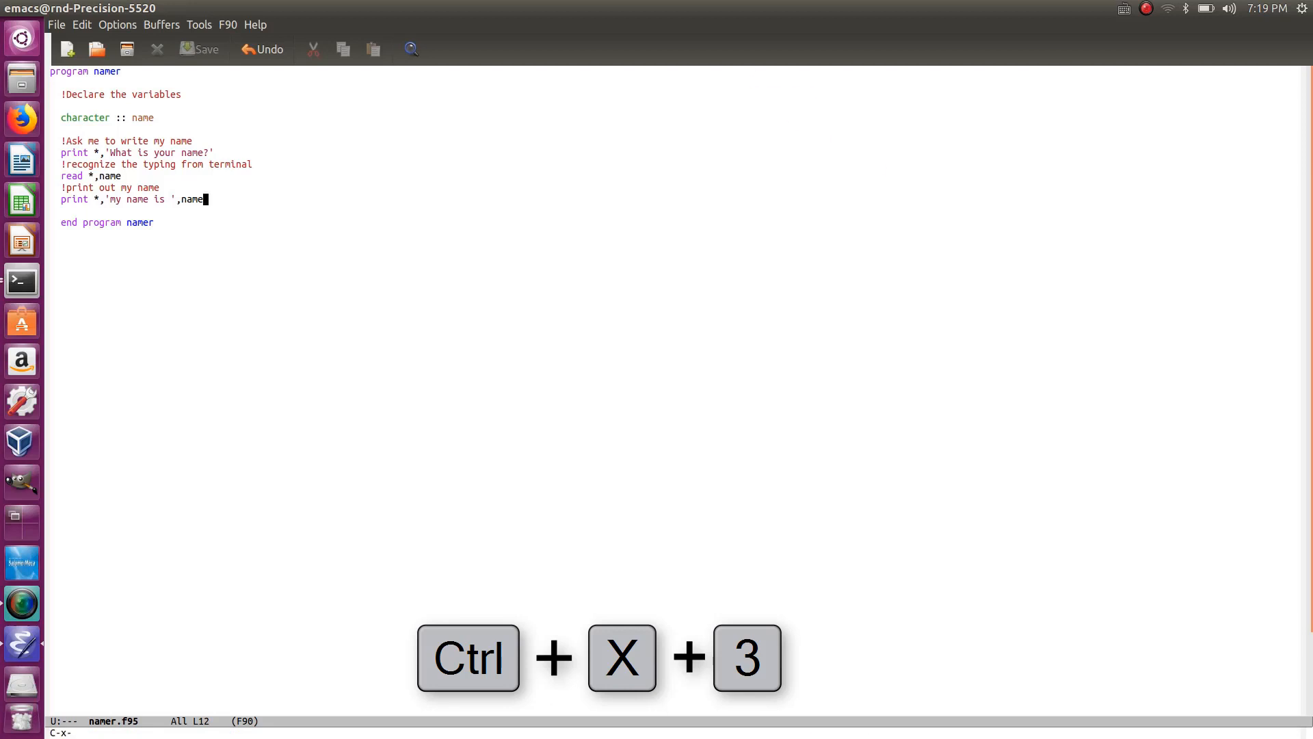
pyautogui.press('ctrl+x 3')
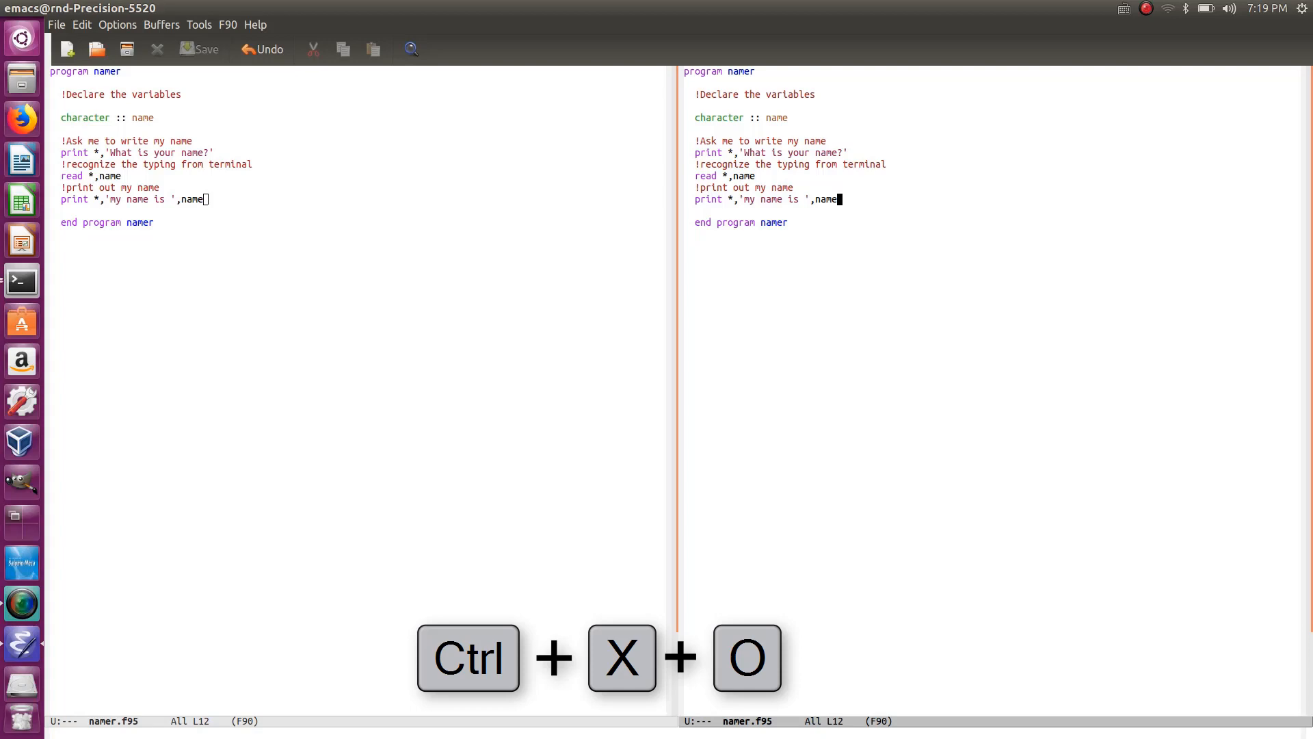
pyautogui.press('ctrl+x o')
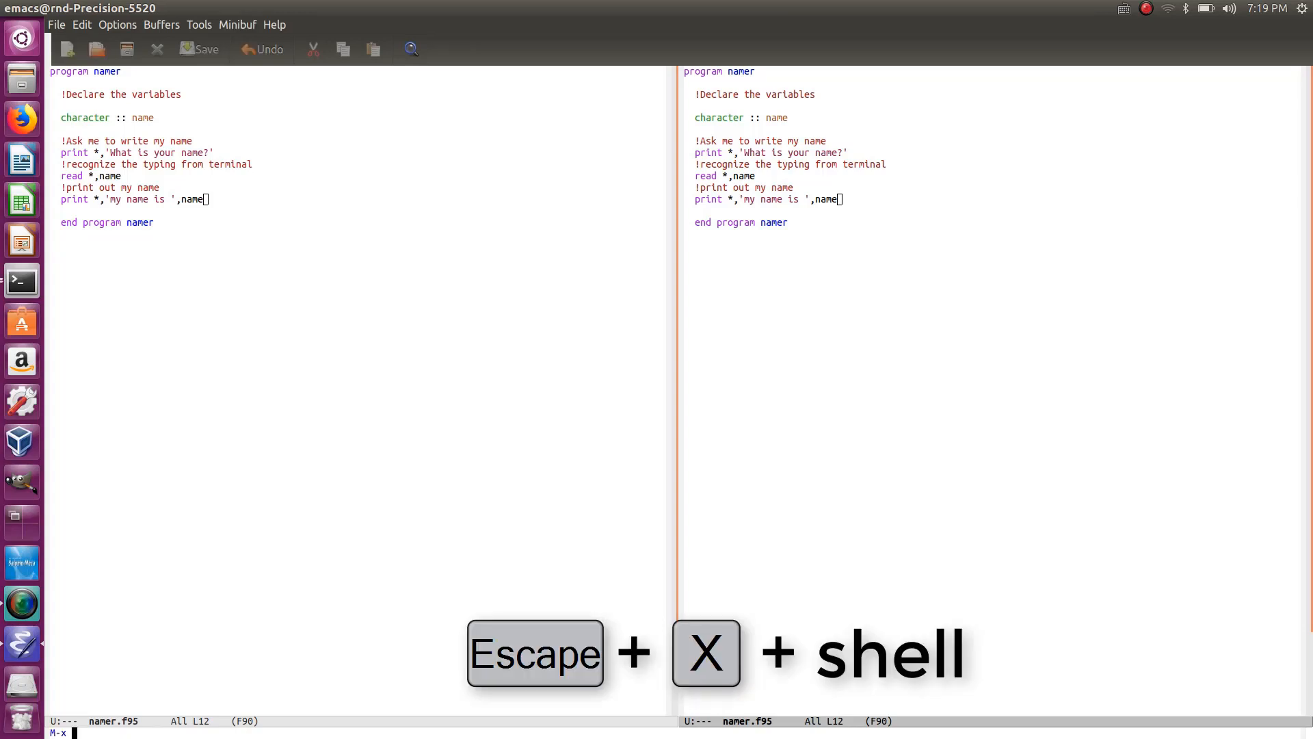
pyautogui.write('shell')
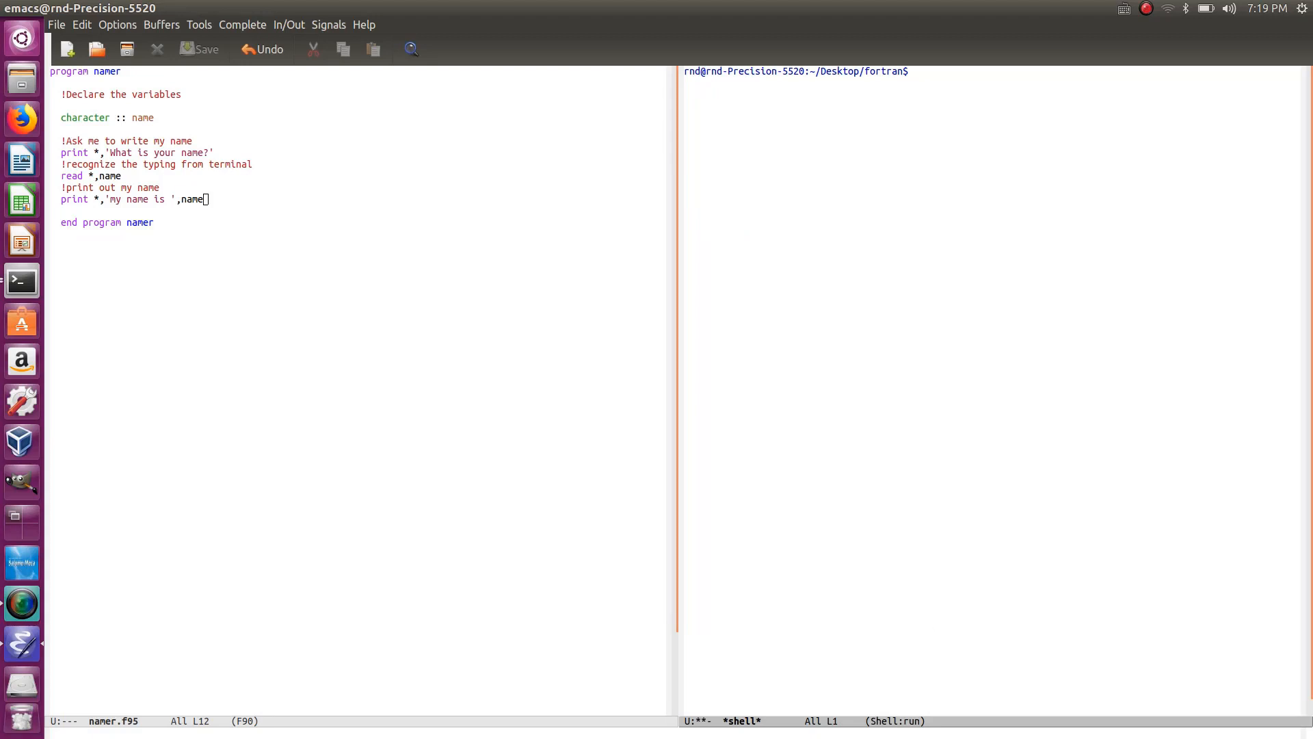
# - Compile with gfortran -o namer namer.f95 and begin typing ./namer to run it
pyautogui.write('gf')
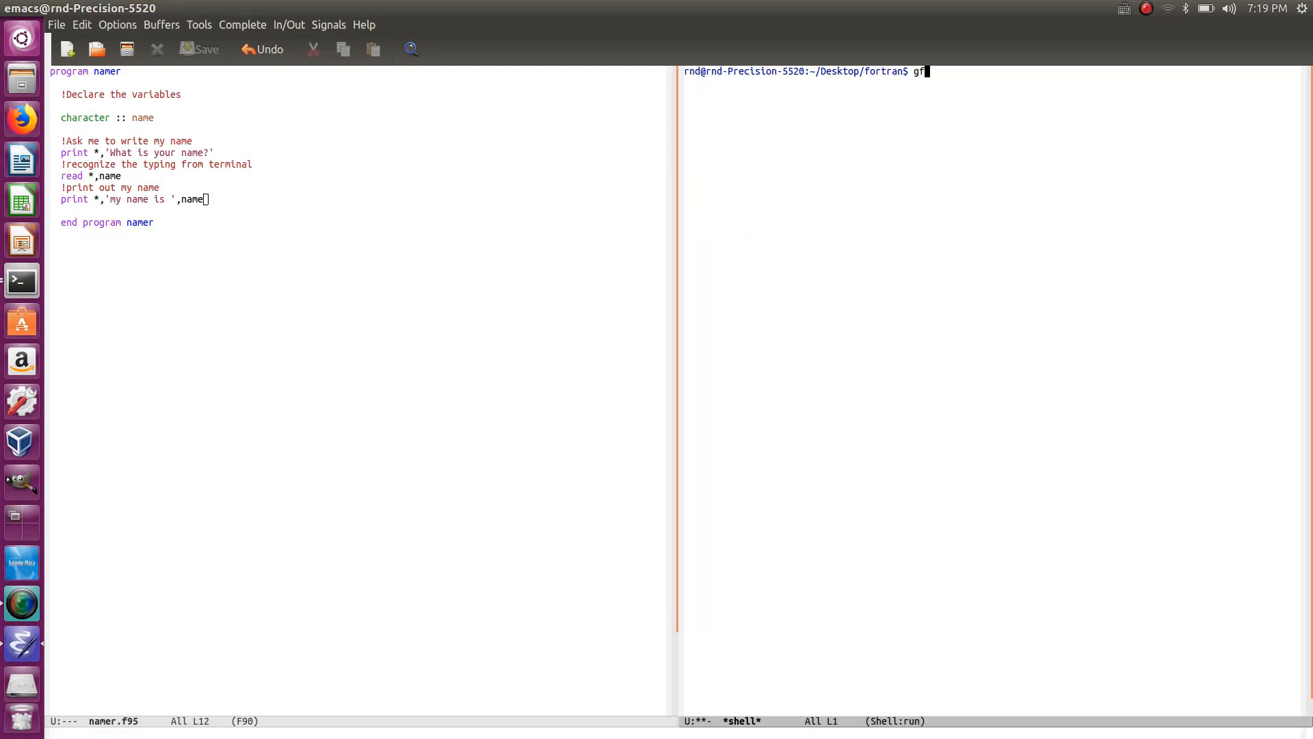
pyautogui.write('ortran -o')
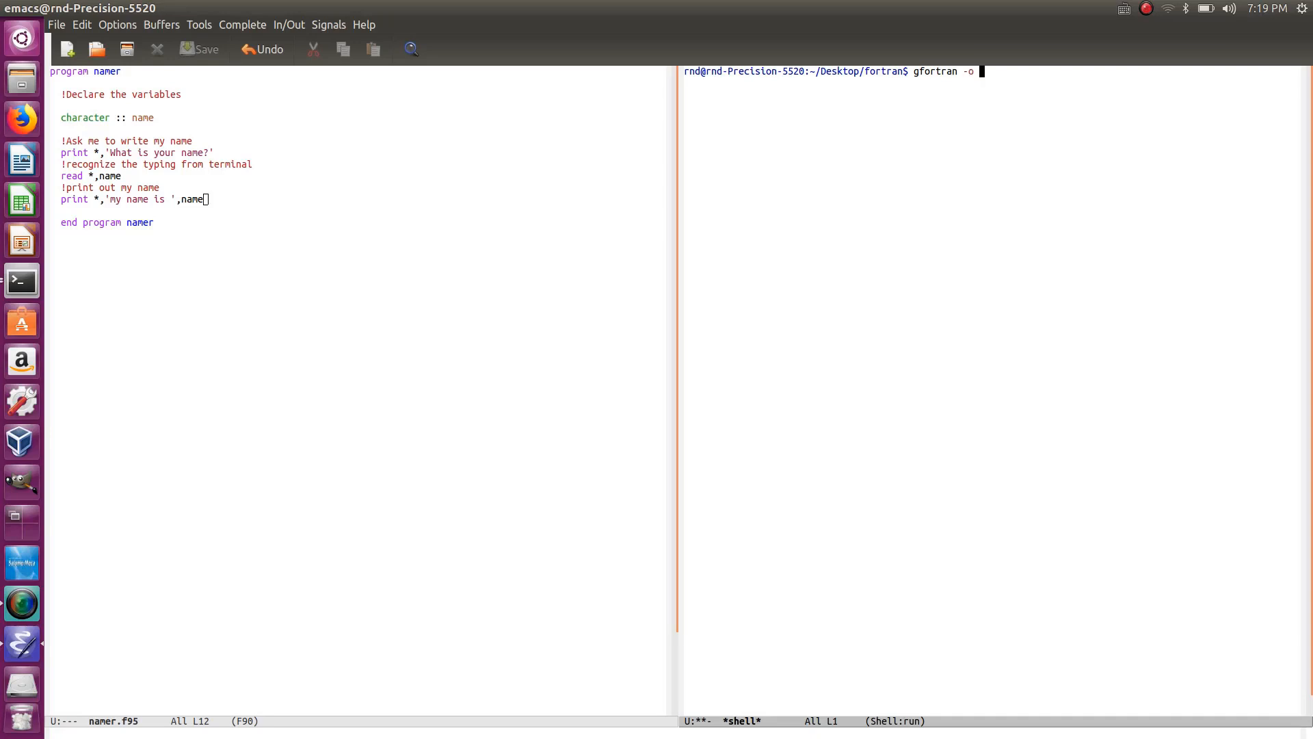
pyautogui.write('name')
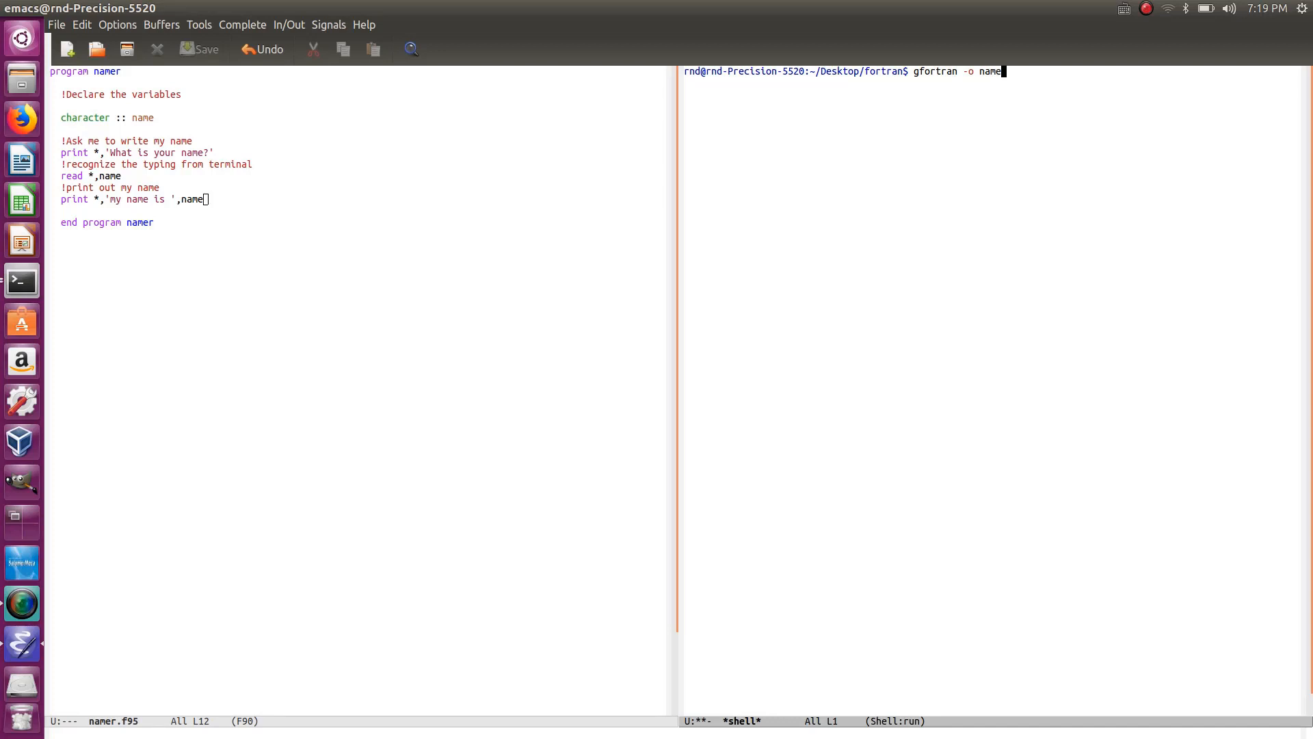
pyautogui.write('nam')
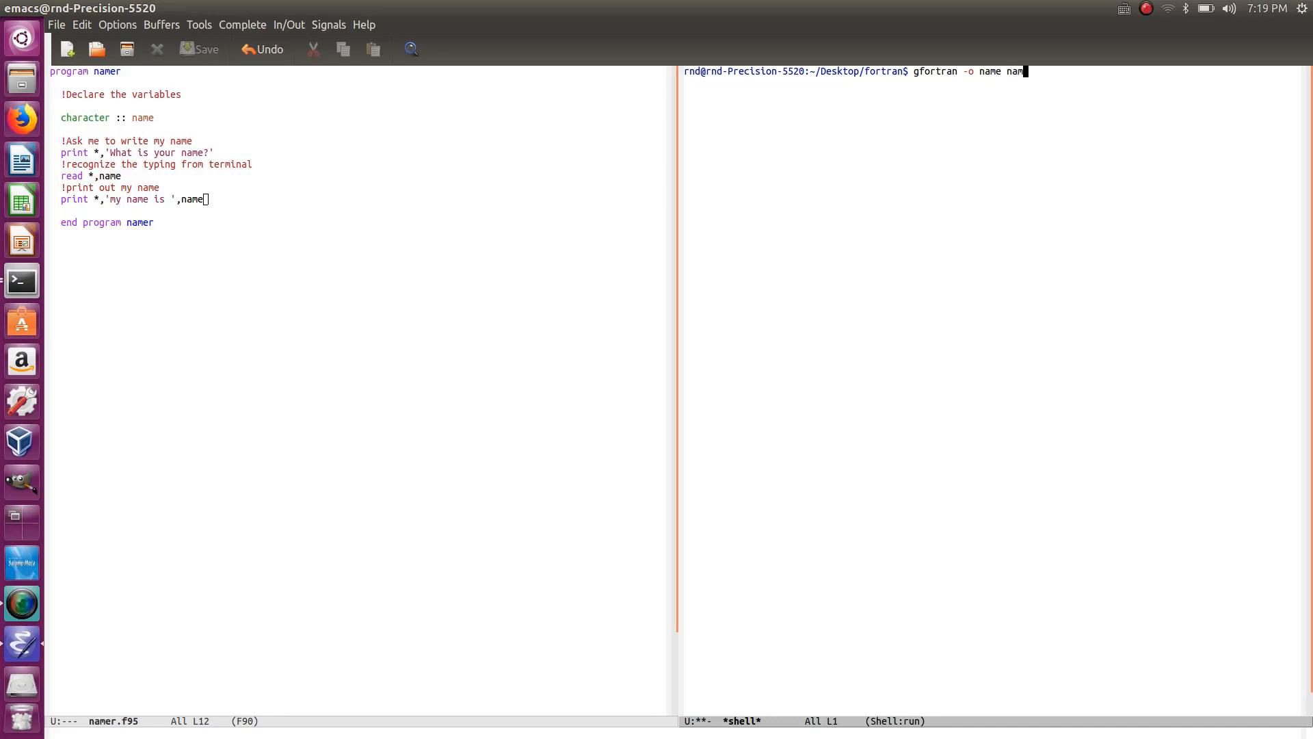
pyautogui.write('er.')
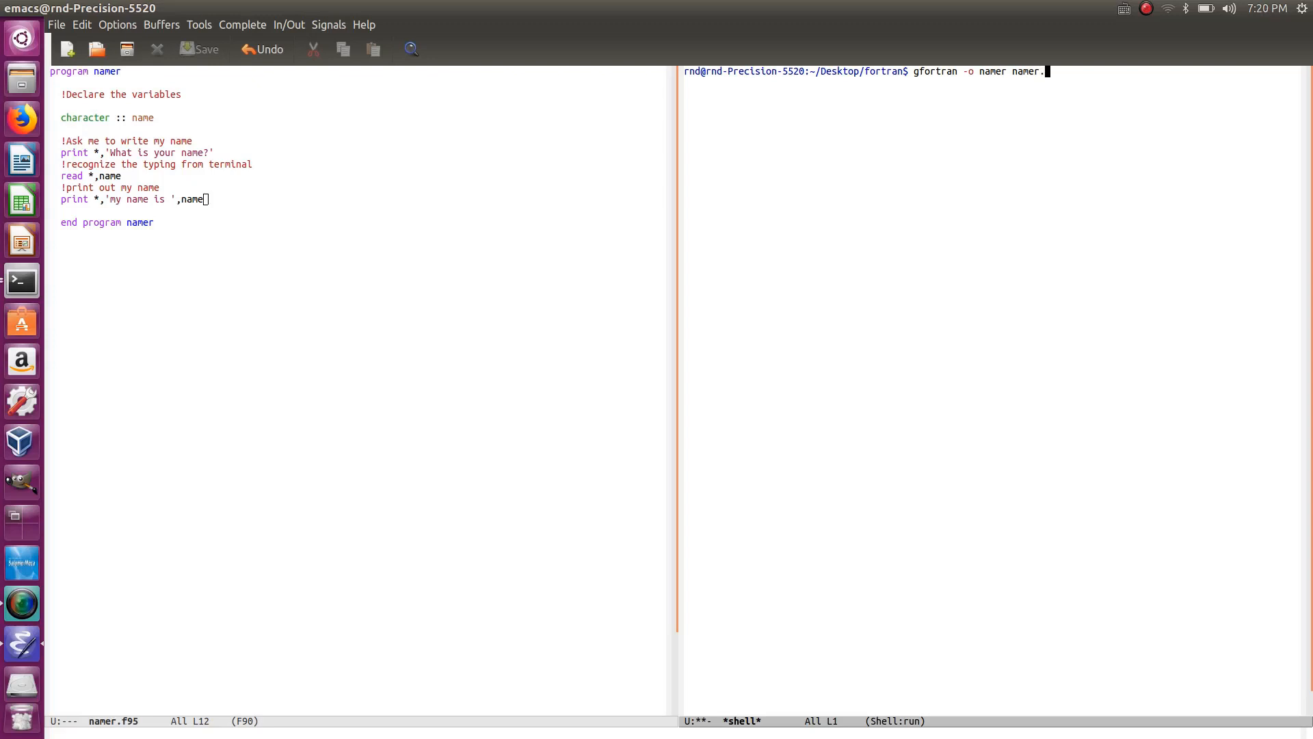
pyautogui.write('f95')
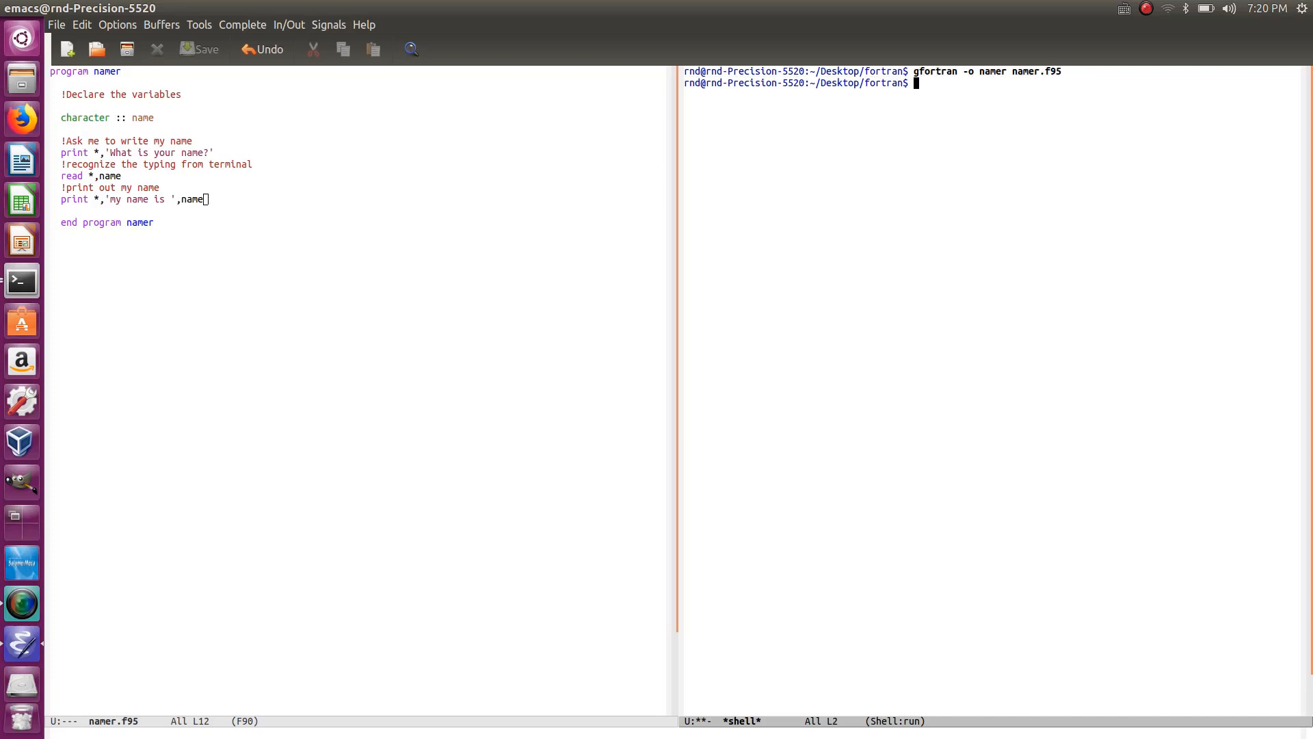
pyautogui.write('./')
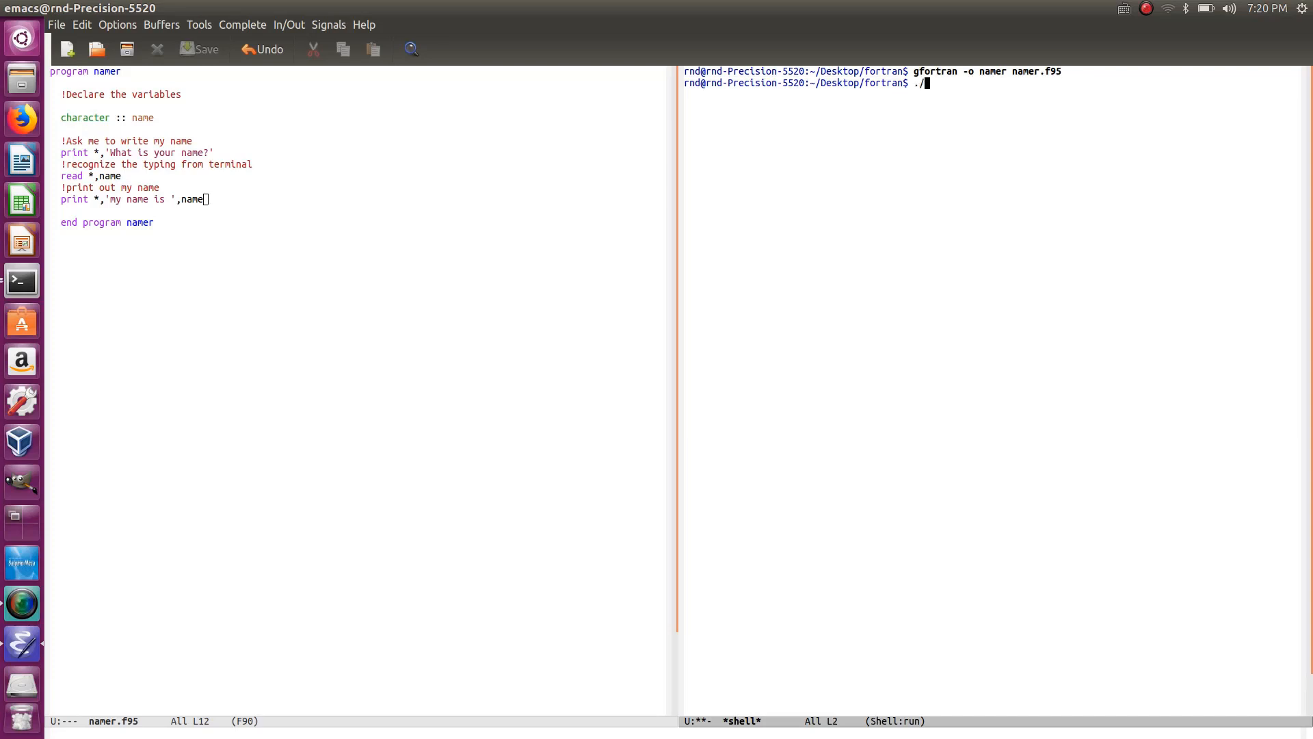
pyautogui.write('name')
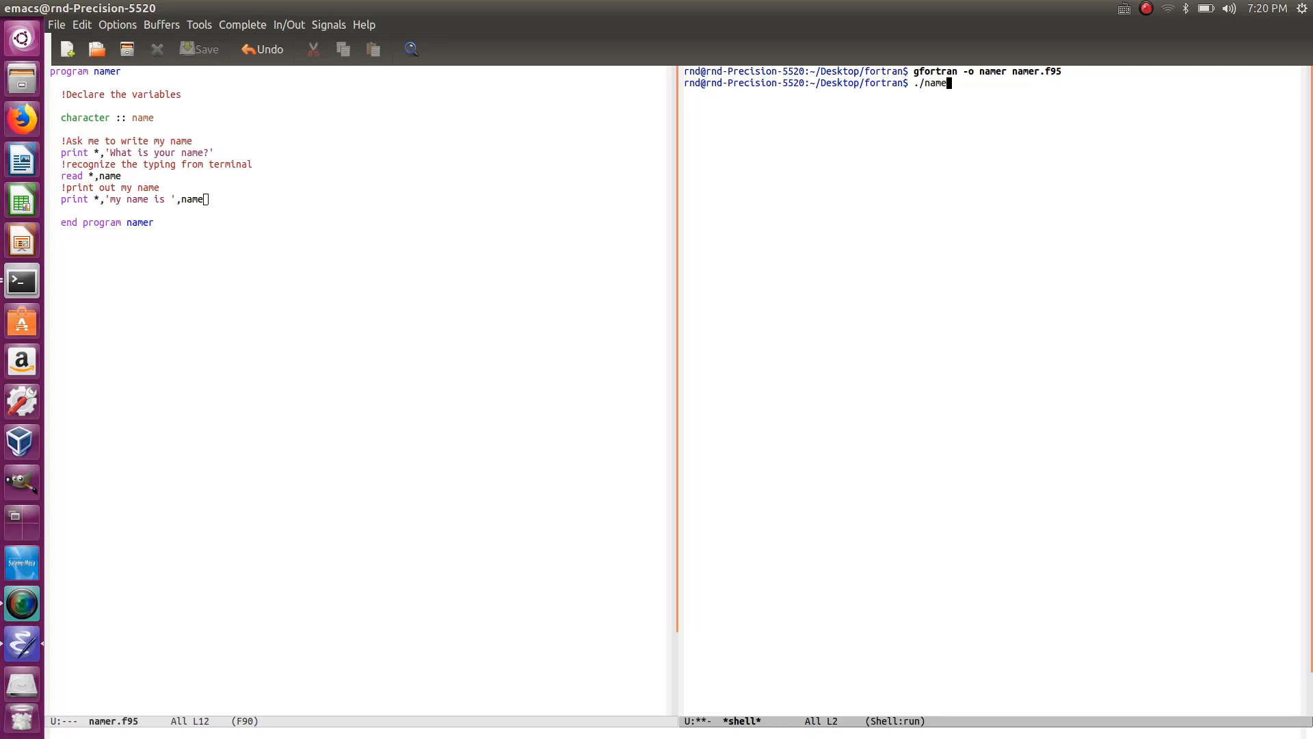
# - Run ./namer and answer Cyprien, which prints only 'my name is C'
pyautogui.press('Return')
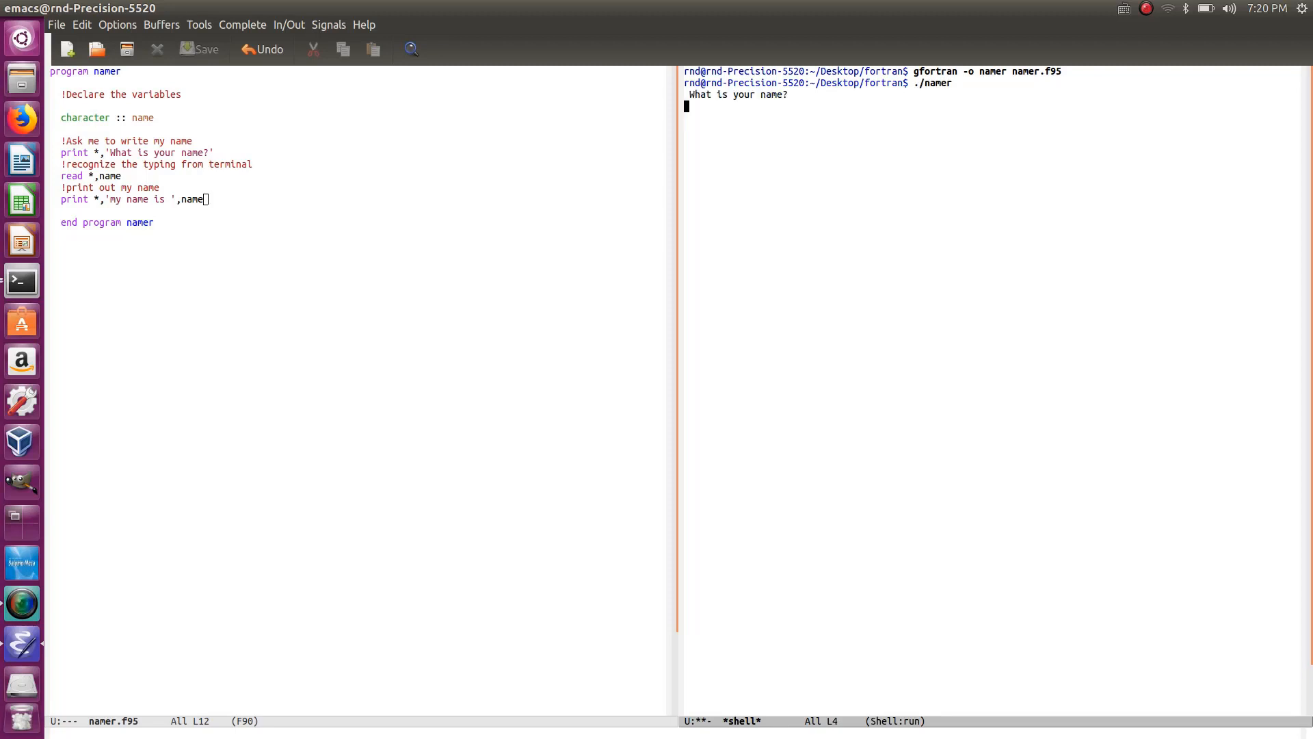
pyautogui.write('Cyprien')
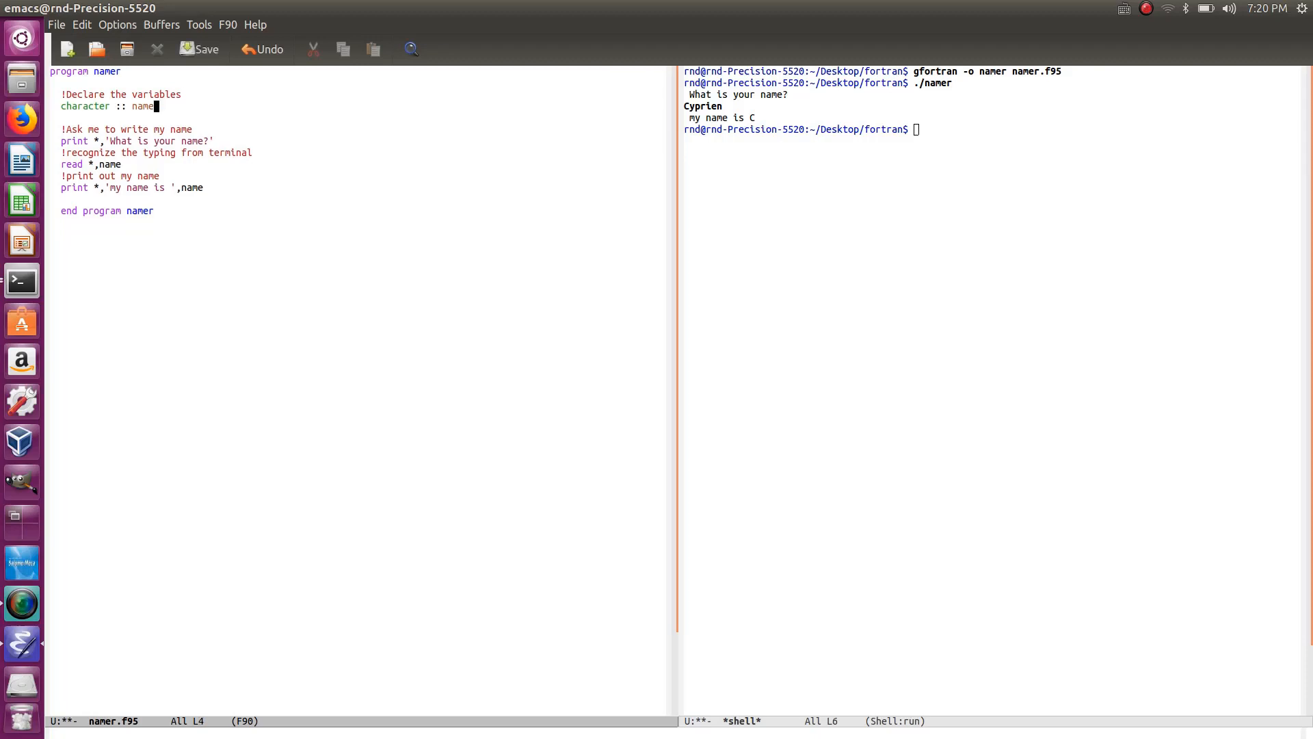
# - Make the declaration read character :: name*10 and save namer.f95 before recompiling
pyautogui.write('*')
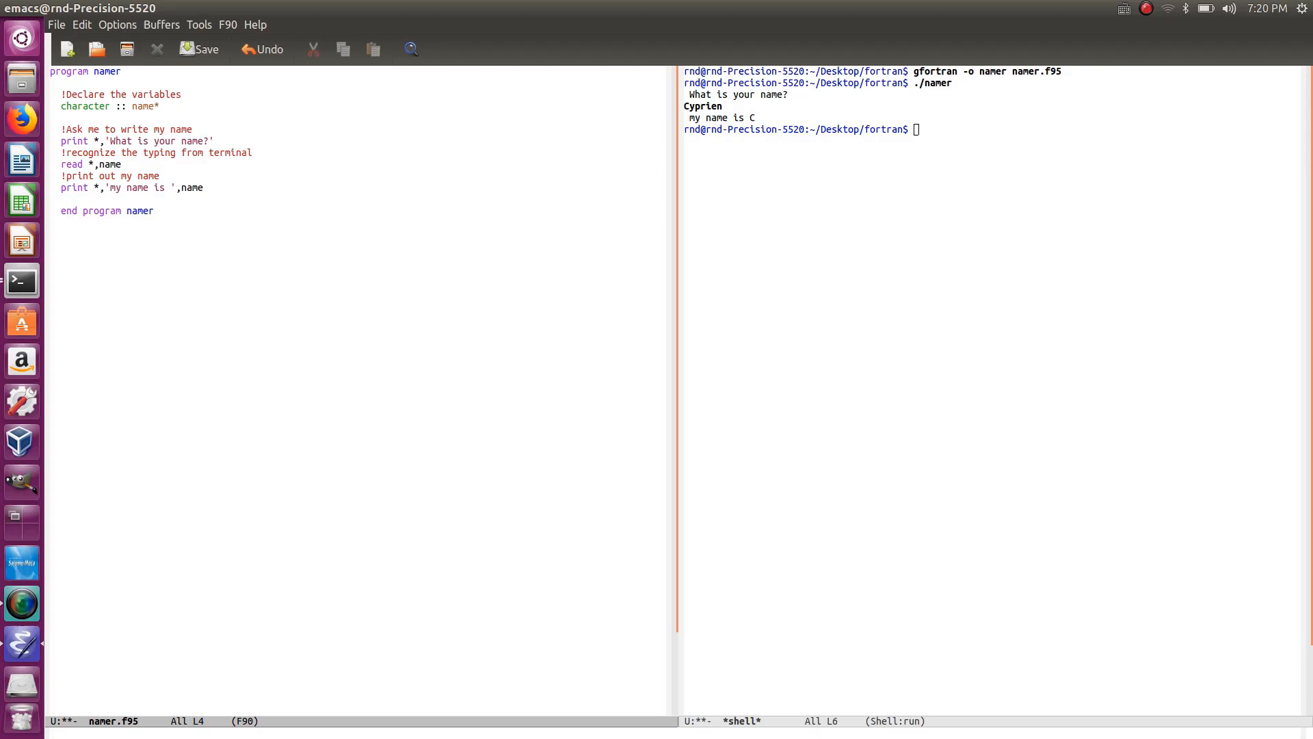
pyautogui.write('10')
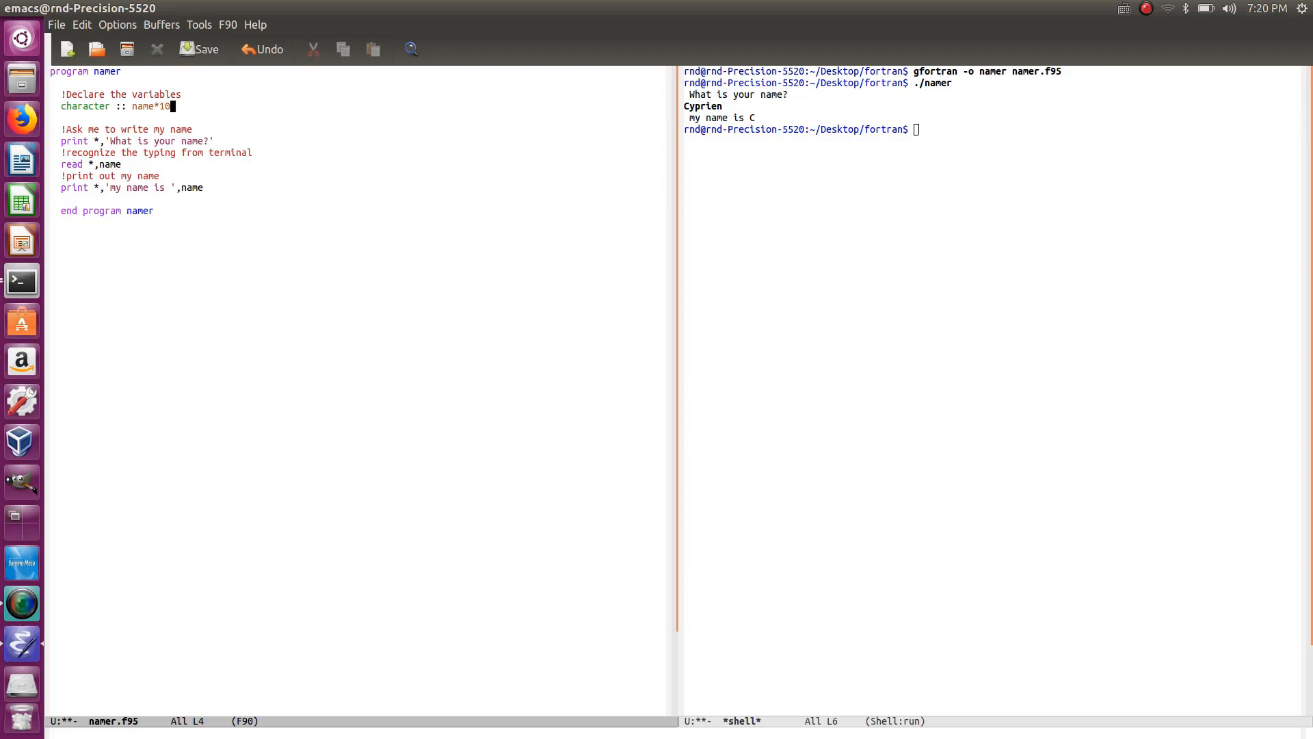
pyautogui.click(205, 49)
pyautogui.write('gfortran -o namer namer.f95')
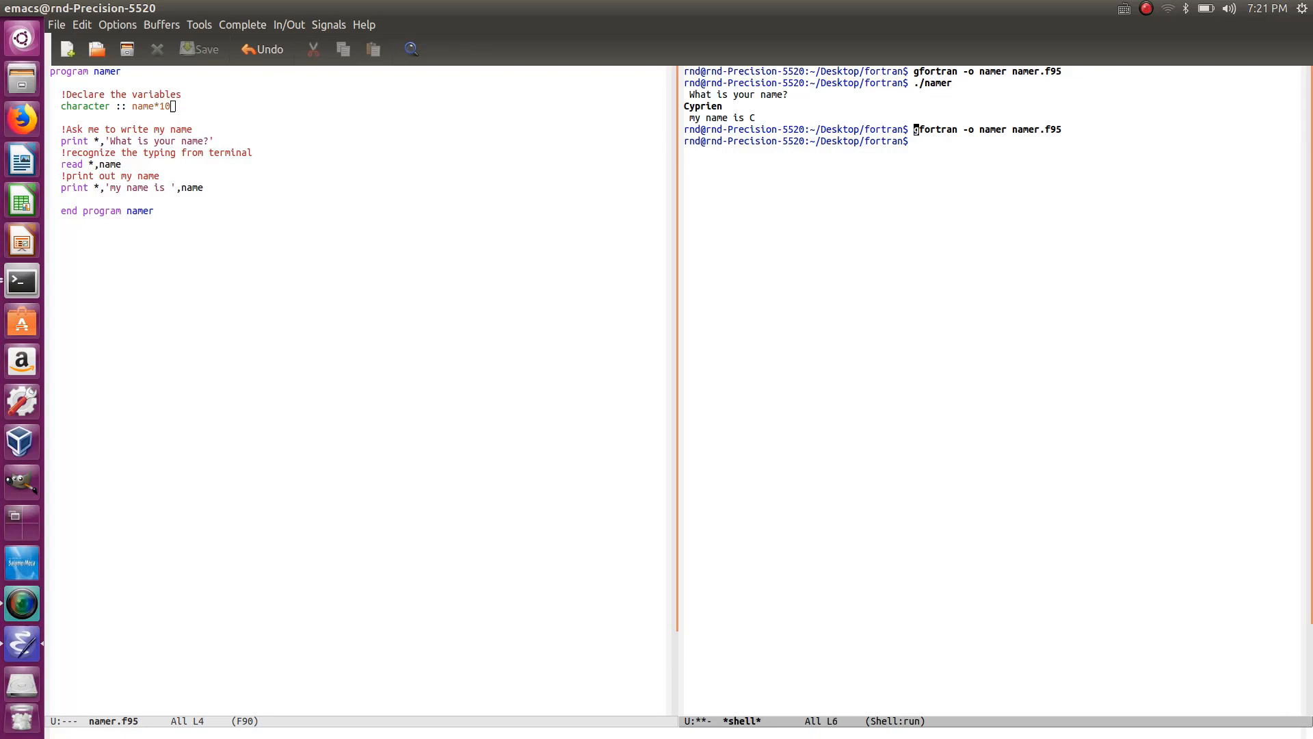
# - Run ./namer with input Cyprien to print 'my name is Cyprien', then start a new line after program namer
pyautogui.write('./namer')
pyautogui.write('Cy')
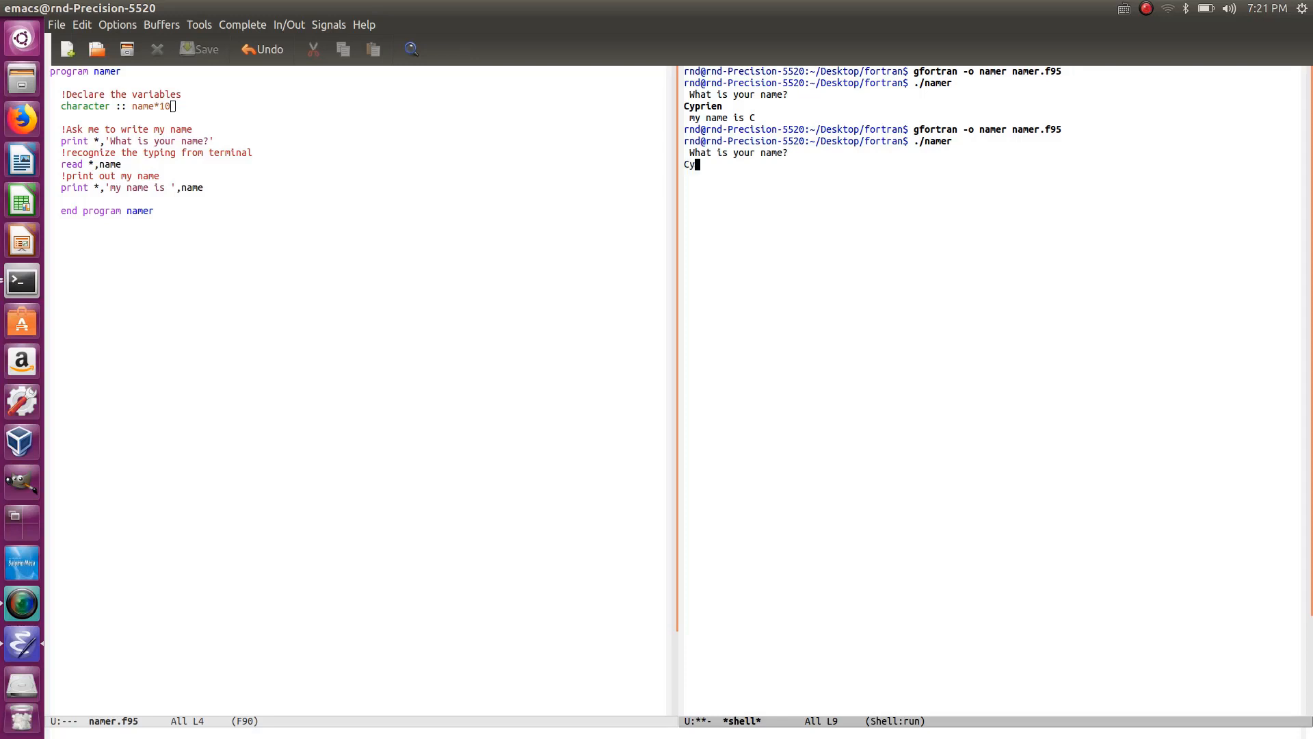
pyautogui.write('prien')
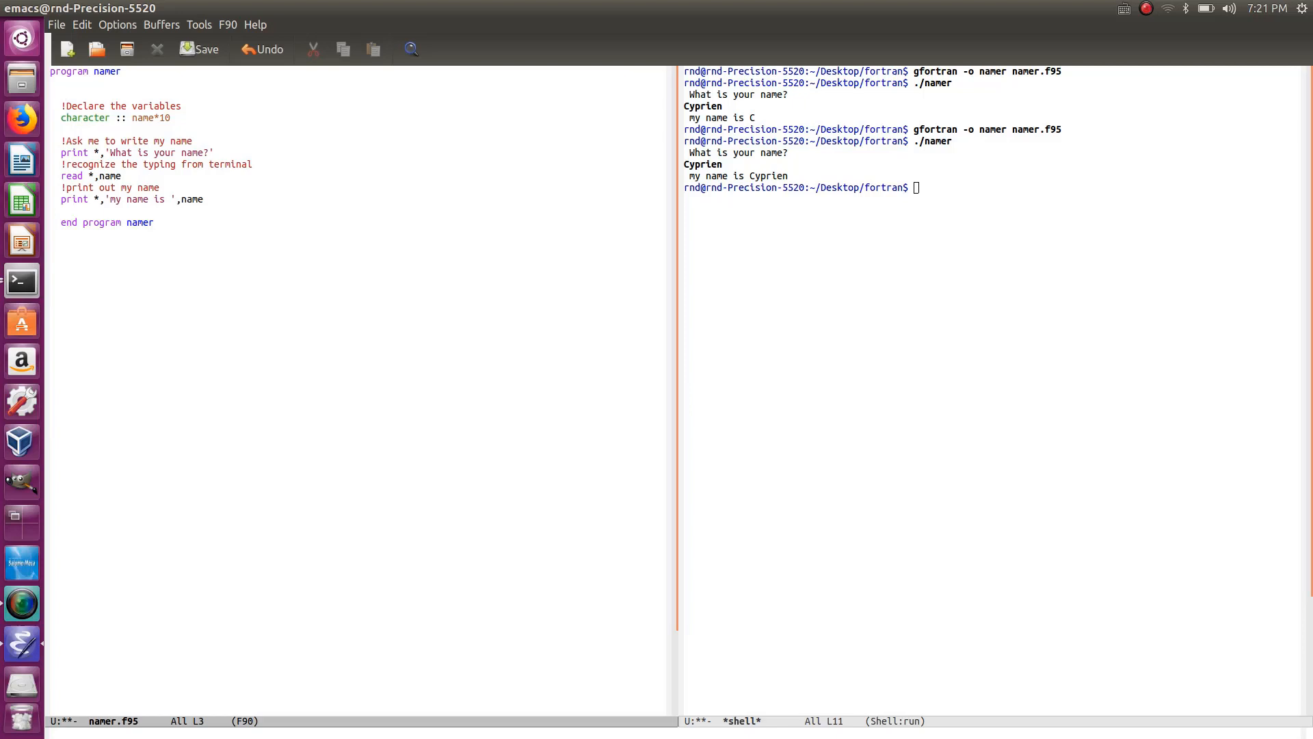
# - Add an implicit none line below program namer and save the file with C-x C-s
pyautogui.write('implicit none')
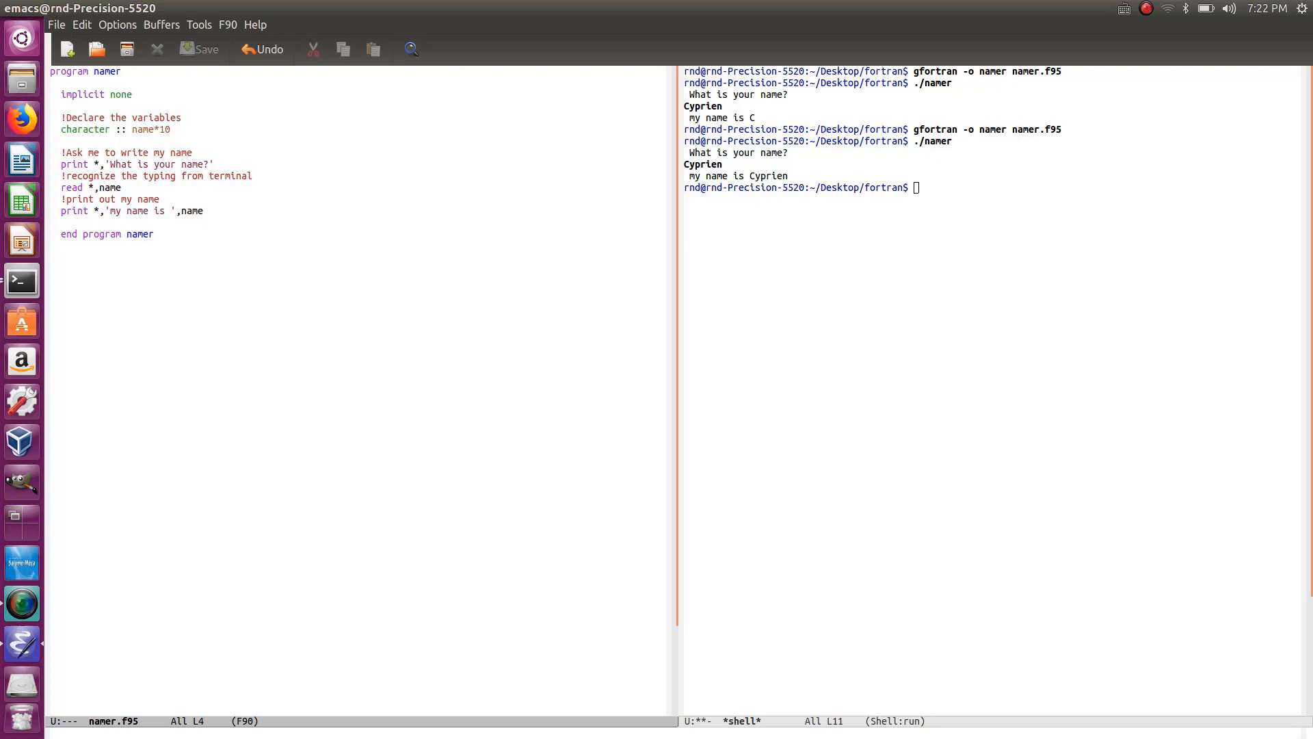
pyautogui.click(63, 129)
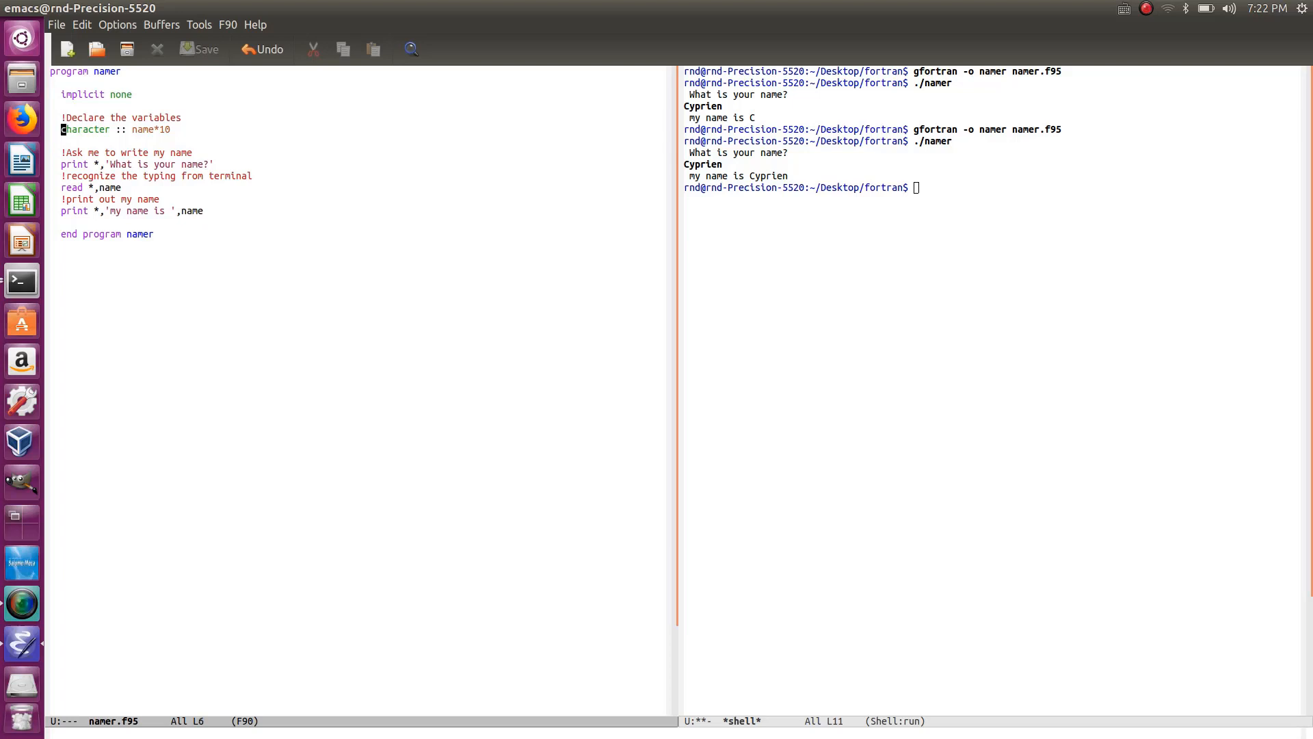